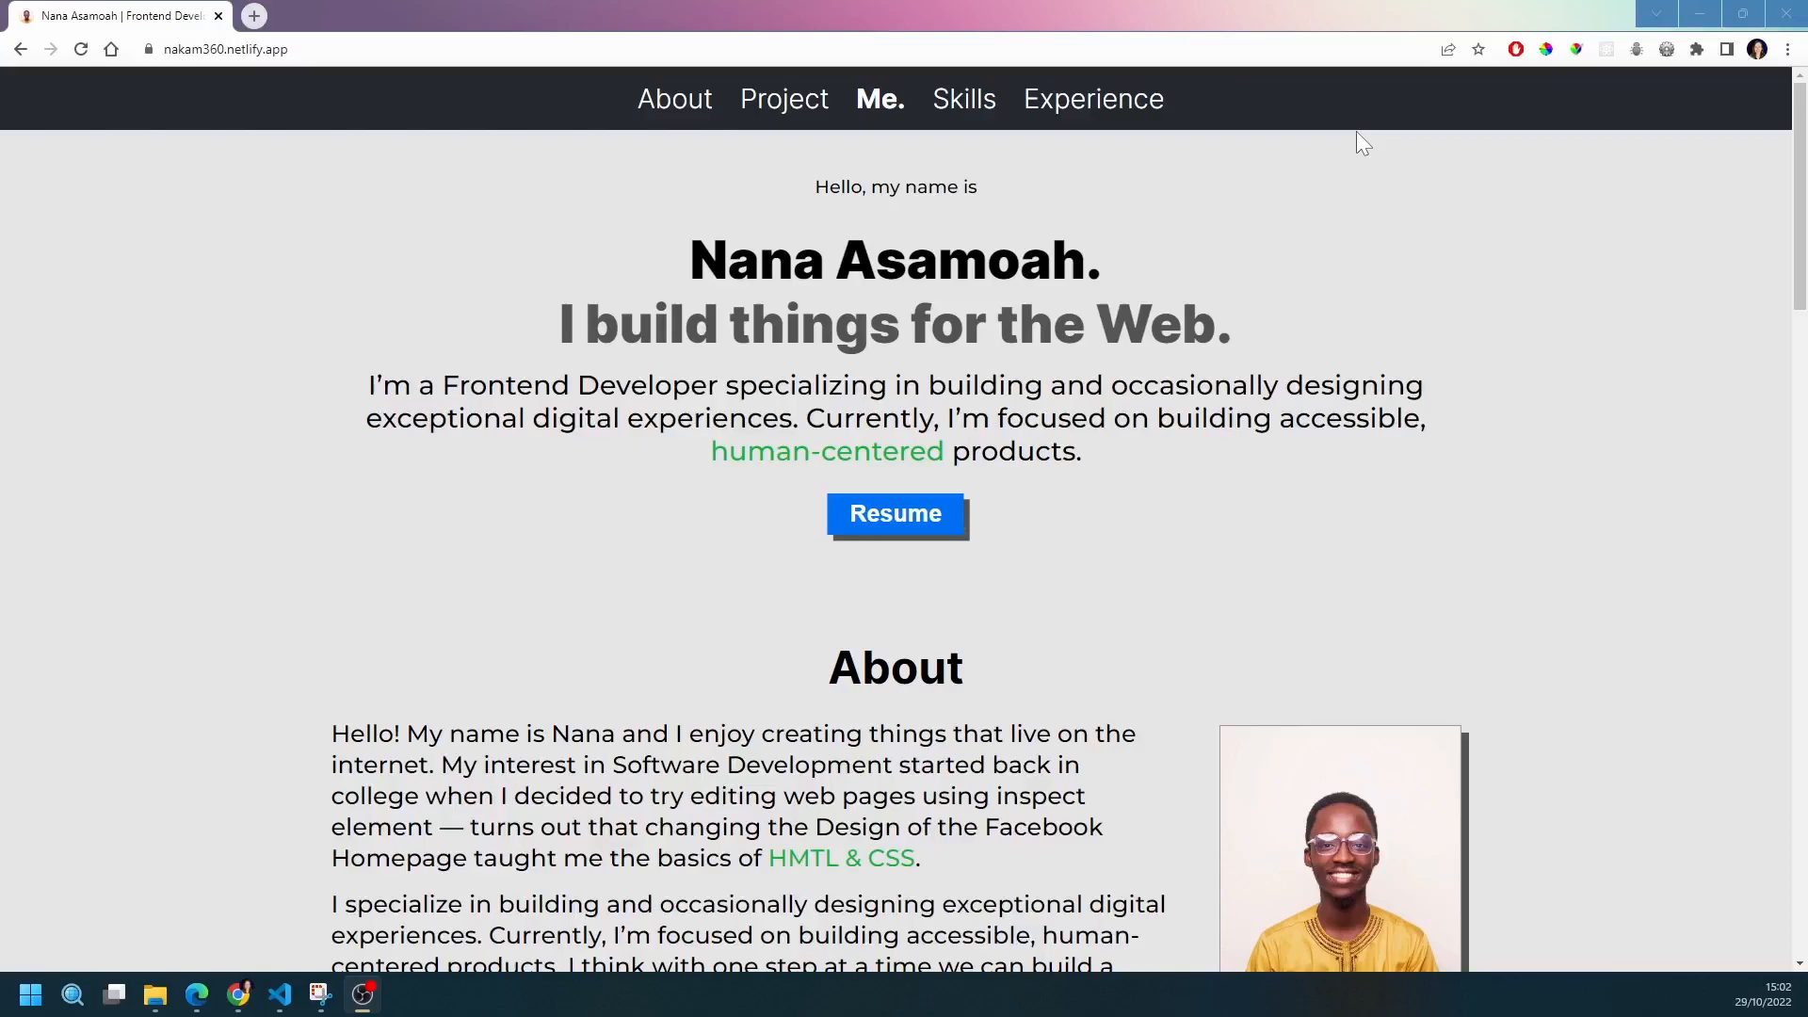
pyautogui.moveTo(1381, 220)
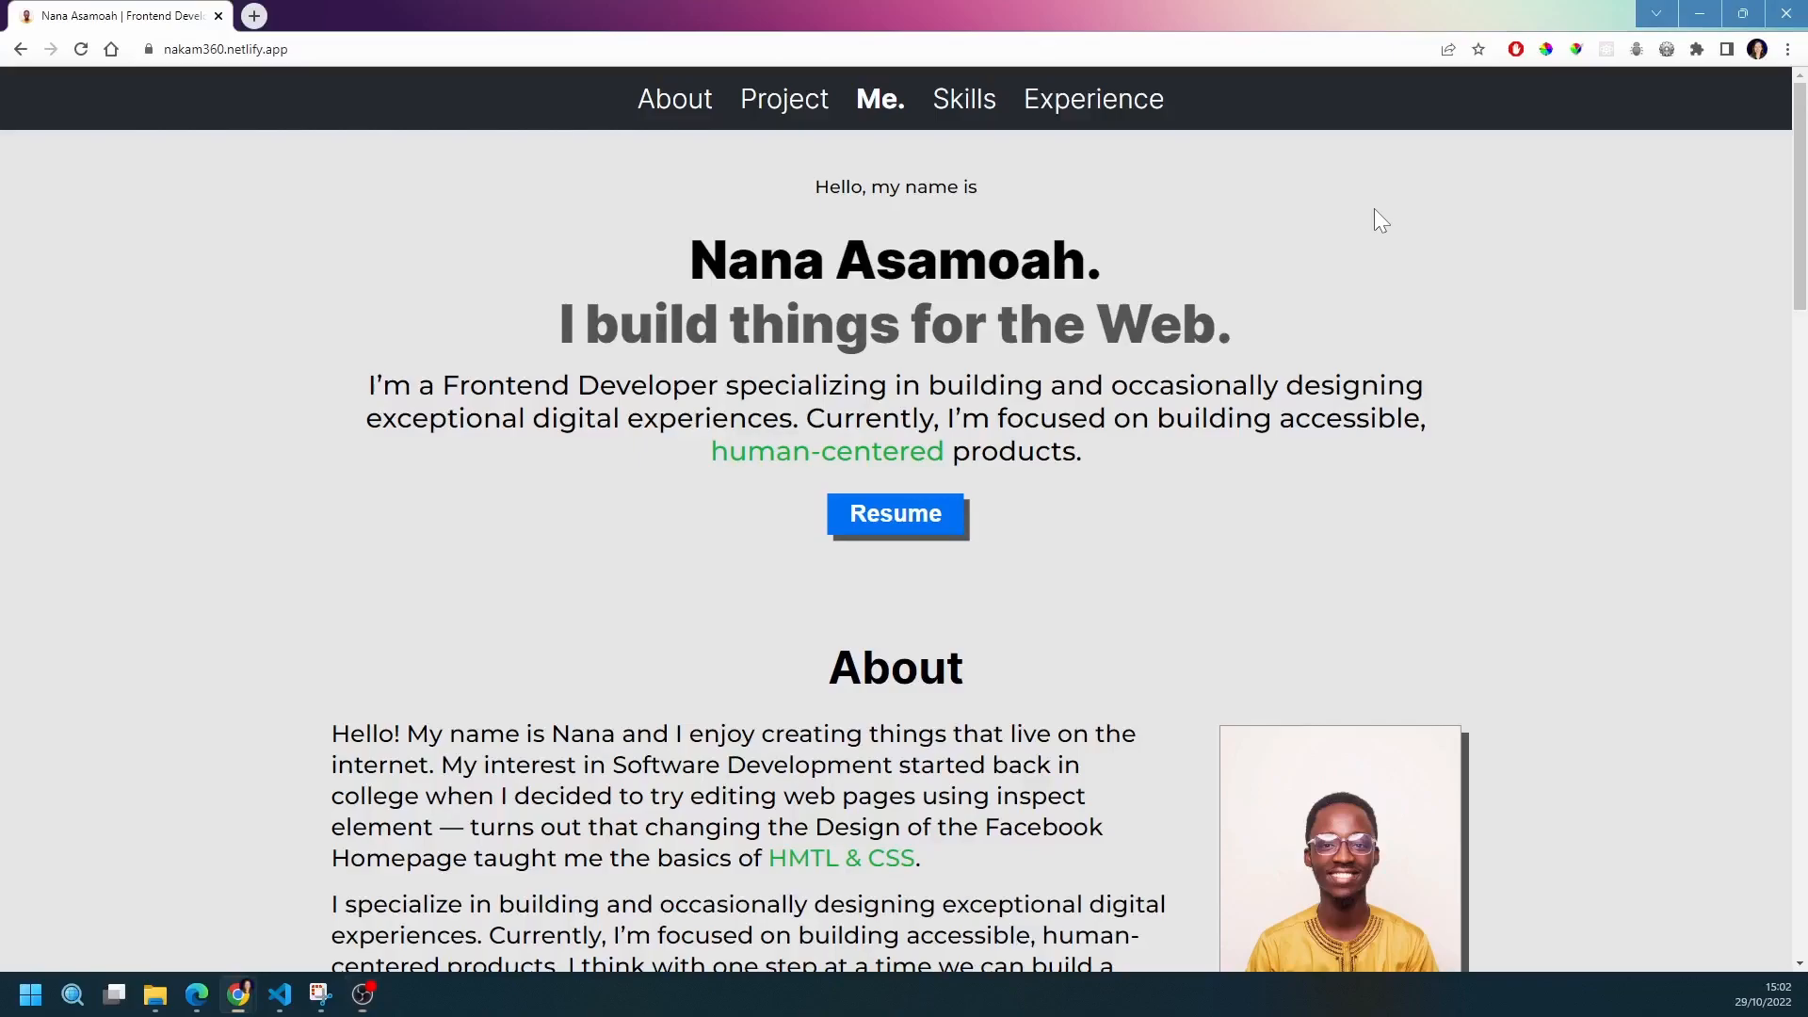
# Inspect the portfolio page to open DevTools with the axe DevTools start screen
pyautogui.rightClick(1381, 219)
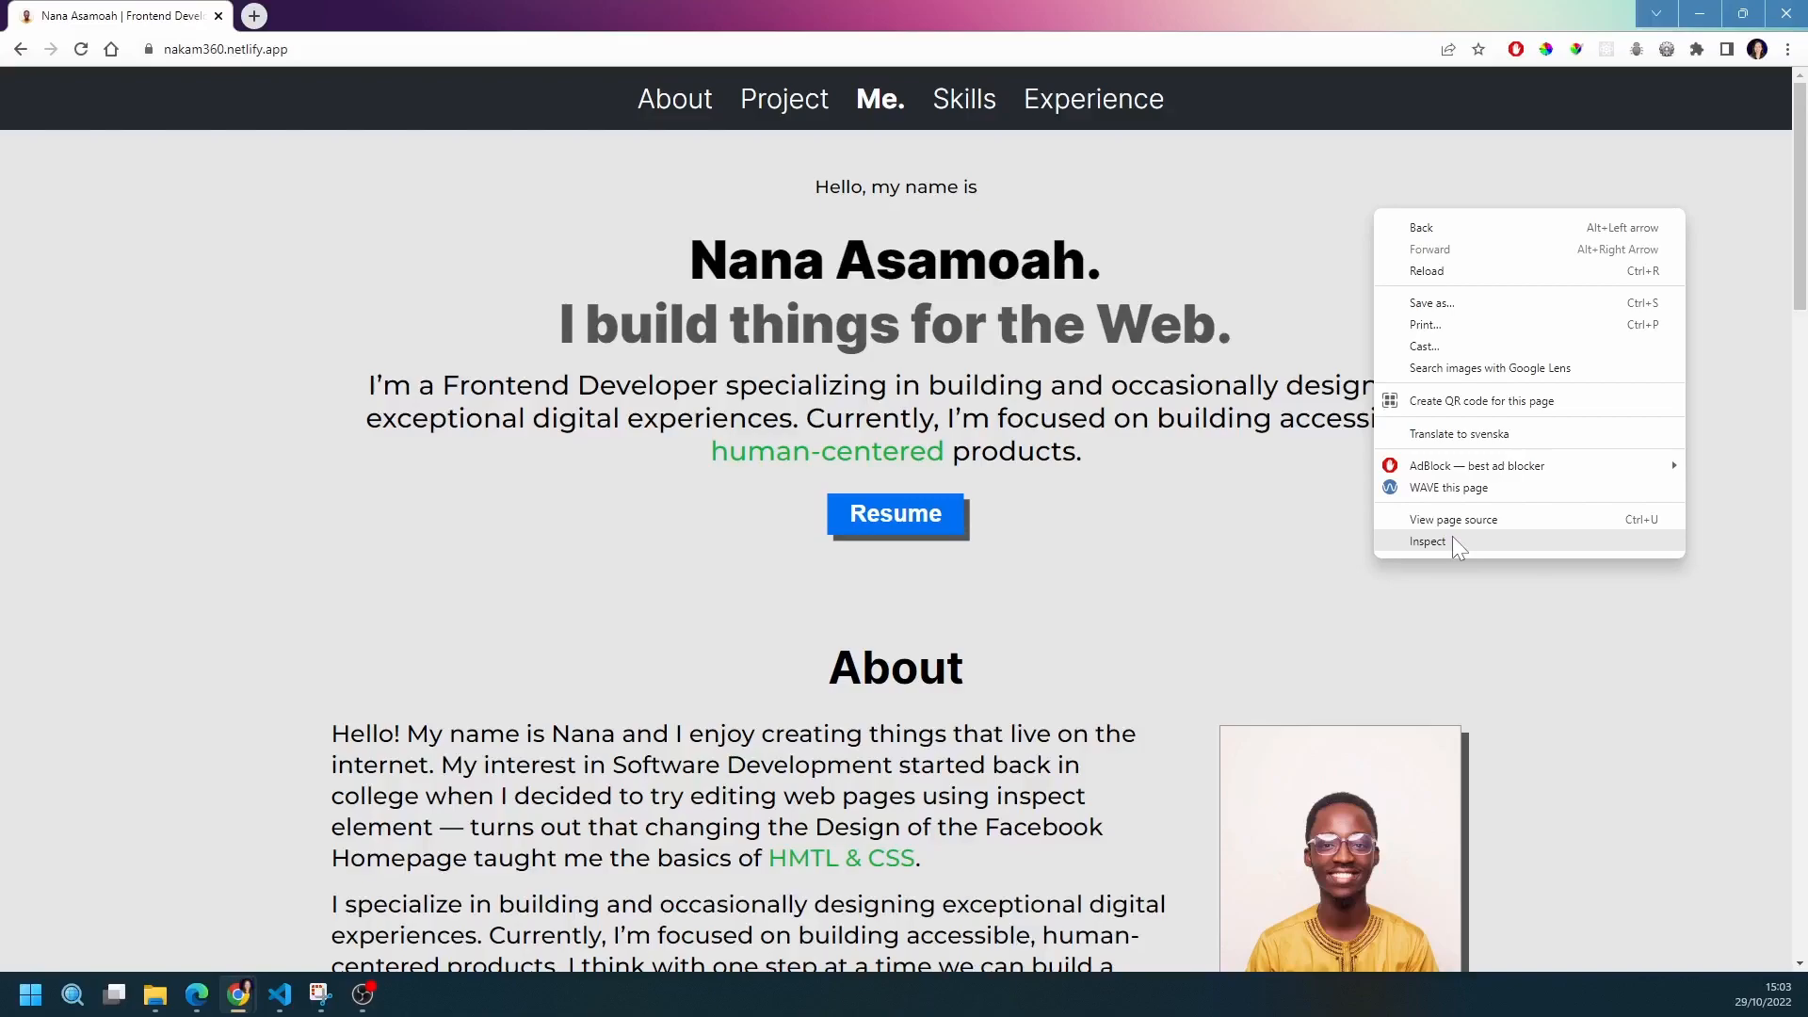
pyautogui.click(1427, 542)
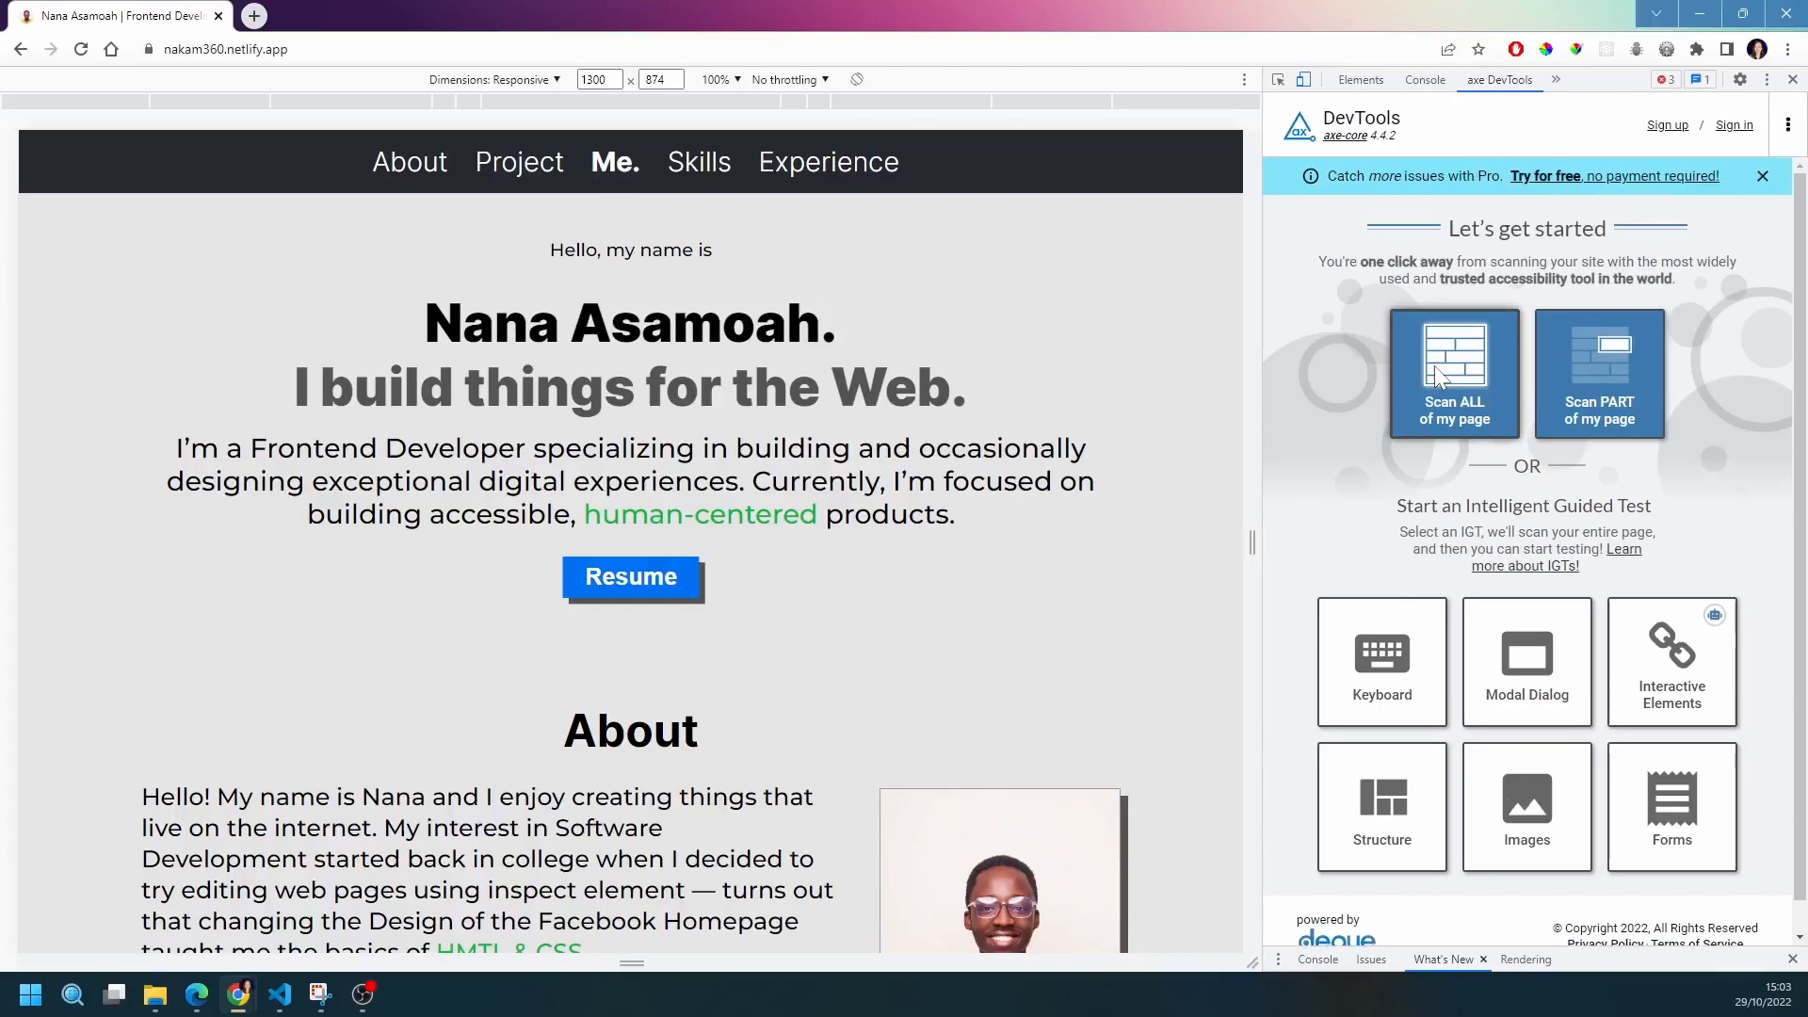
# Run a full-page axe scan (19 issues) and expand the 13 colour-contrast failures
pyautogui.click(1453, 371)
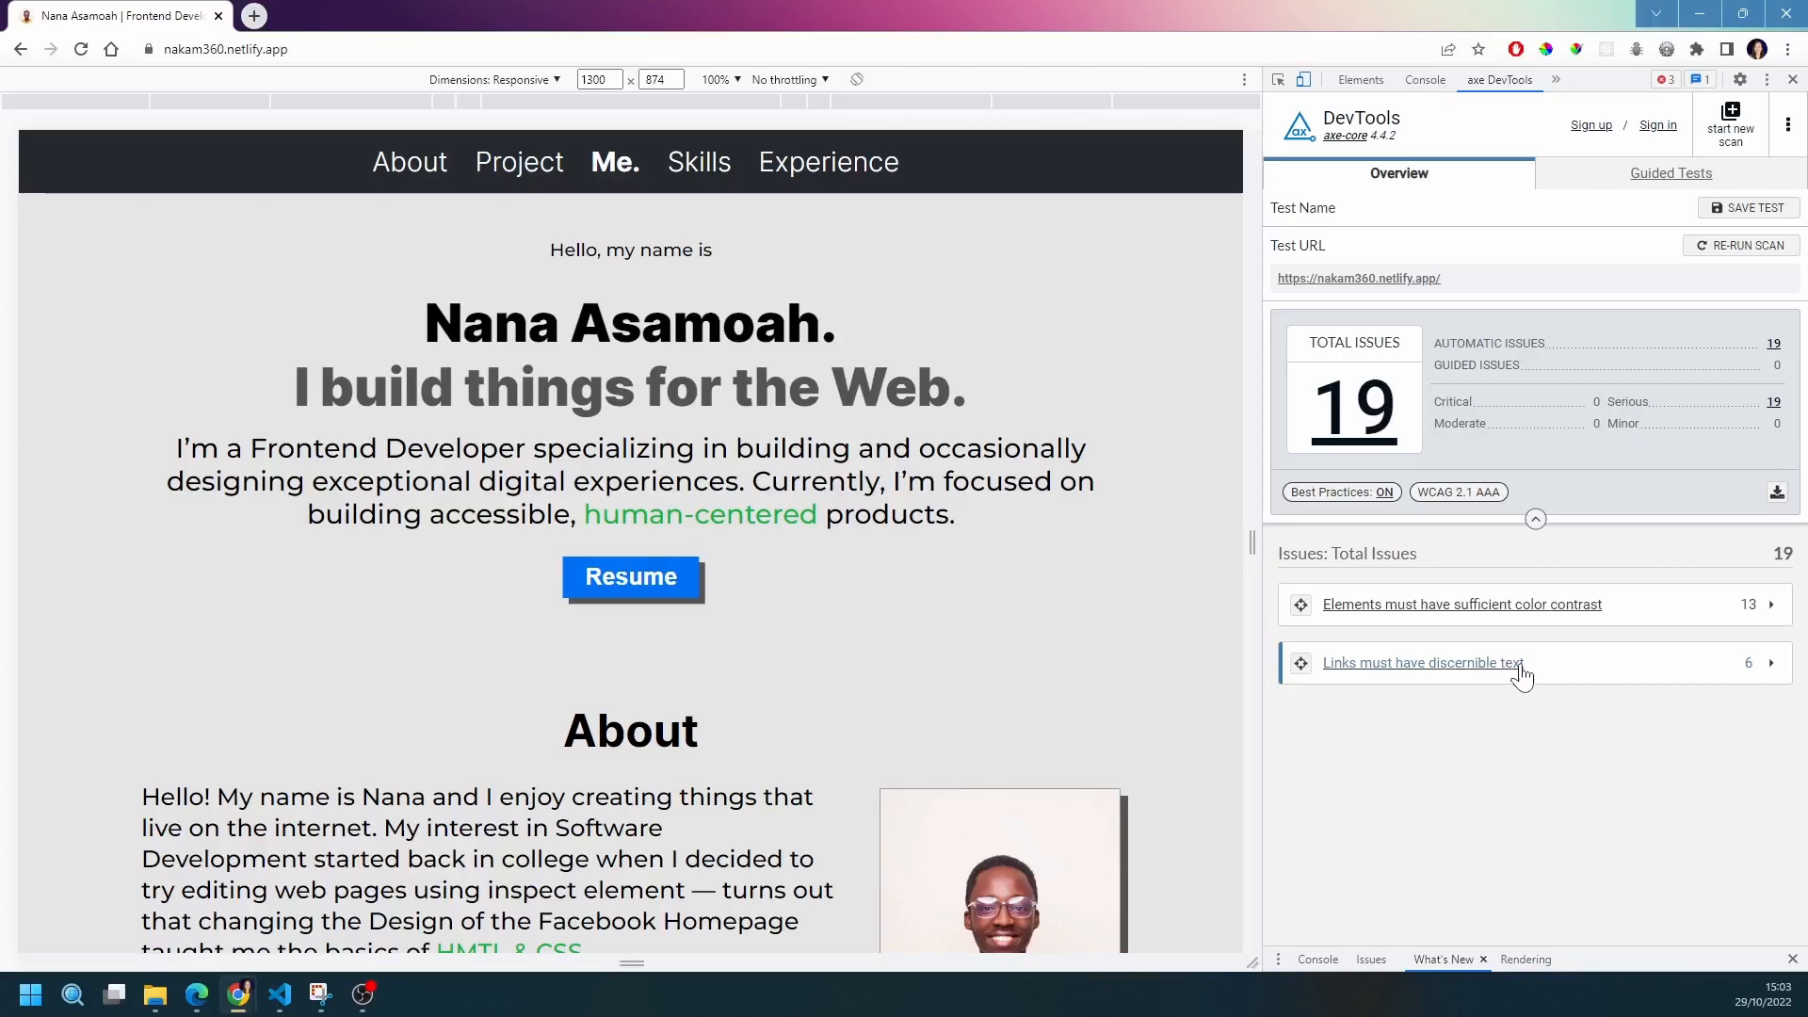
pyautogui.click(1460, 604)
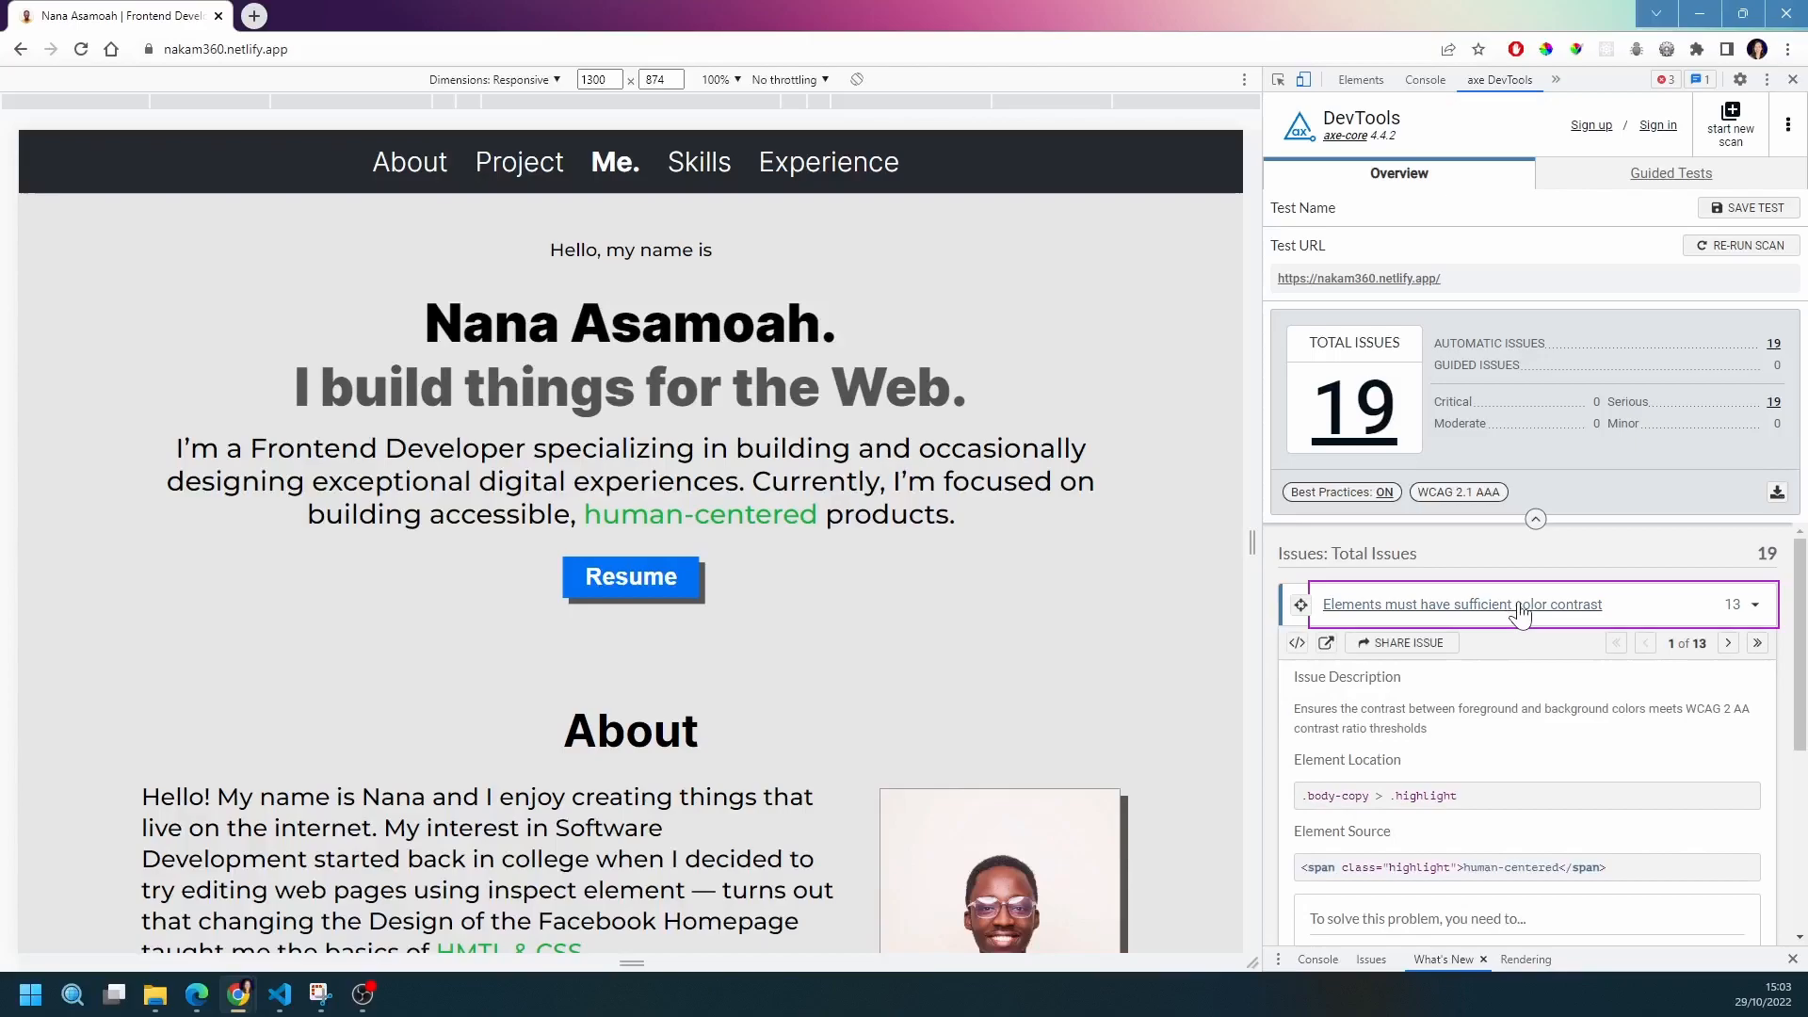
# Highlight the green 'human-centered' text (2.31 ratio), then advance to contrast issue 2 of 13
pyautogui.click(1300, 604)
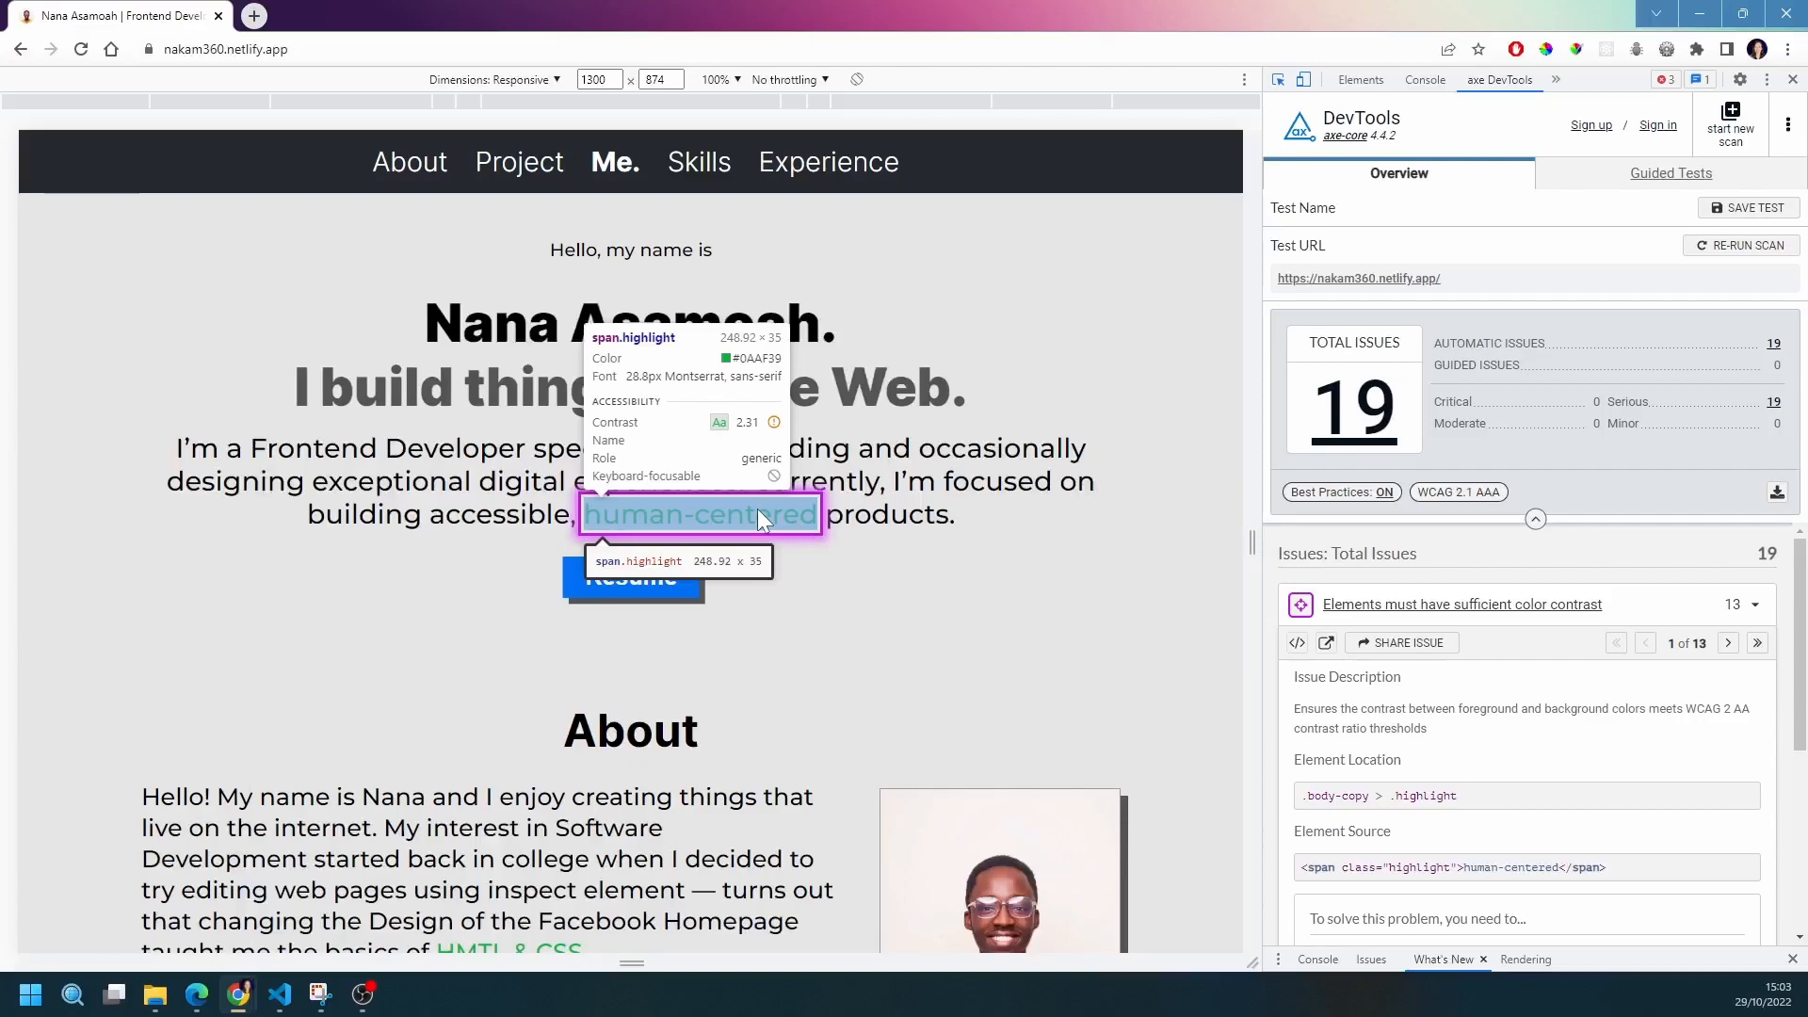
pyautogui.moveTo(1278, 78)
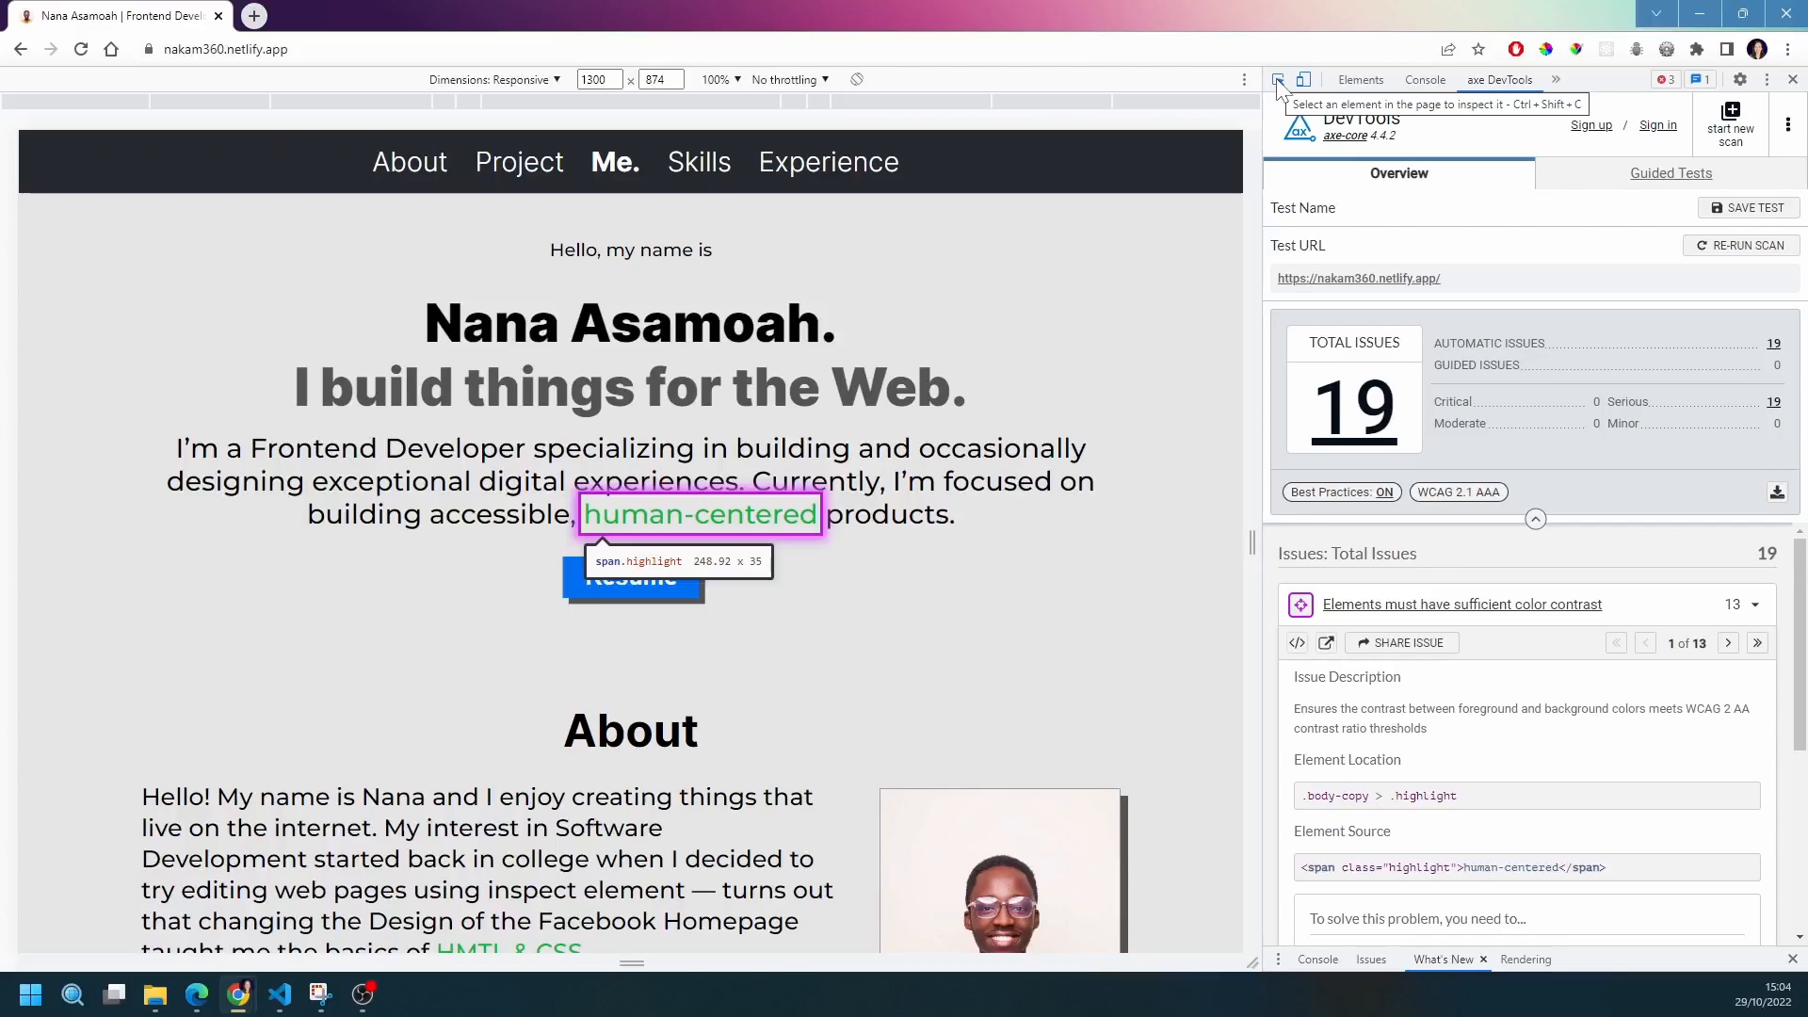
pyautogui.moveTo(700, 513)
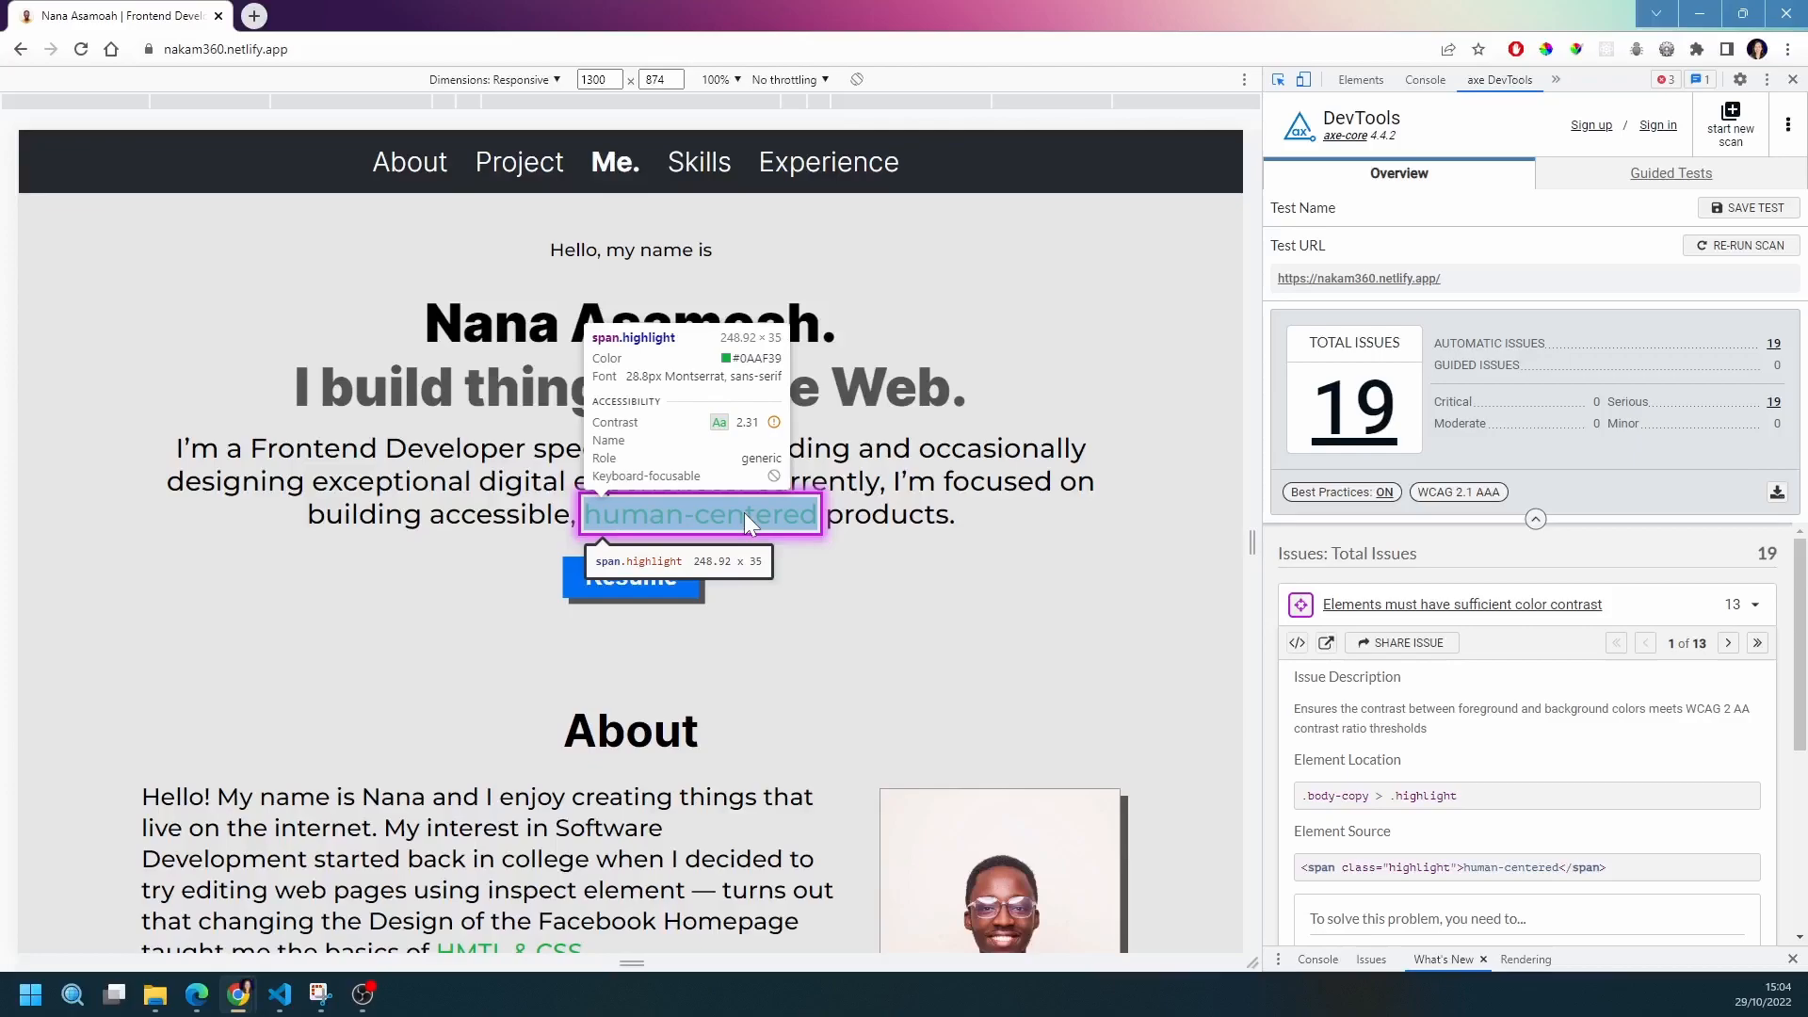
pyautogui.moveTo(735, 520)
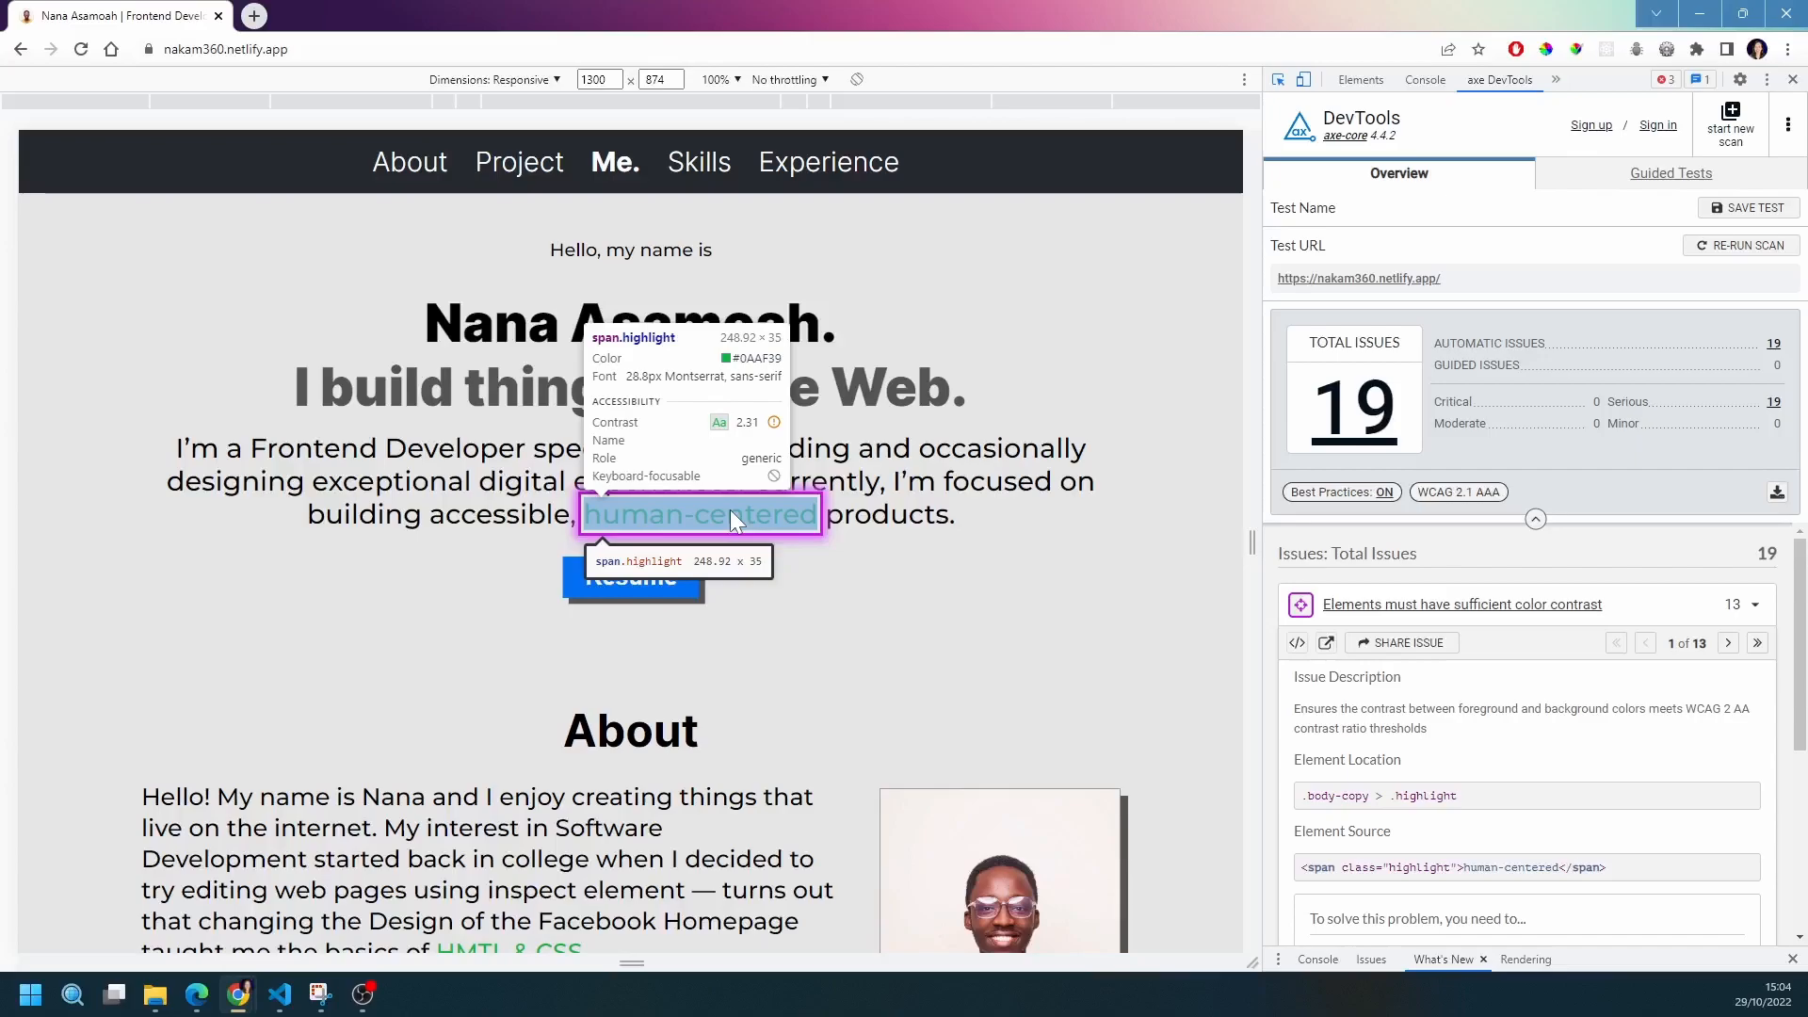
pyautogui.moveTo(744, 524)
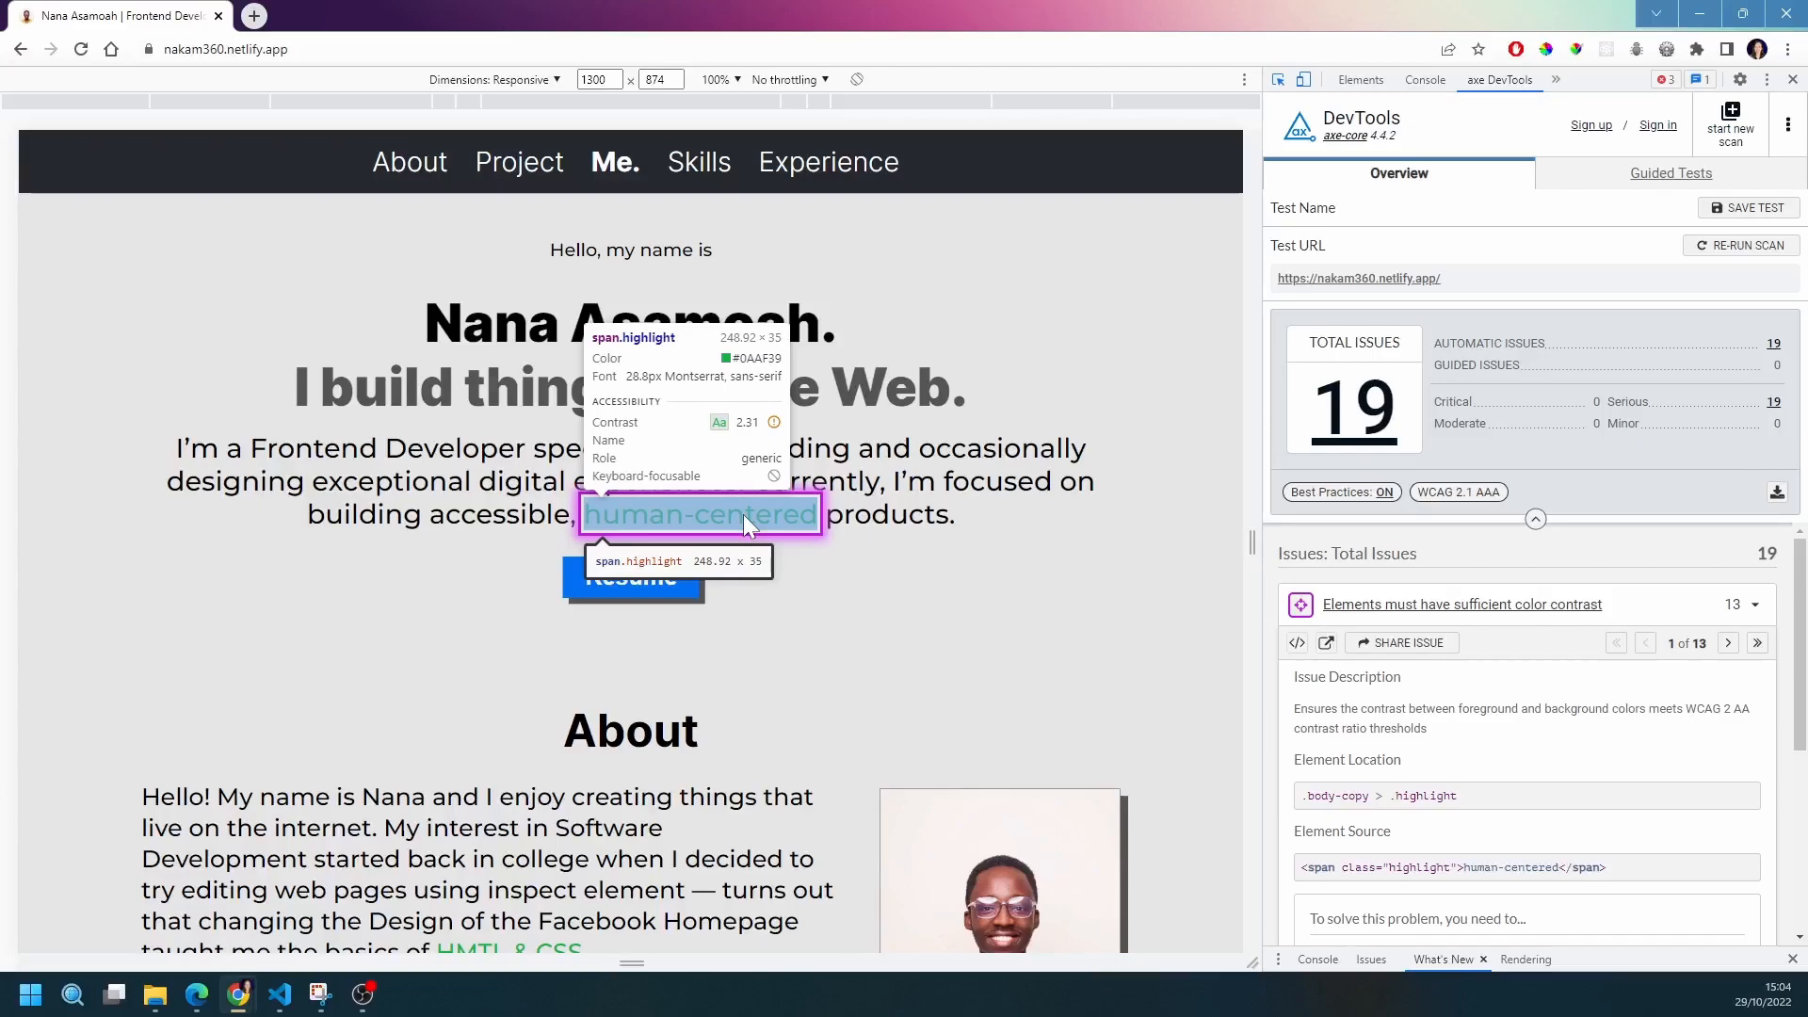
pyautogui.click(1727, 642)
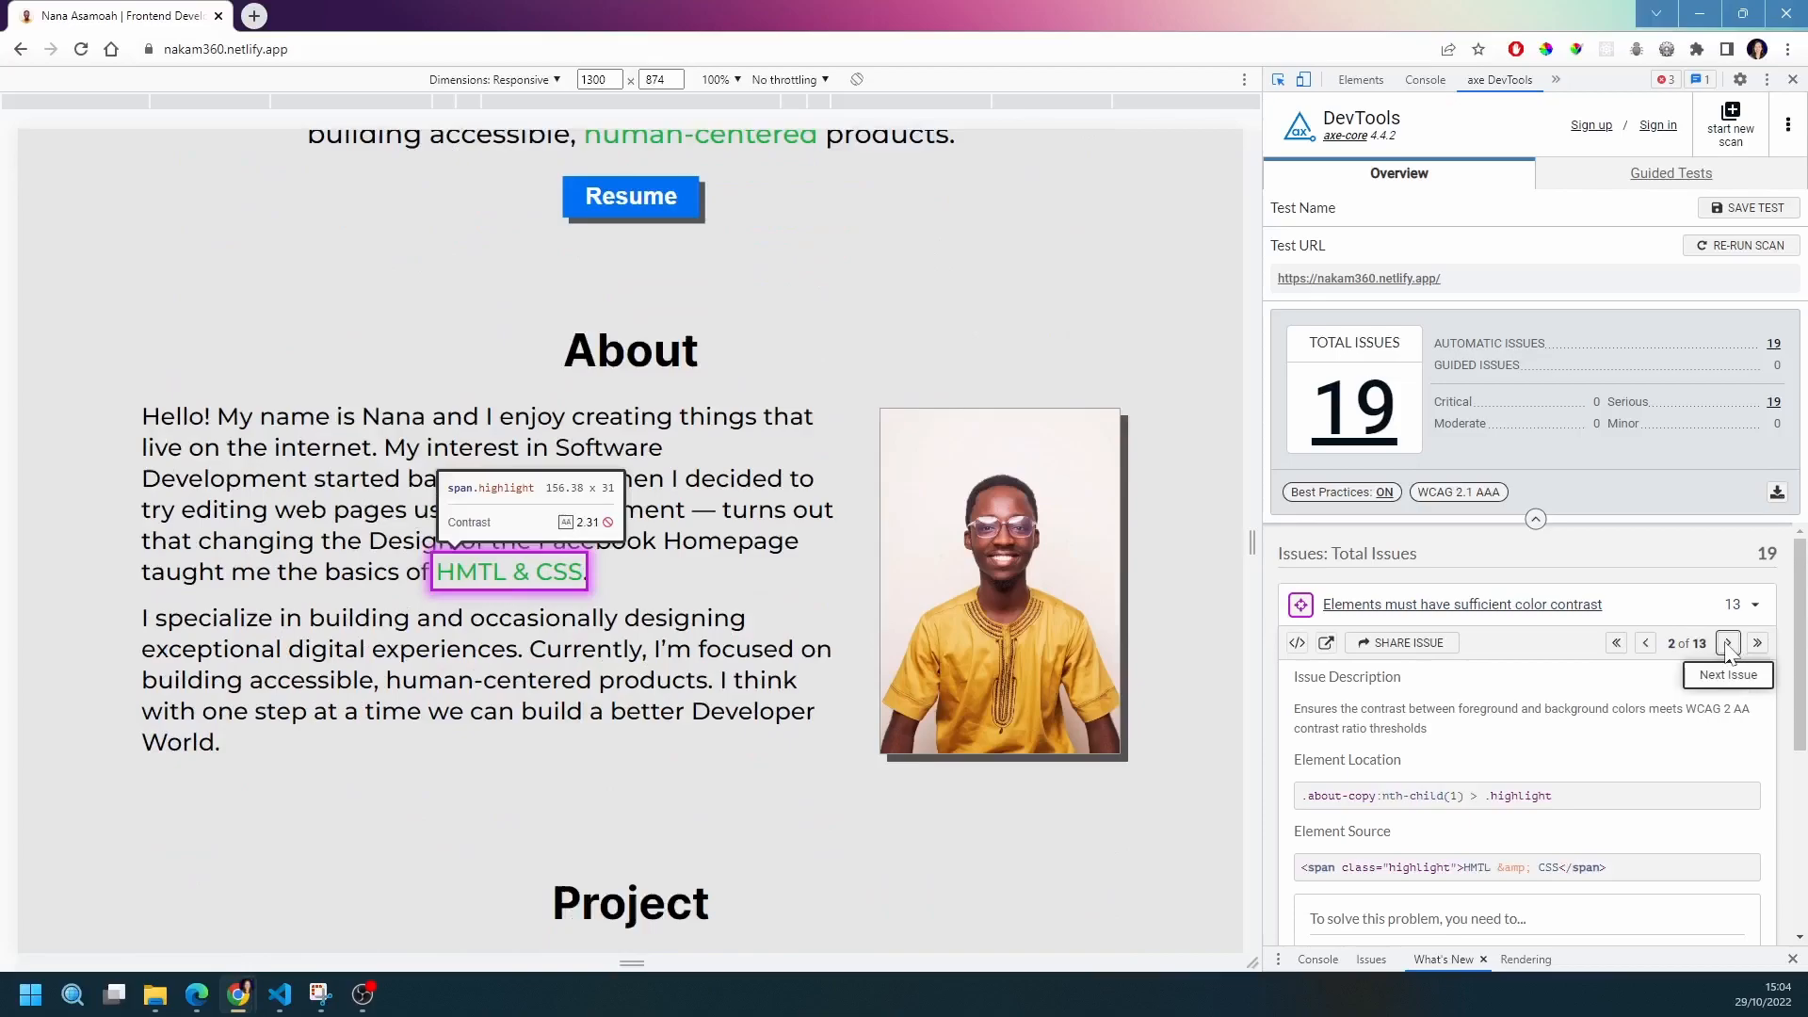
# Step through the remaining contrast failures, past project tech tags to the Experience date labels
pyautogui.click(1725, 642)
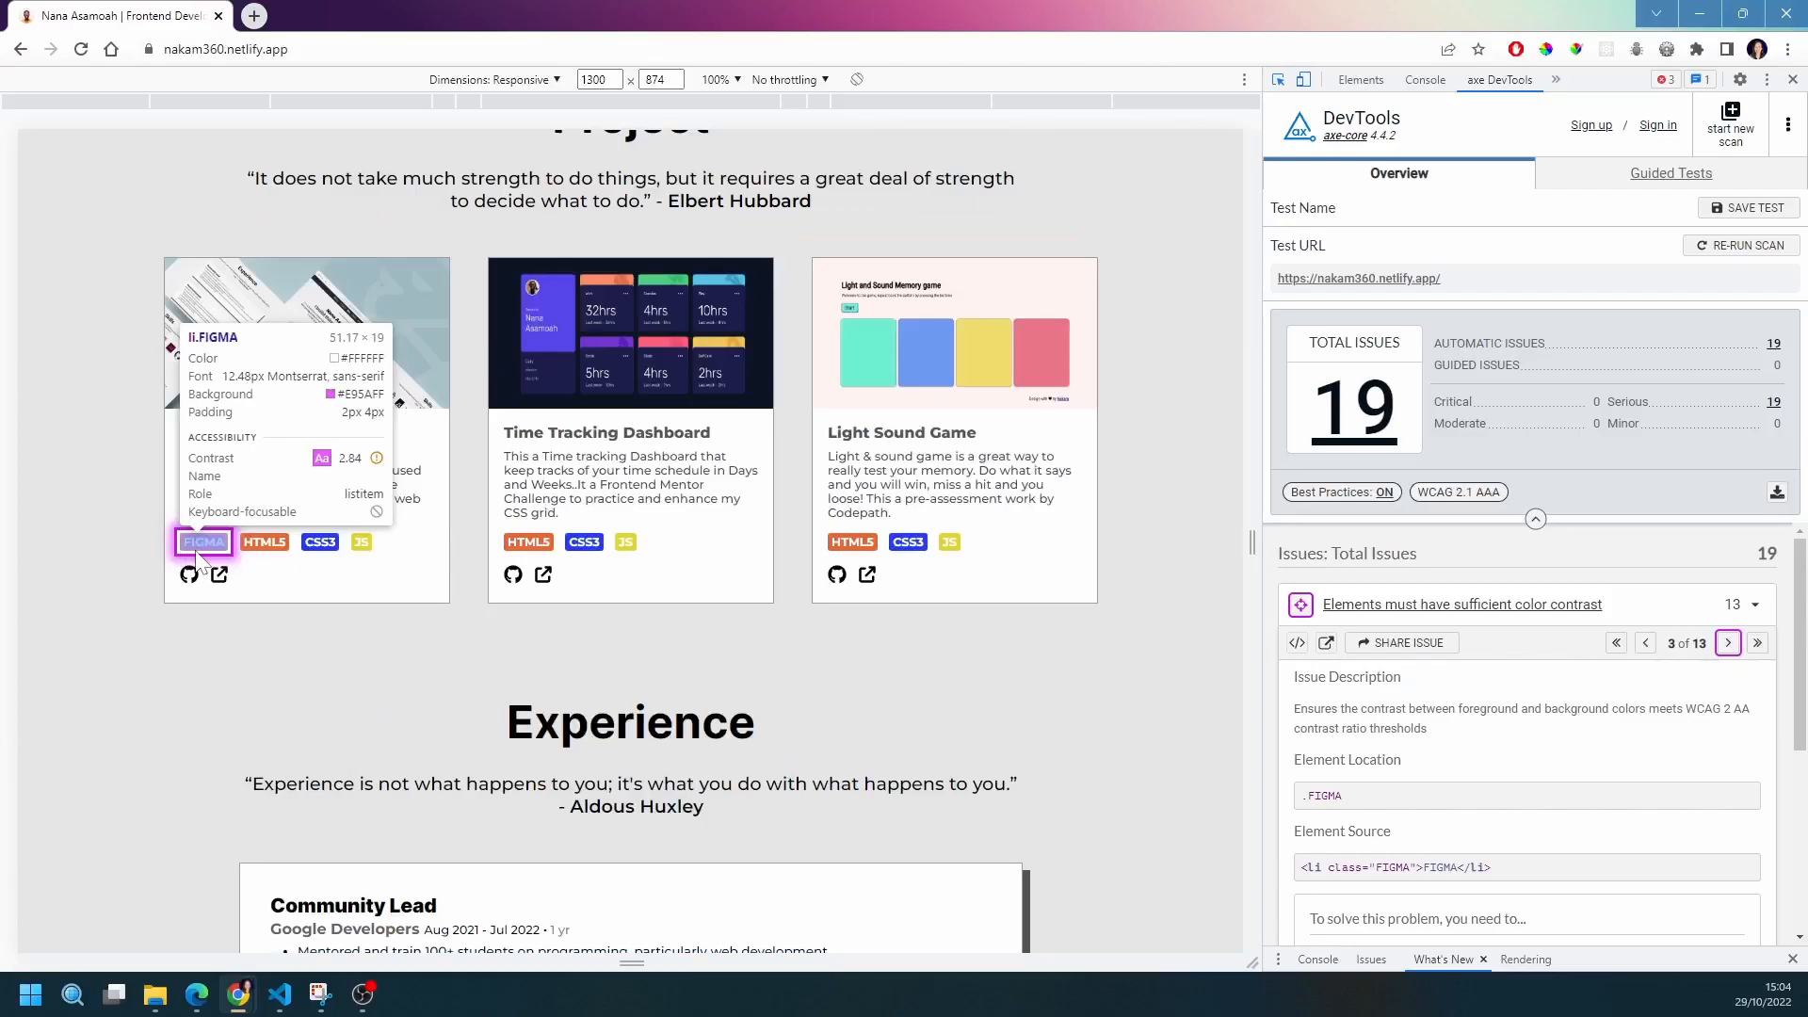
pyautogui.moveTo(221, 545)
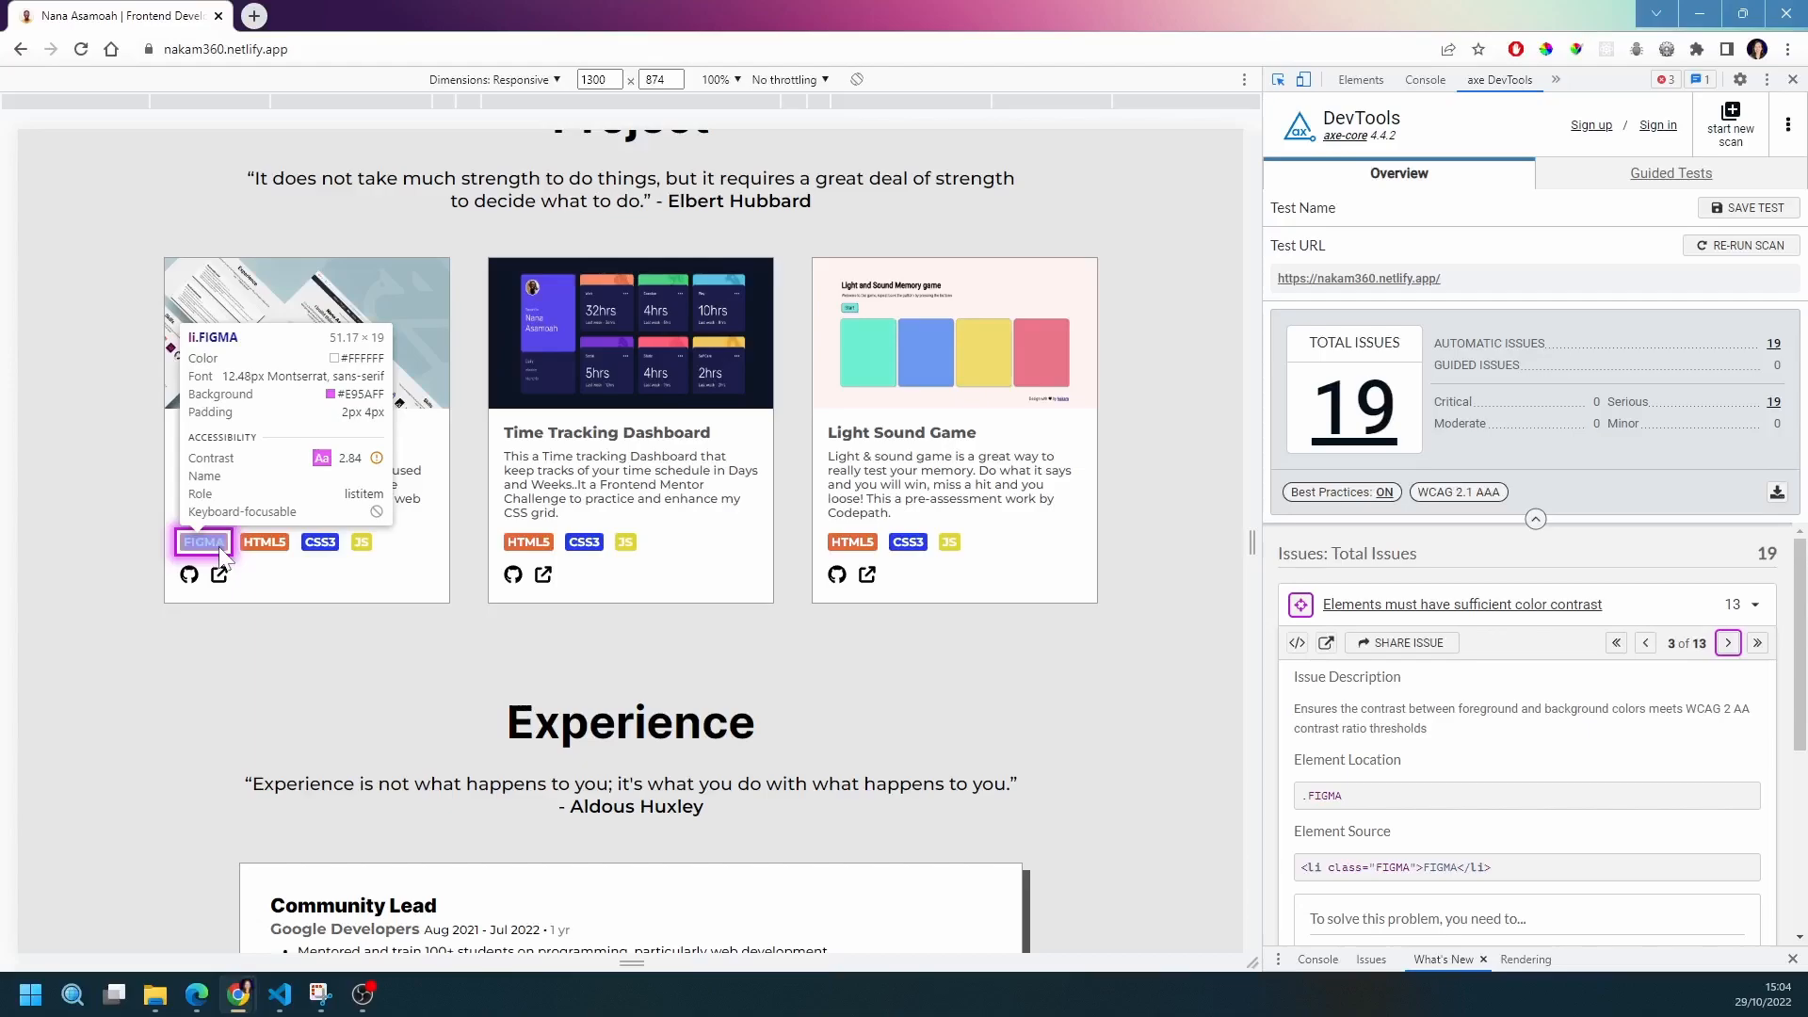
pyautogui.click(1727, 642)
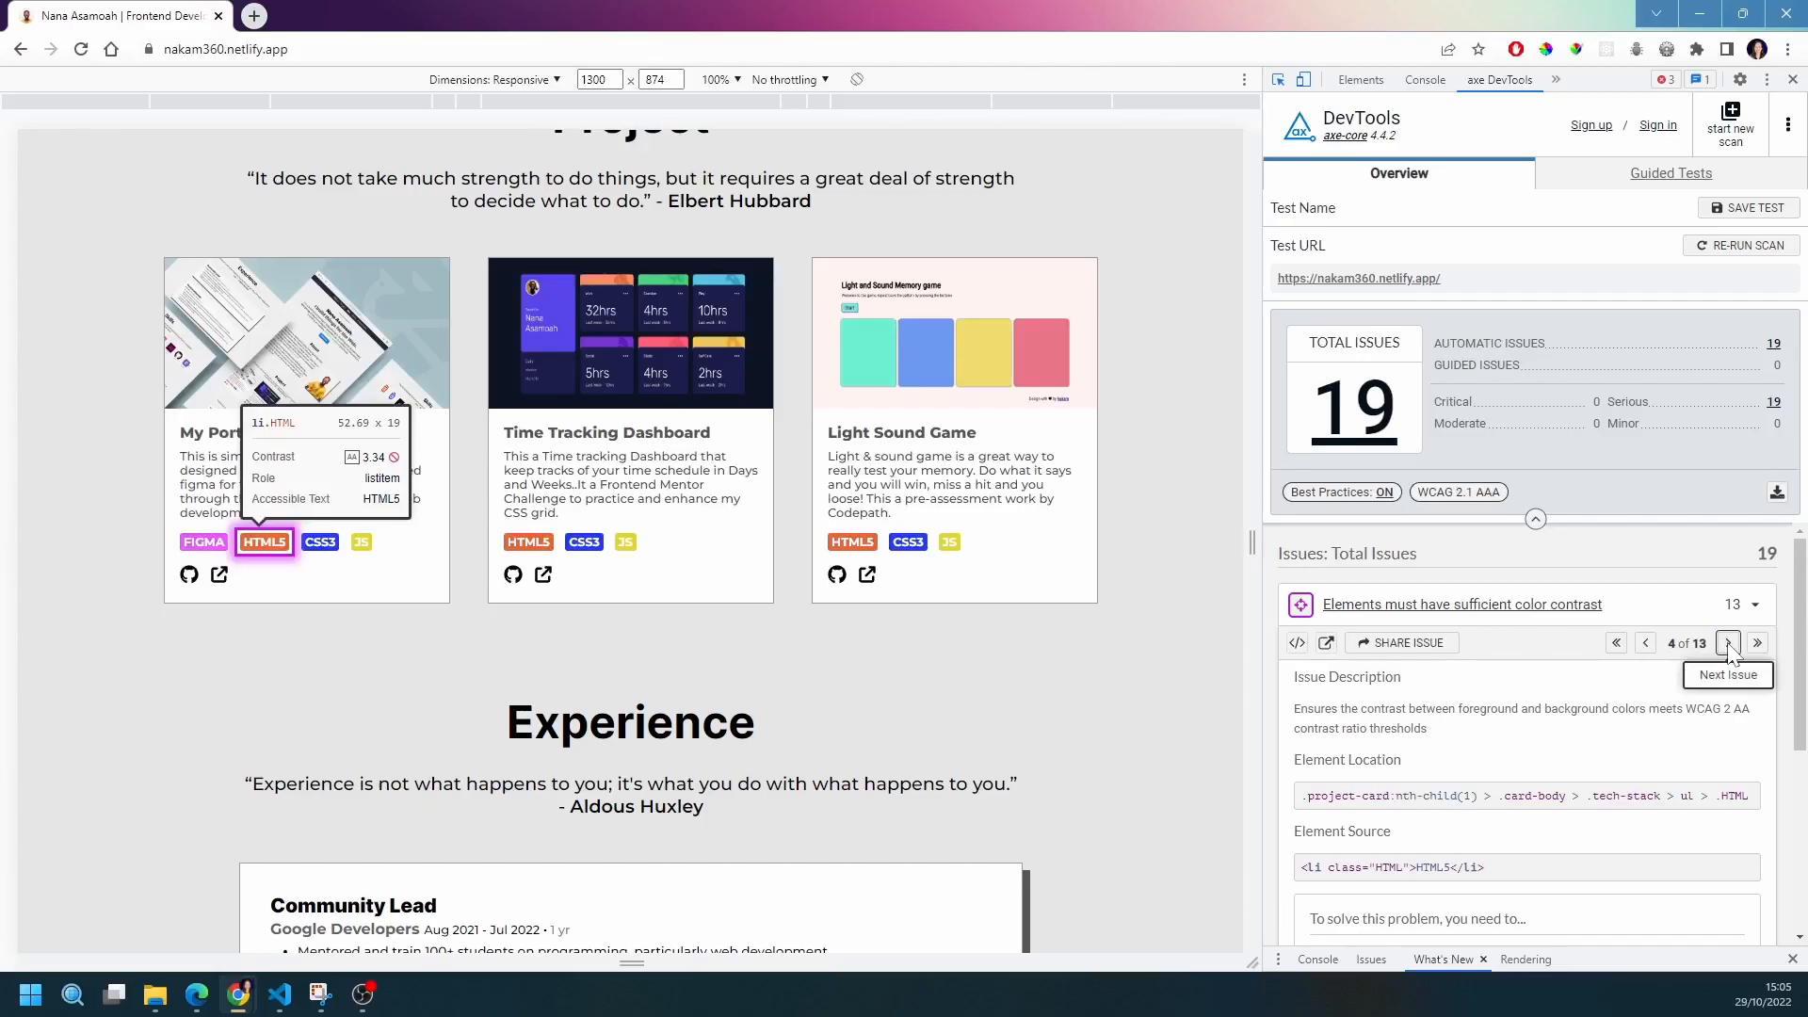
pyautogui.click(1727, 642)
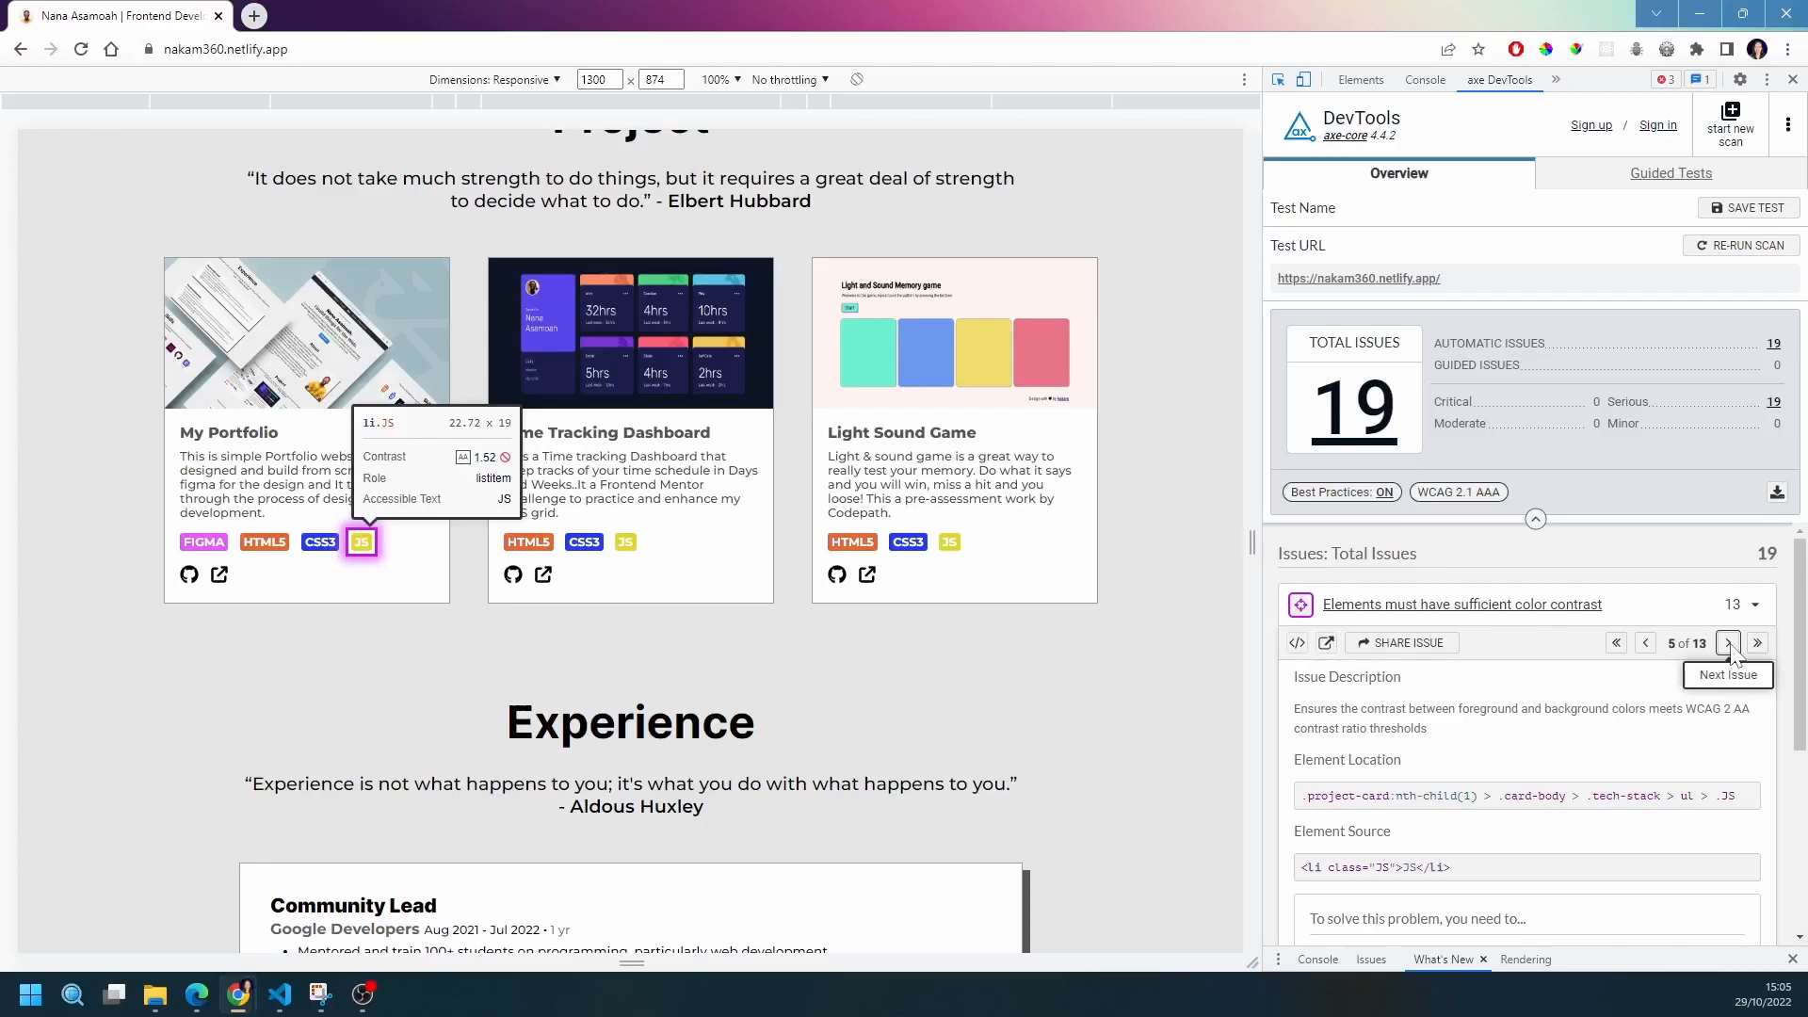
pyautogui.click(1728, 642)
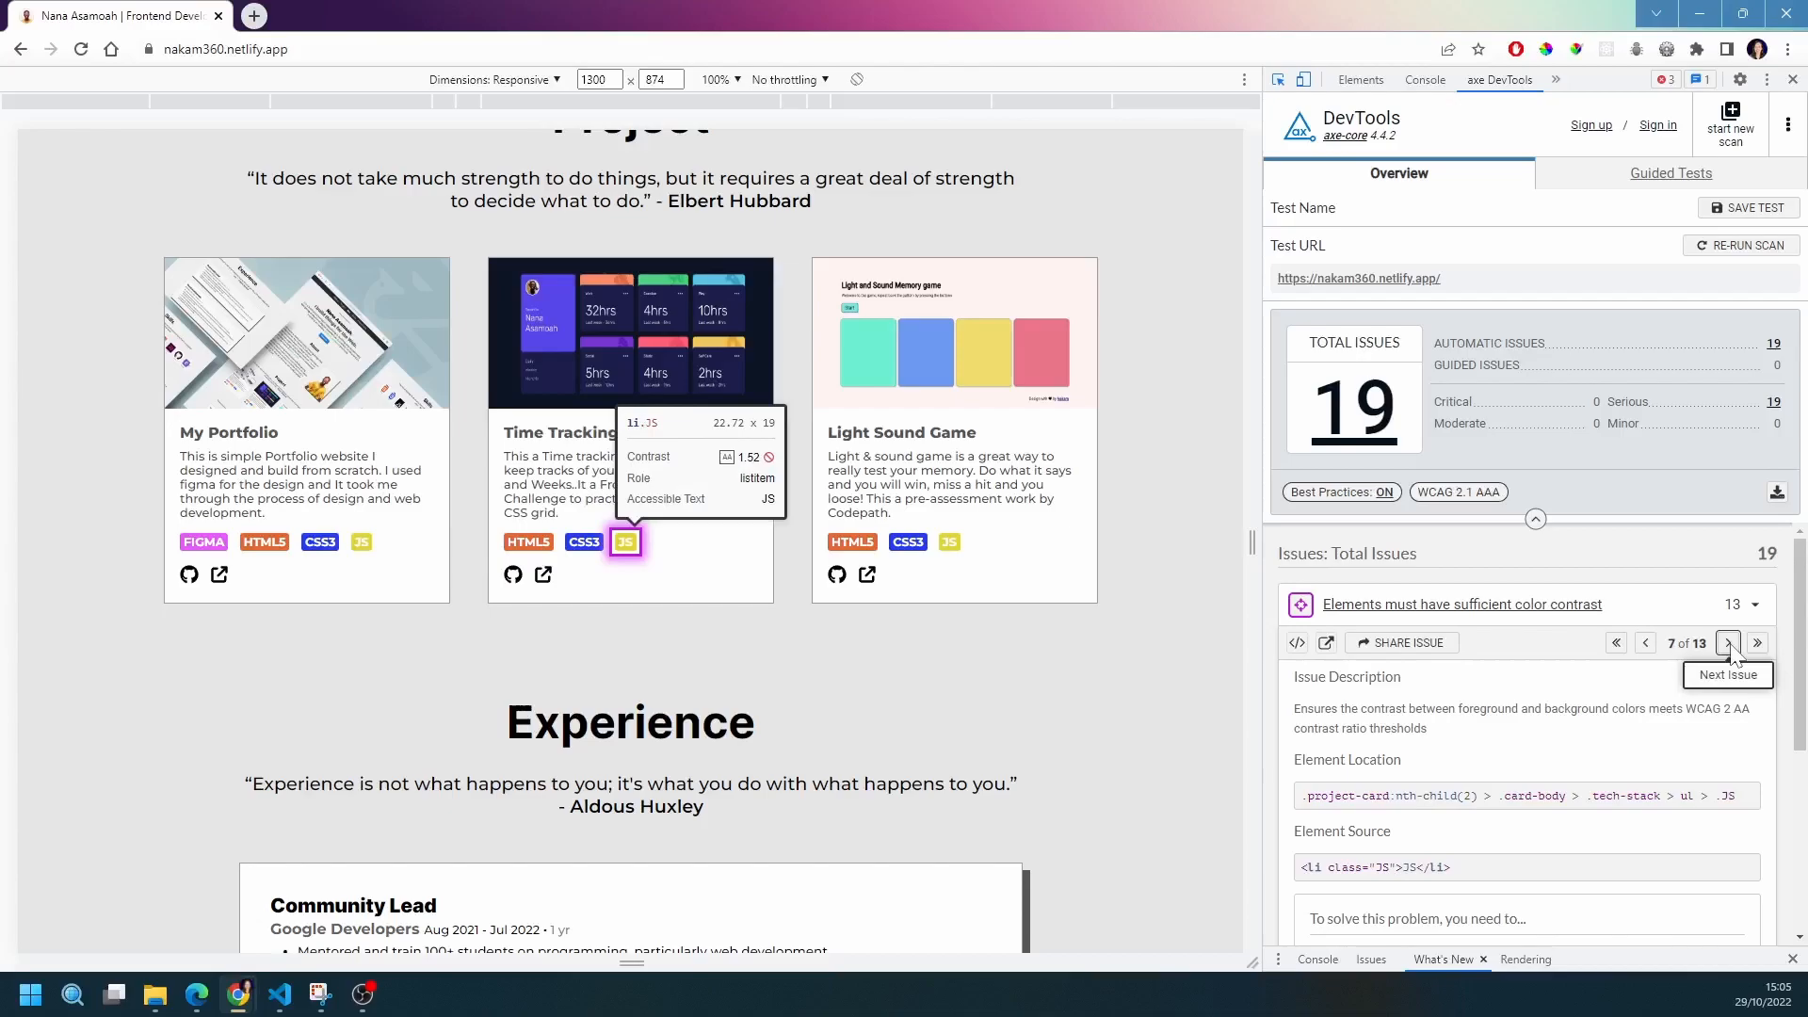
pyautogui.click(1727, 642)
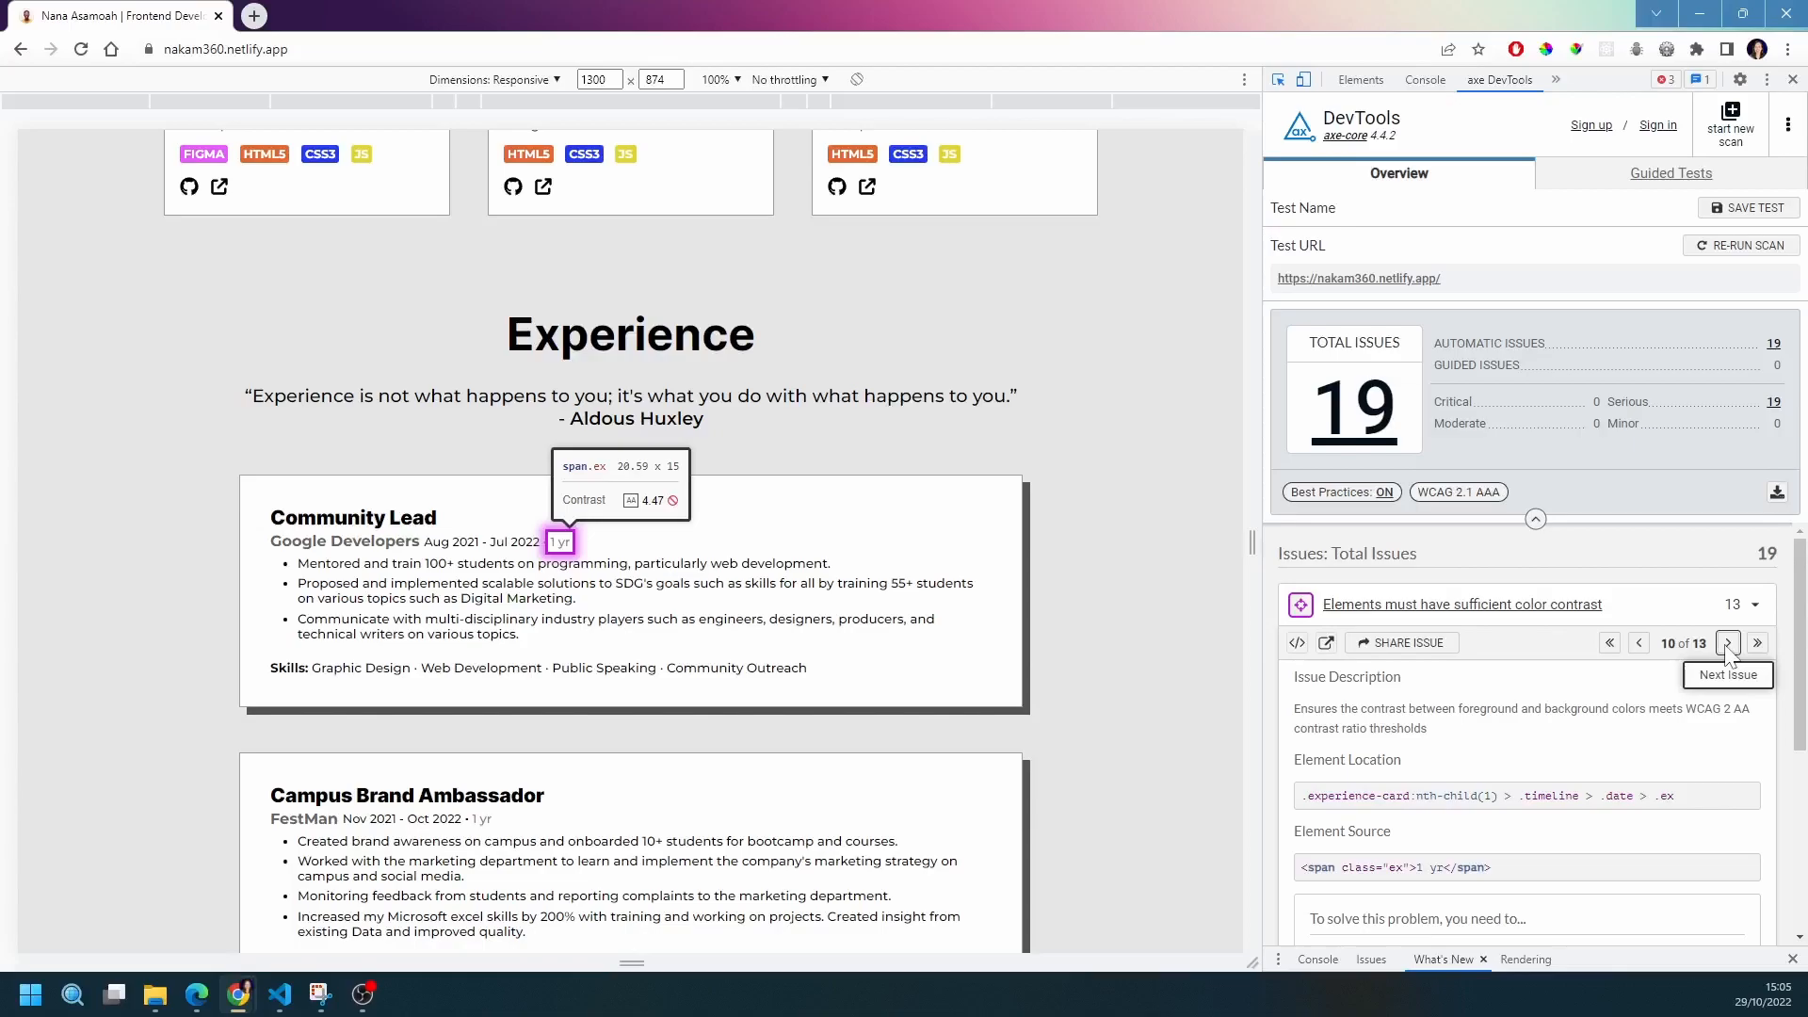
pyautogui.click(1727, 643)
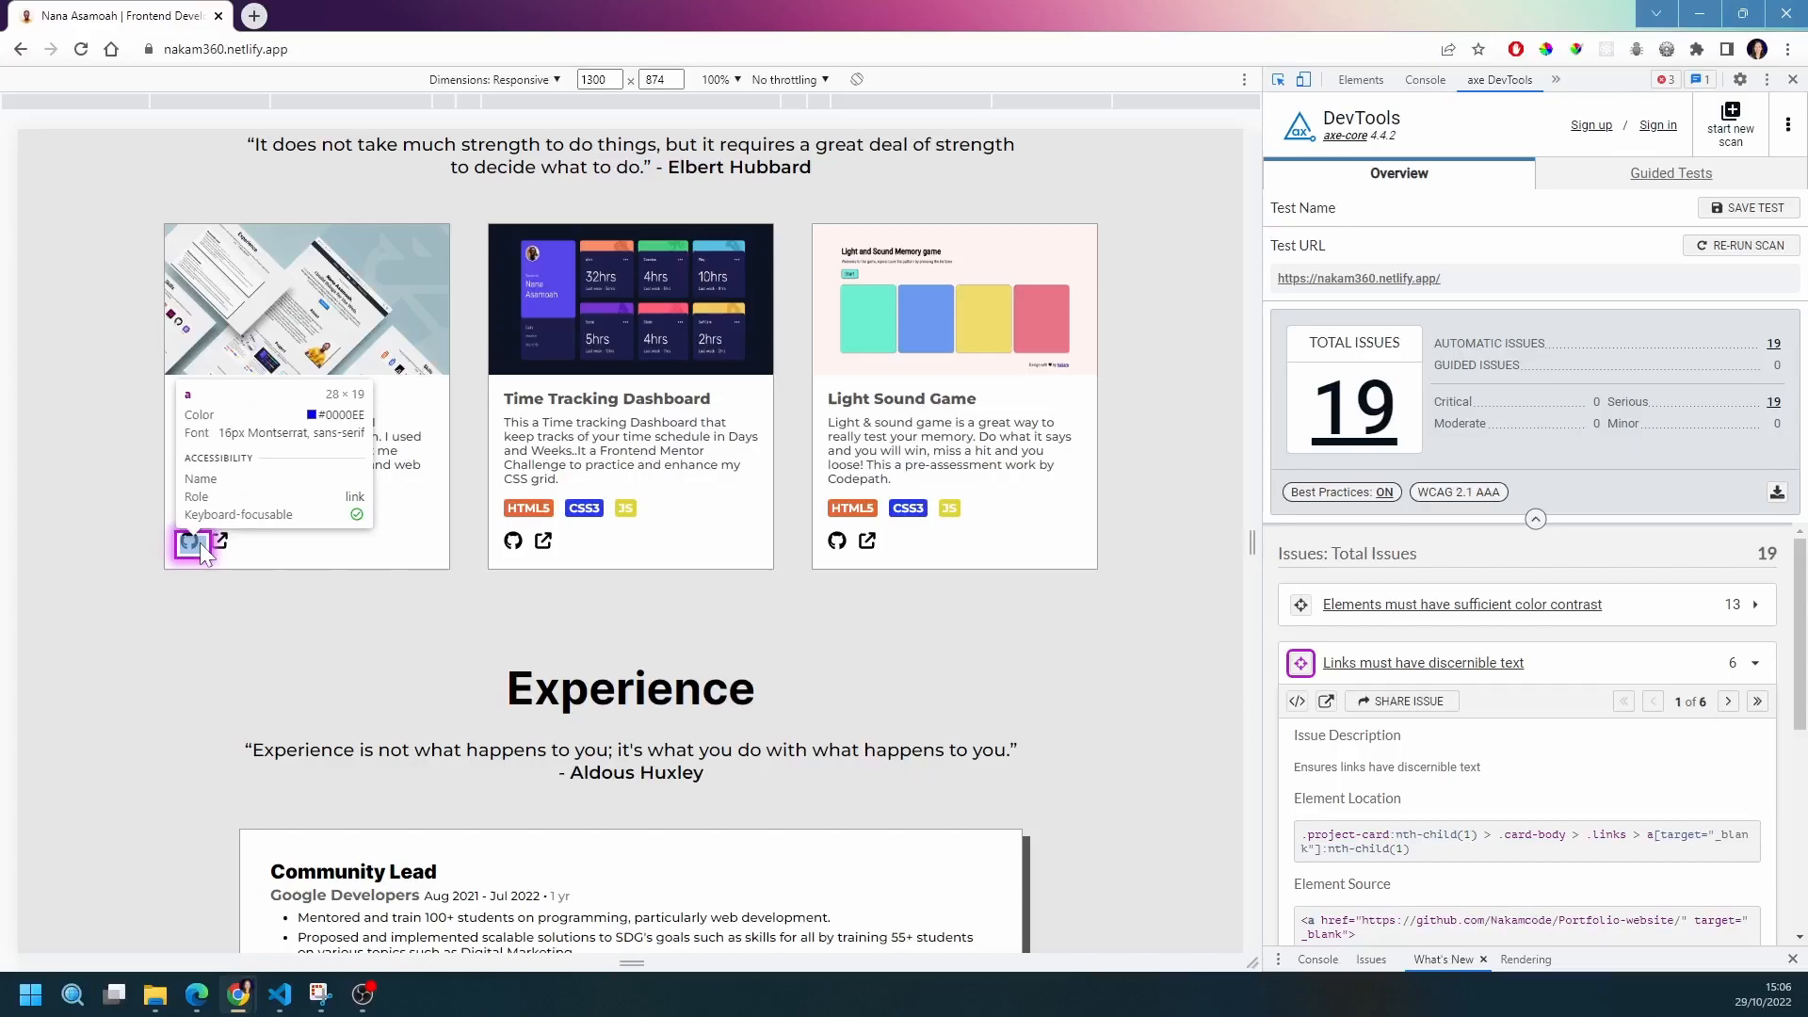
pyautogui.moveTo(191, 544)
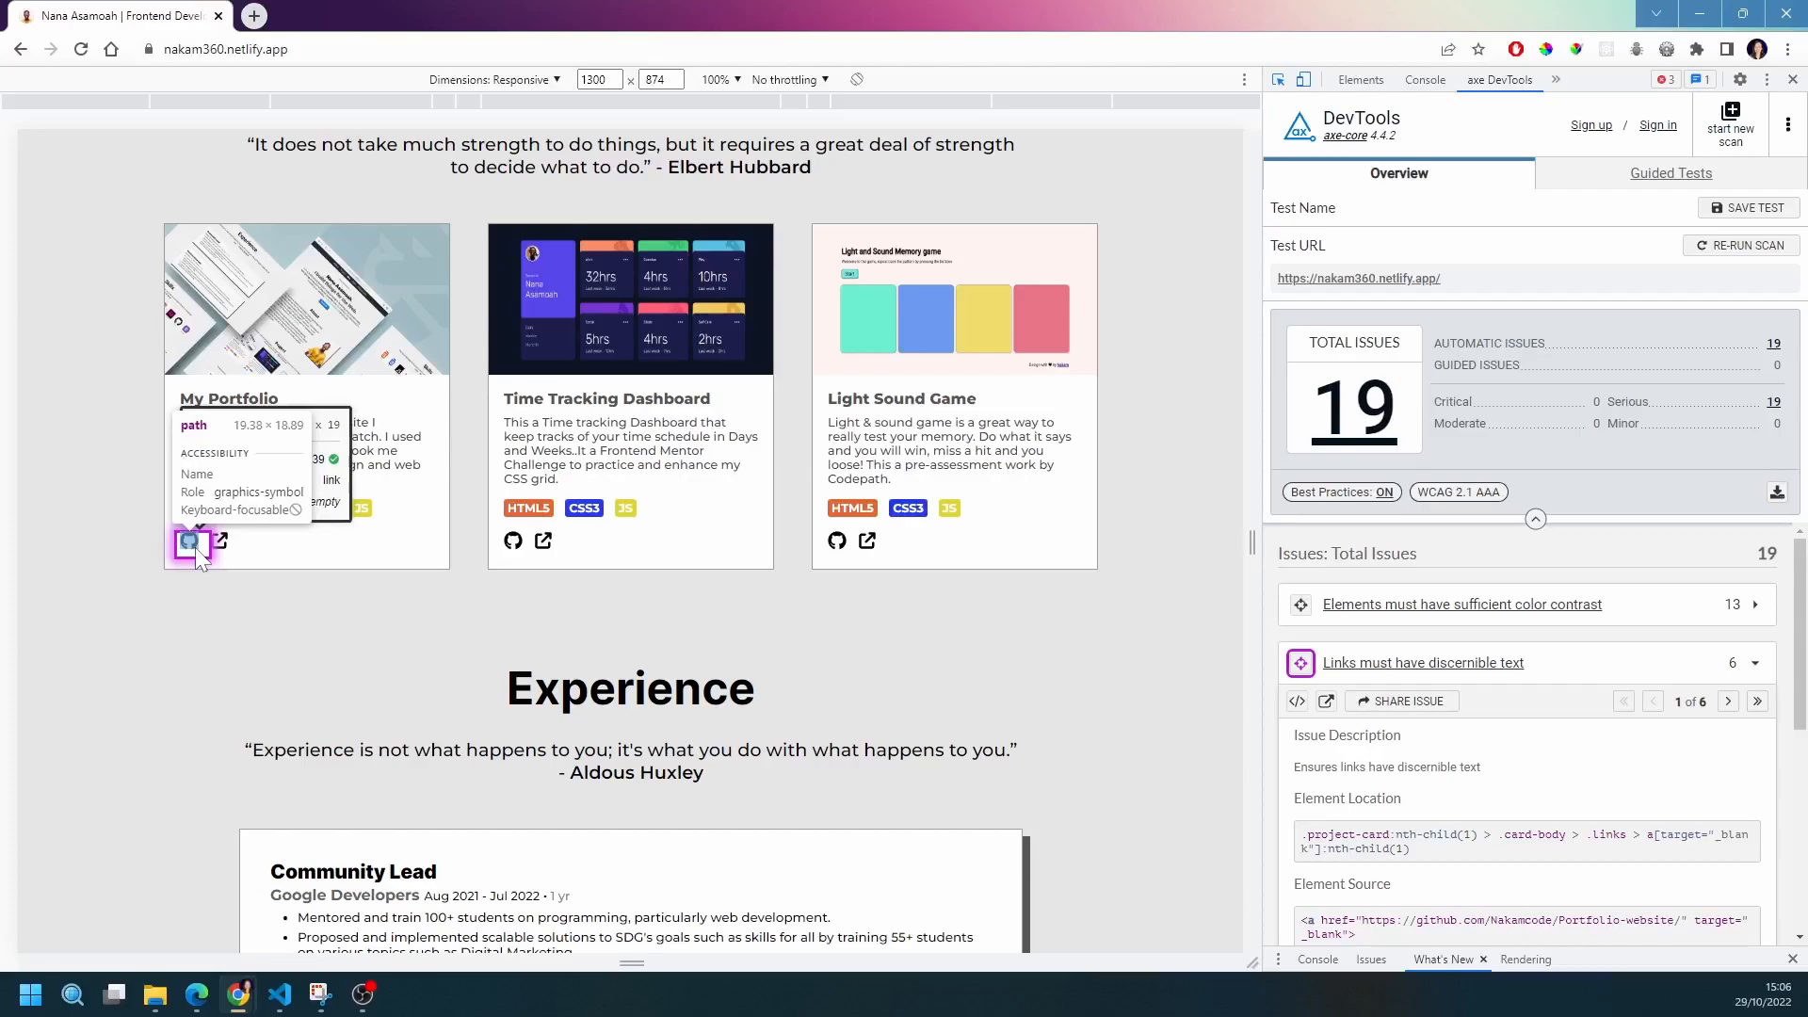
# Inspect the unnamed GitHub icon link in the My Portfolio card
pyautogui.click(1358, 79)
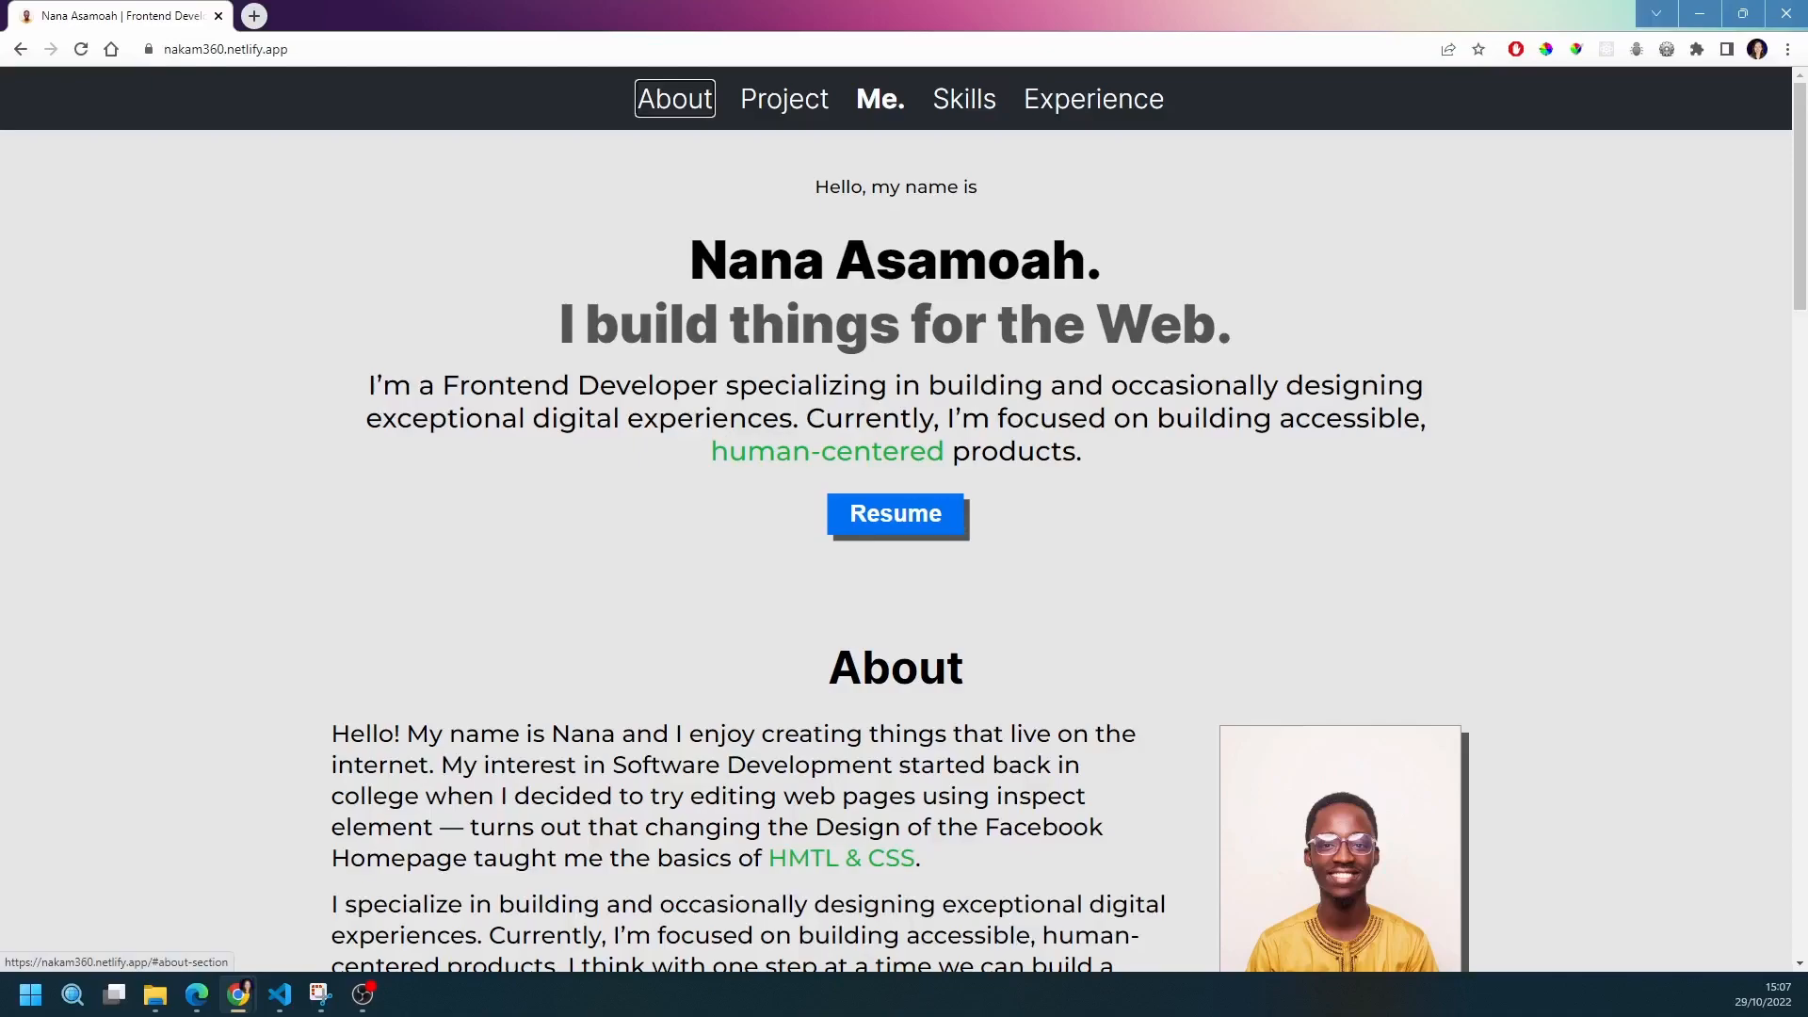
pyautogui.moveTo(878, 98)
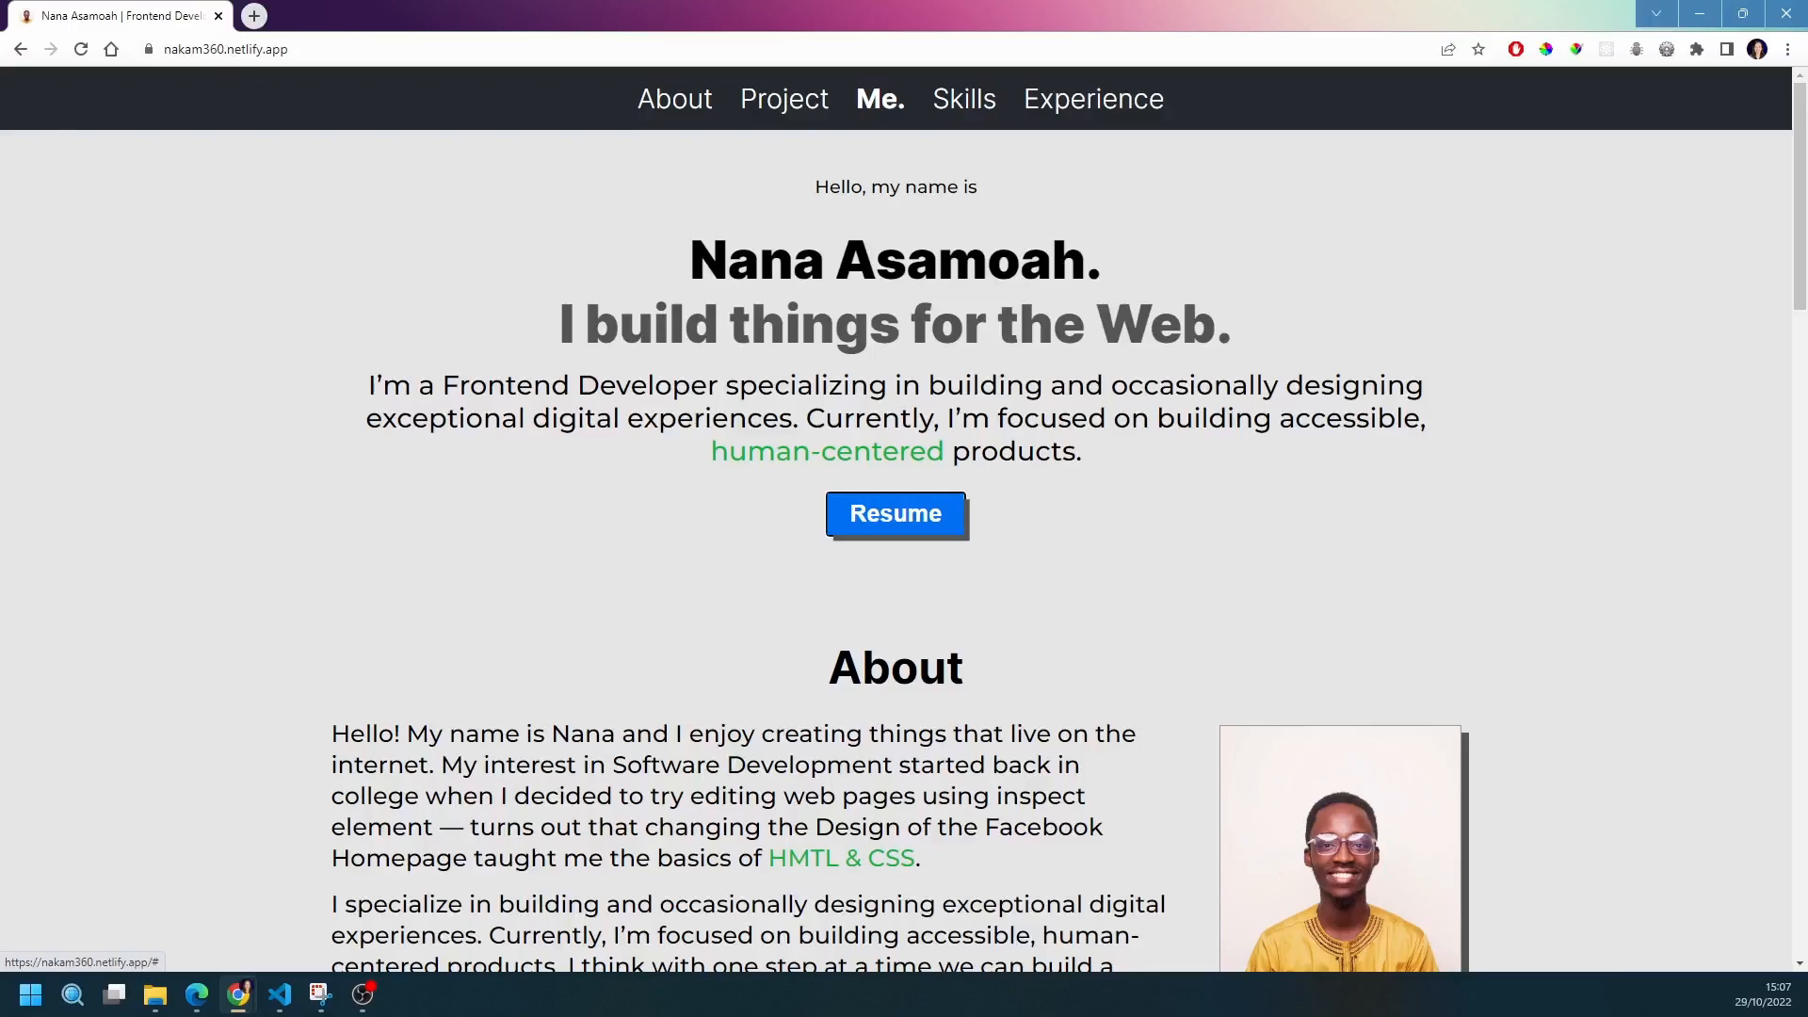
pyautogui.moveTo(911, 550)
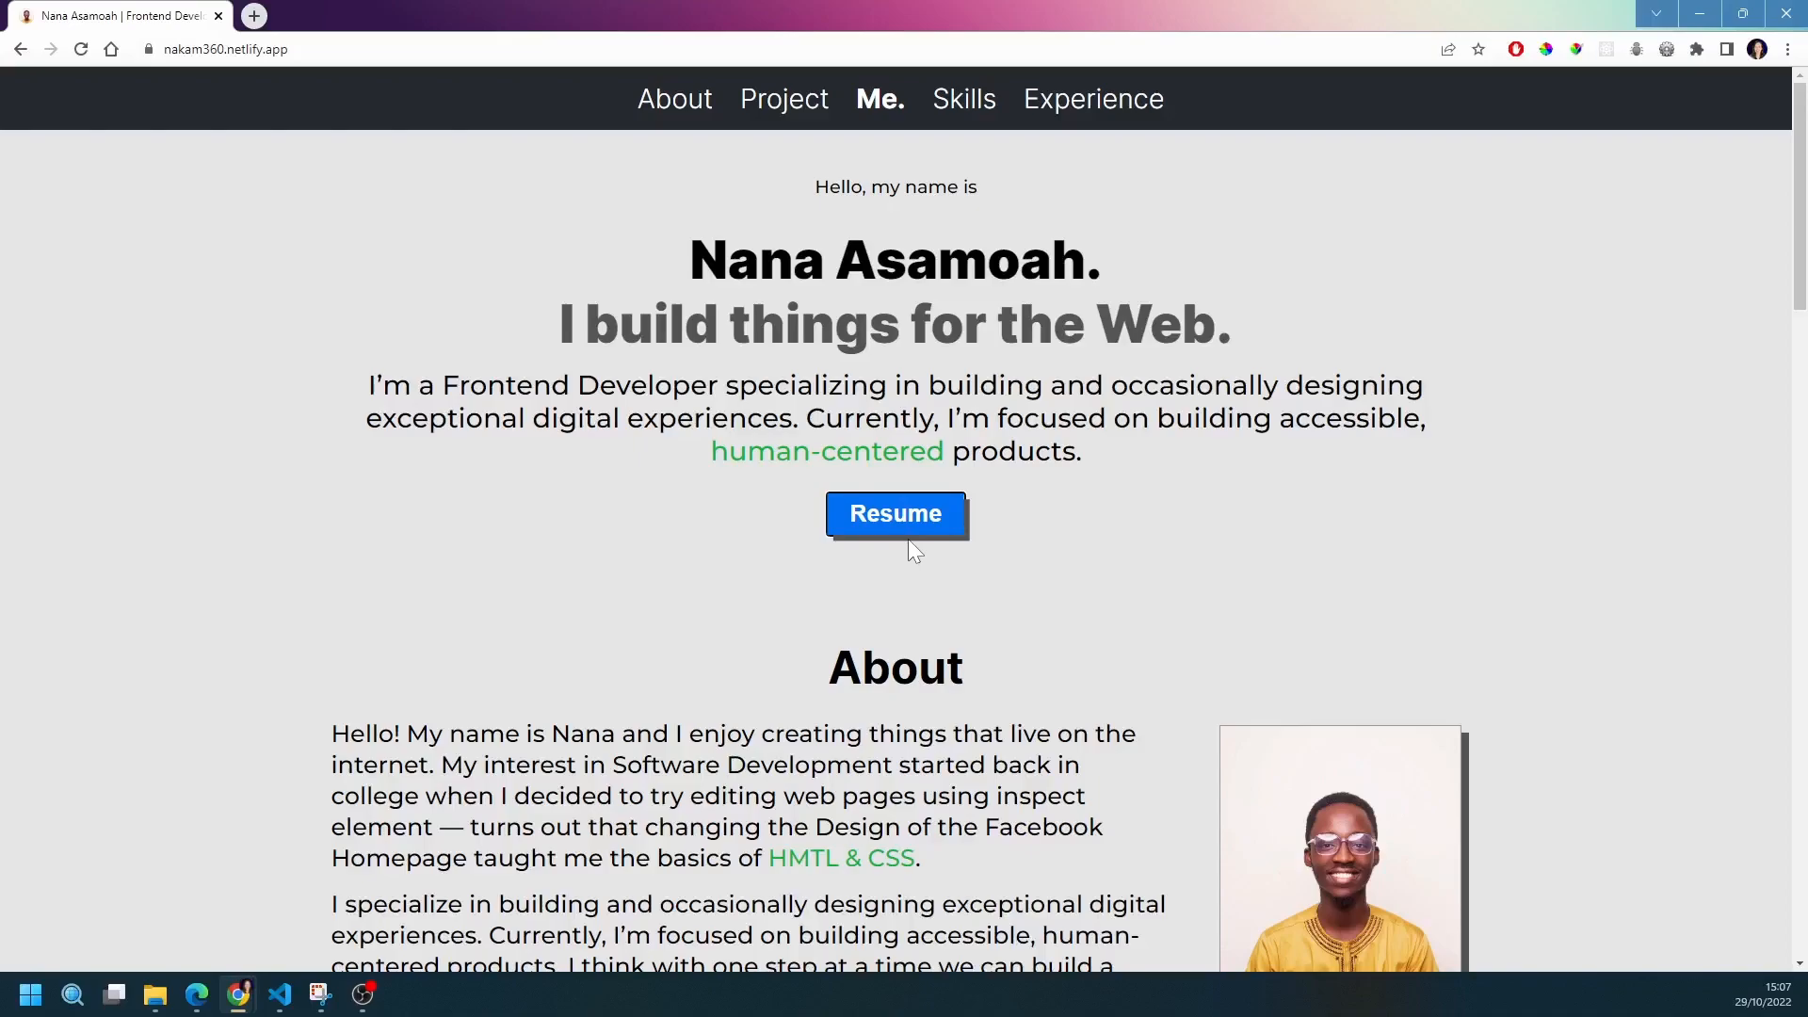
pyautogui.moveTo(816, 527)
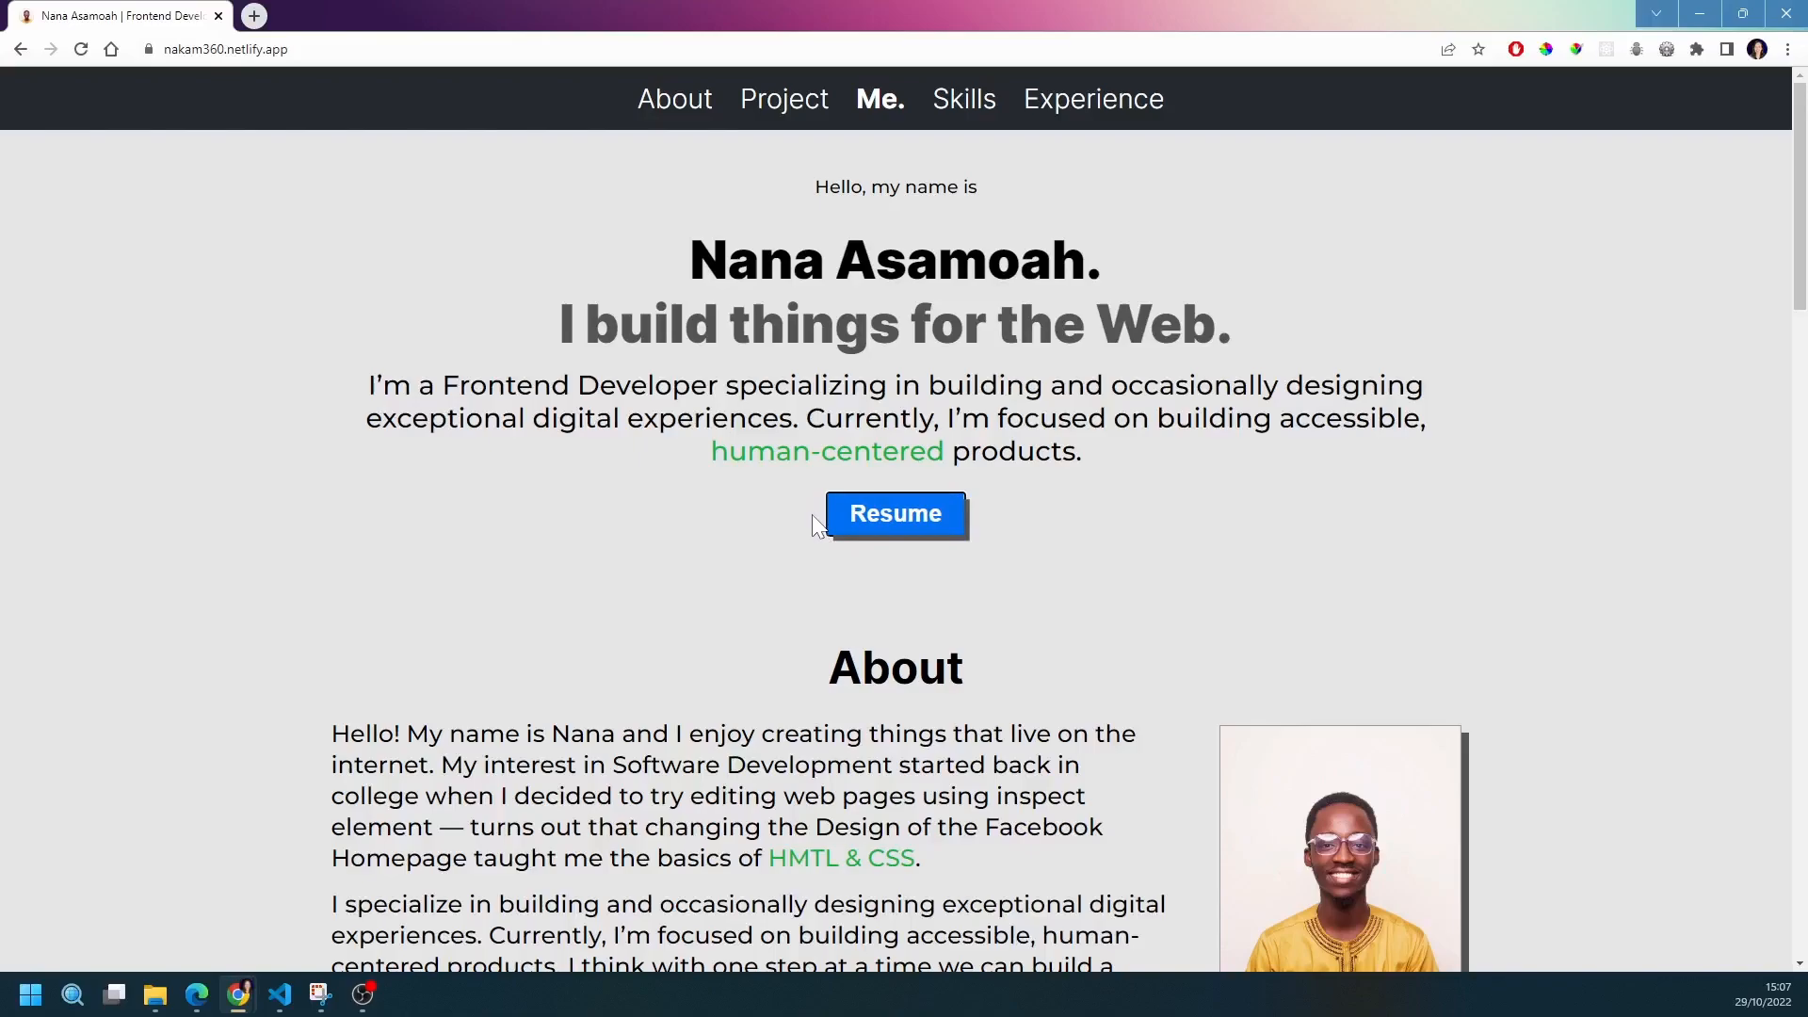
pyautogui.moveTo(847, 554)
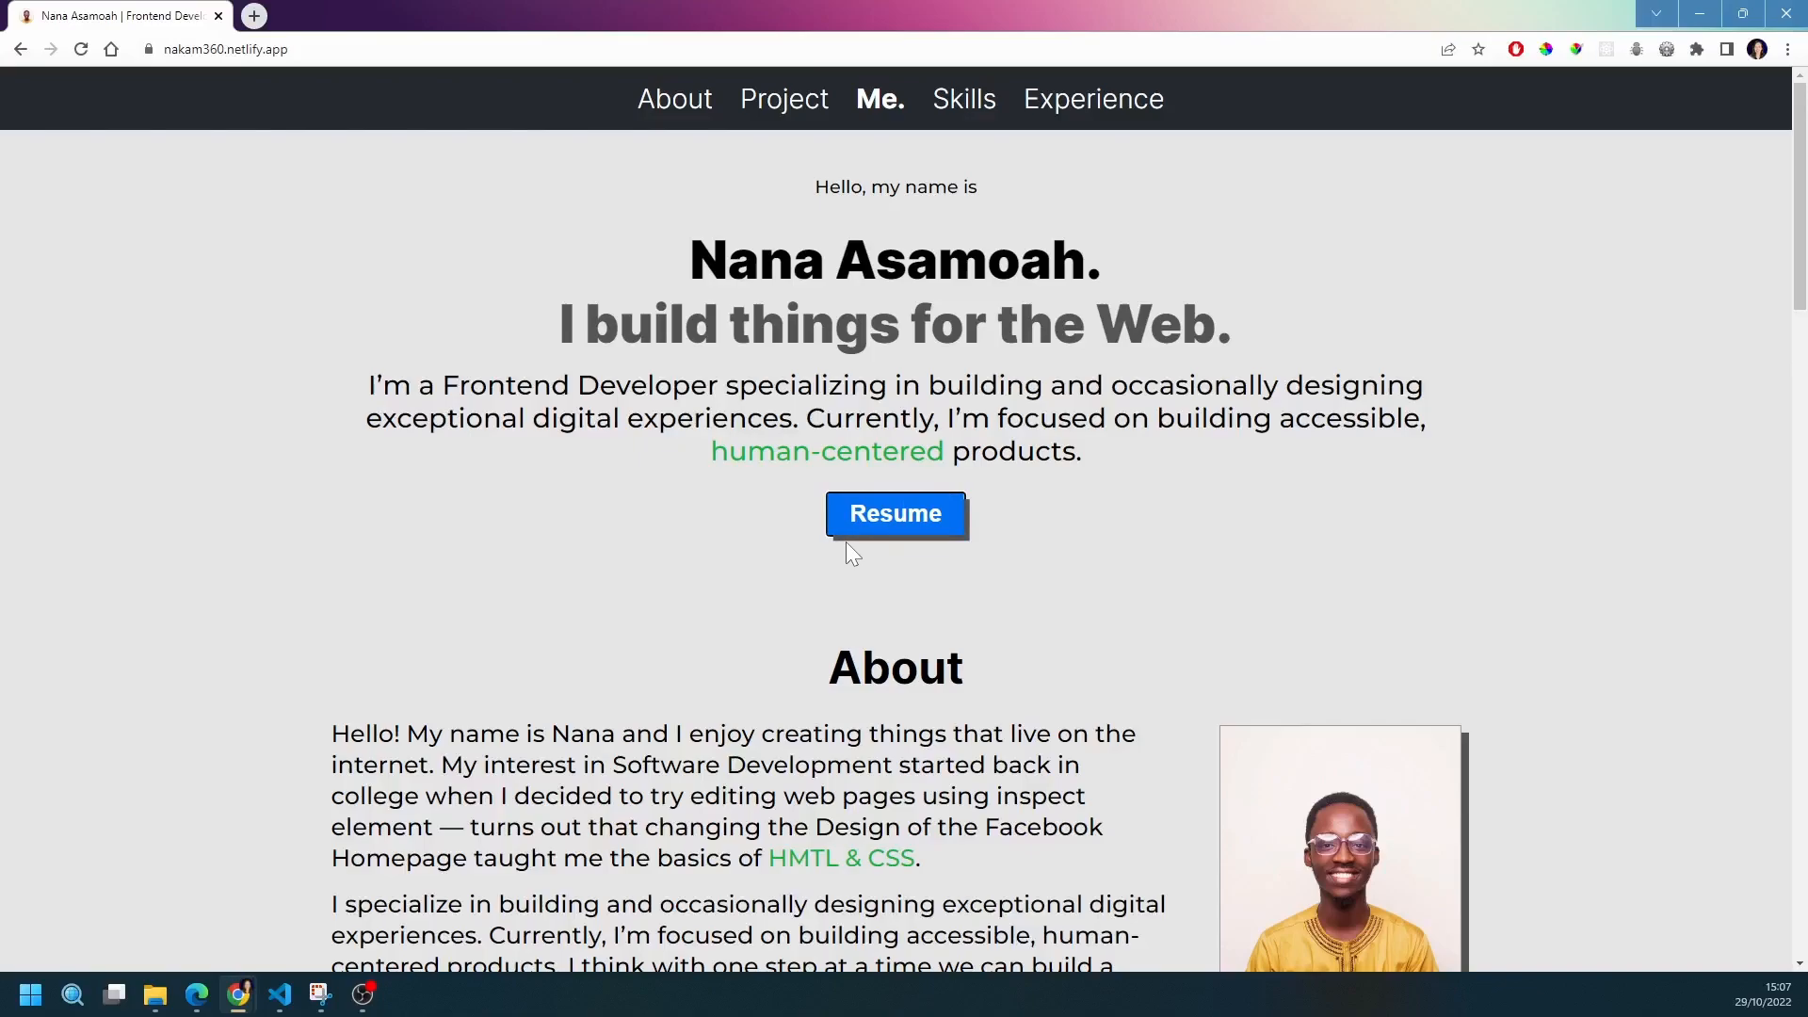
pyautogui.moveTo(895, 515)
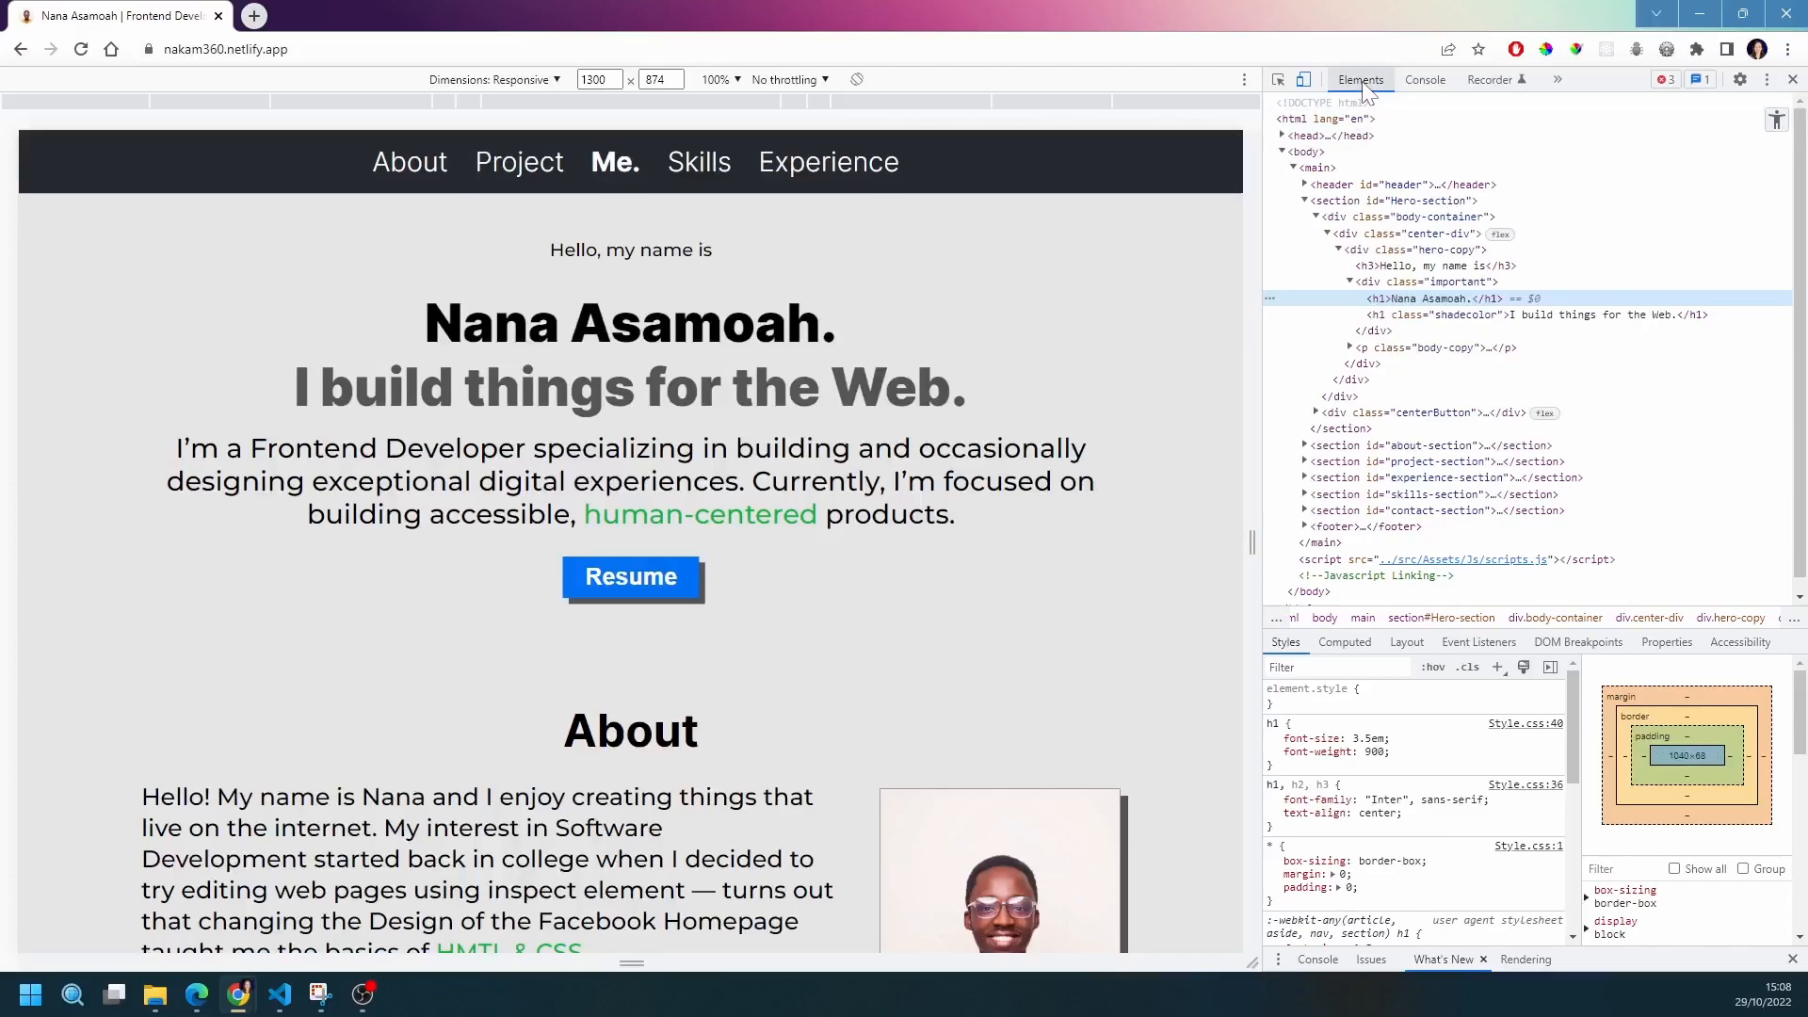
# Select the button#firstButton Resume element and review its background, shadow and transition rules
pyautogui.click(631, 576)
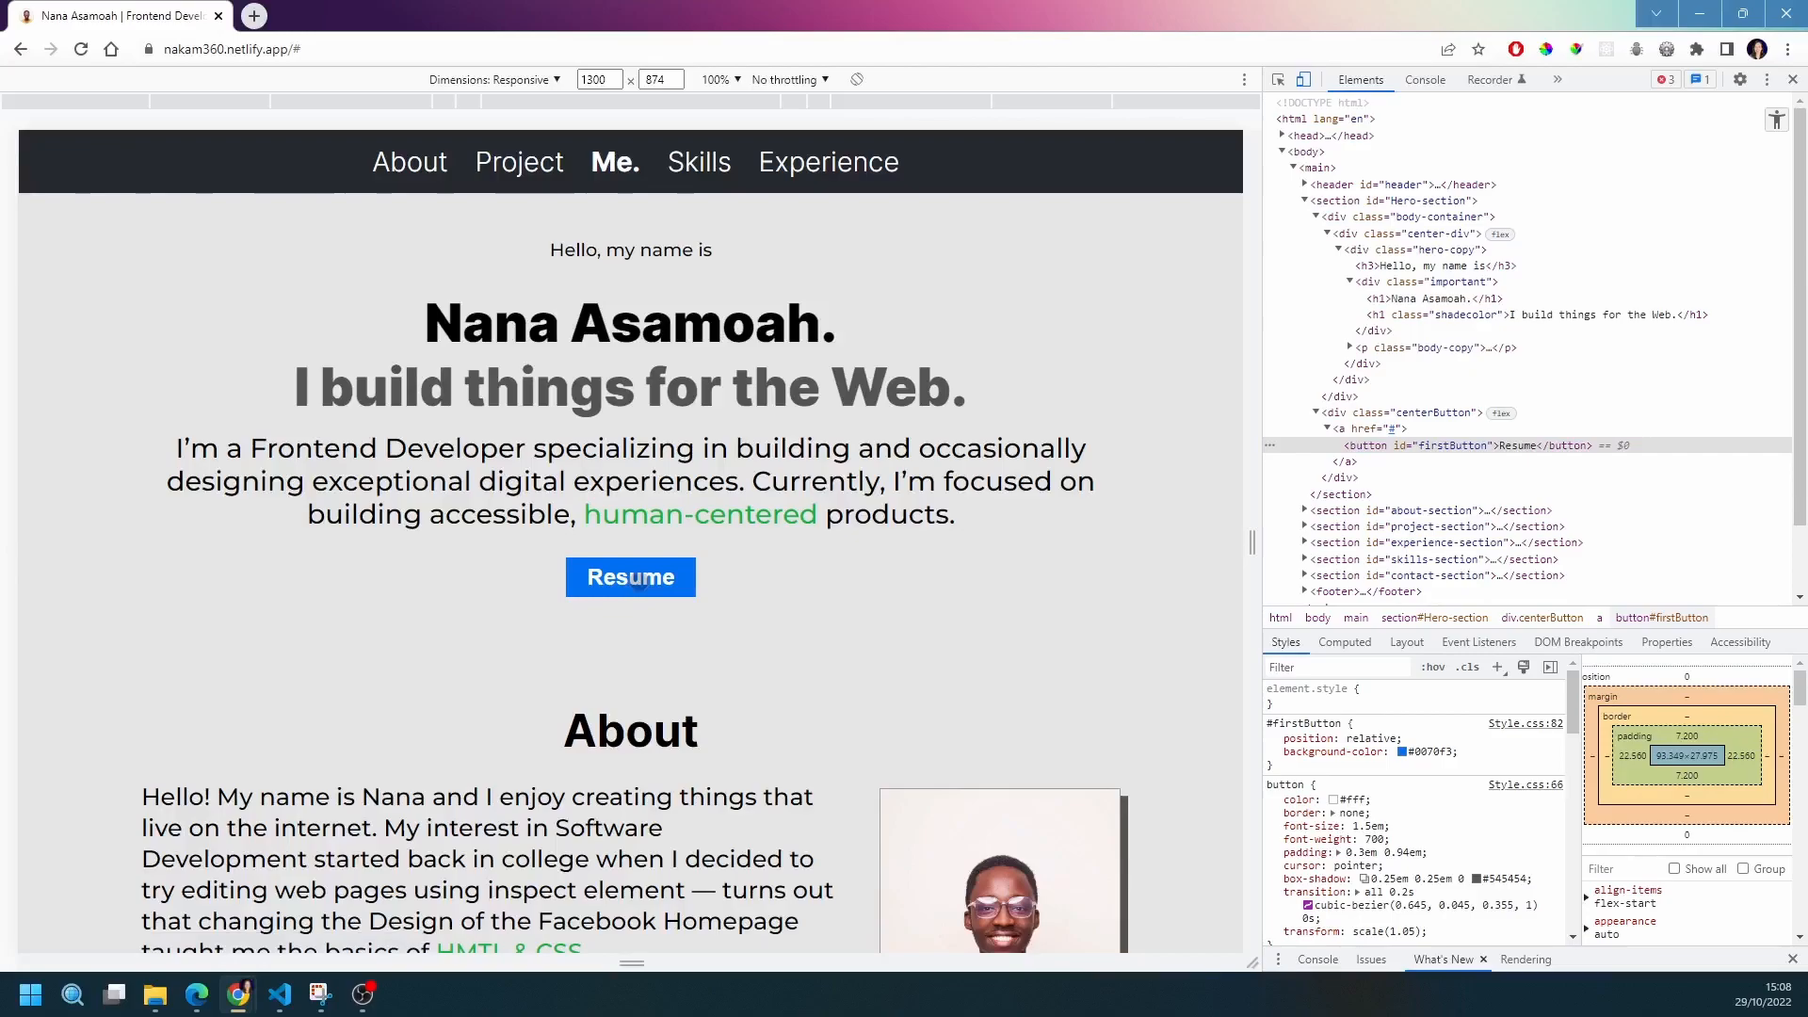
pyautogui.moveTo(1396, 428)
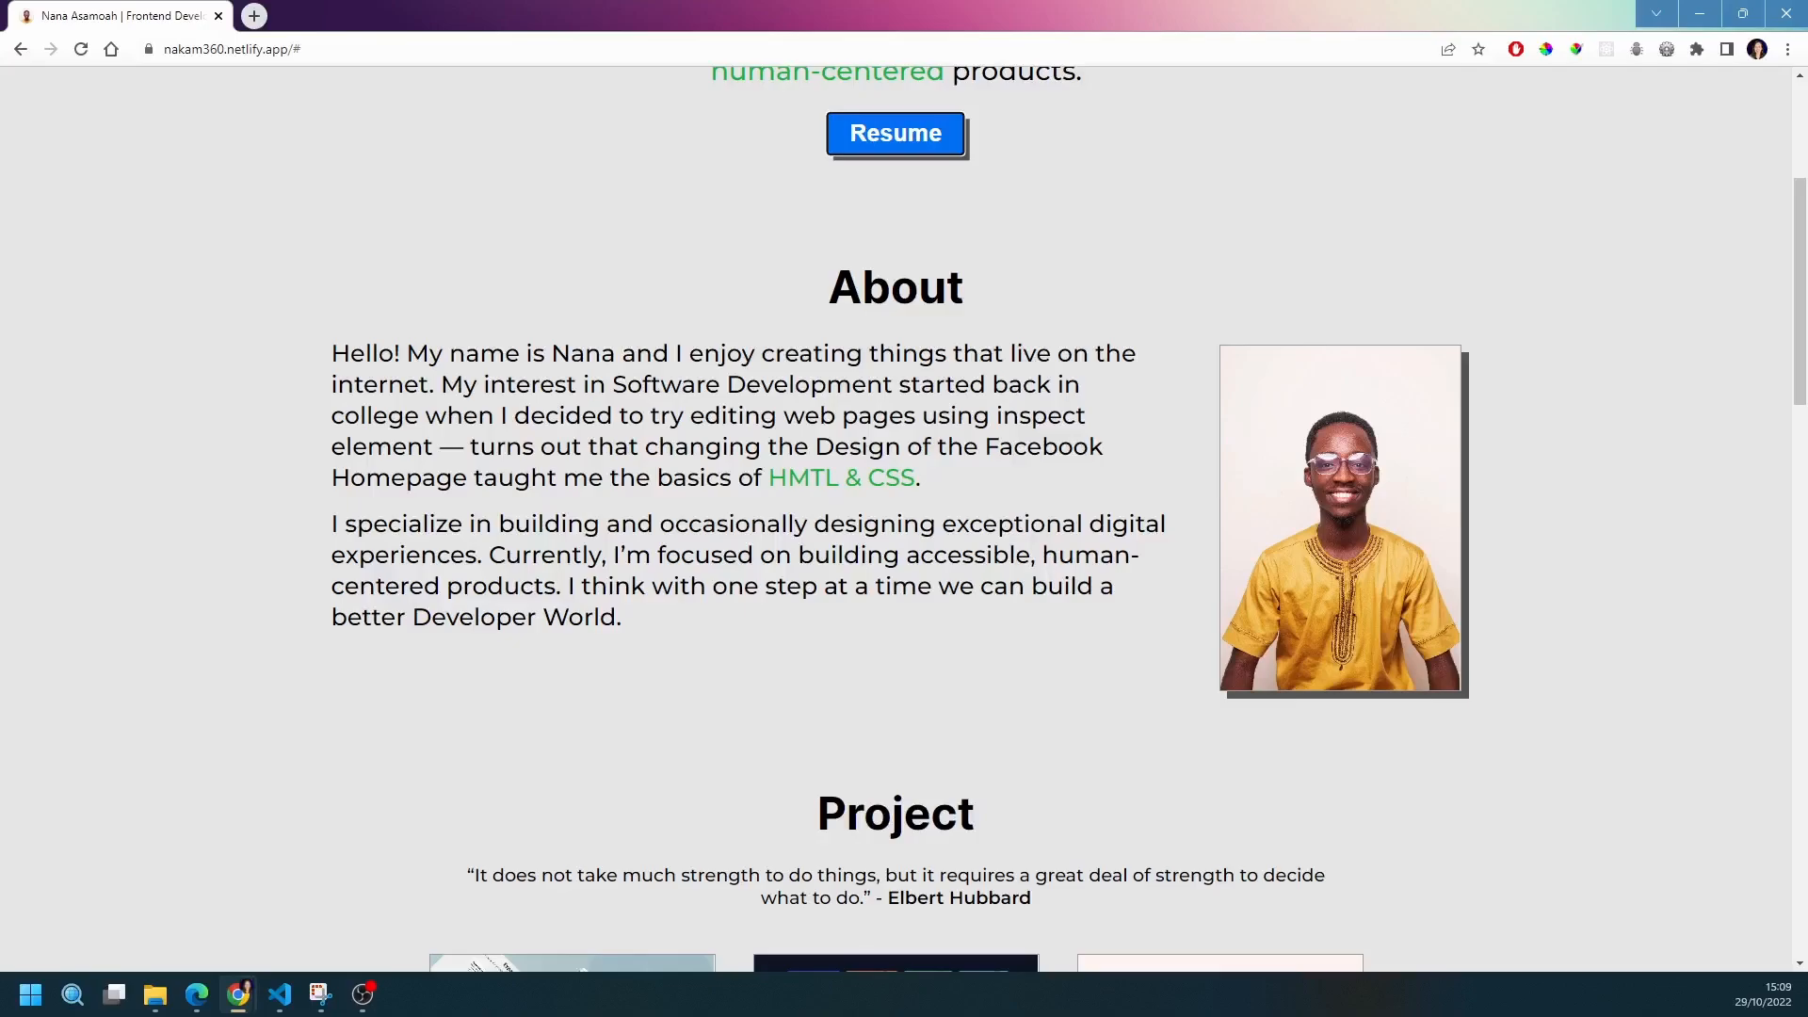
# Tab through the Project cards' GitHub links to the Google Developers link
pyautogui.scroll(3)
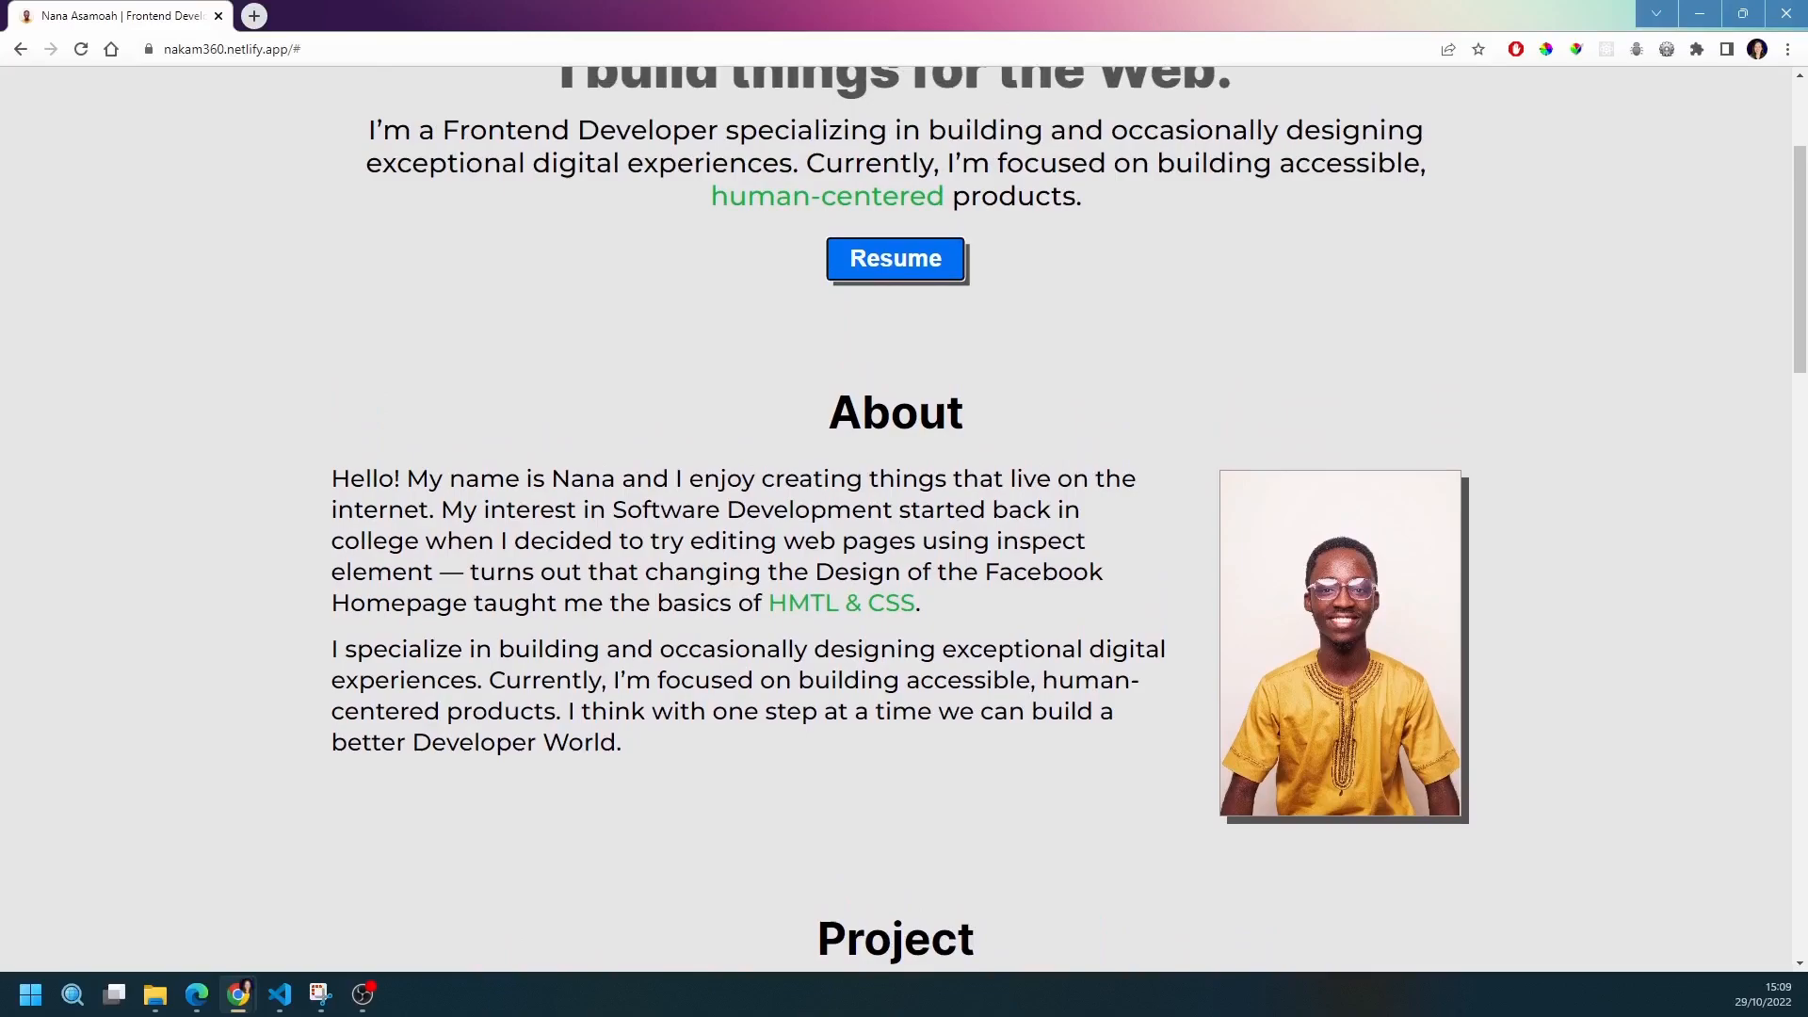
pyautogui.scroll(-3)
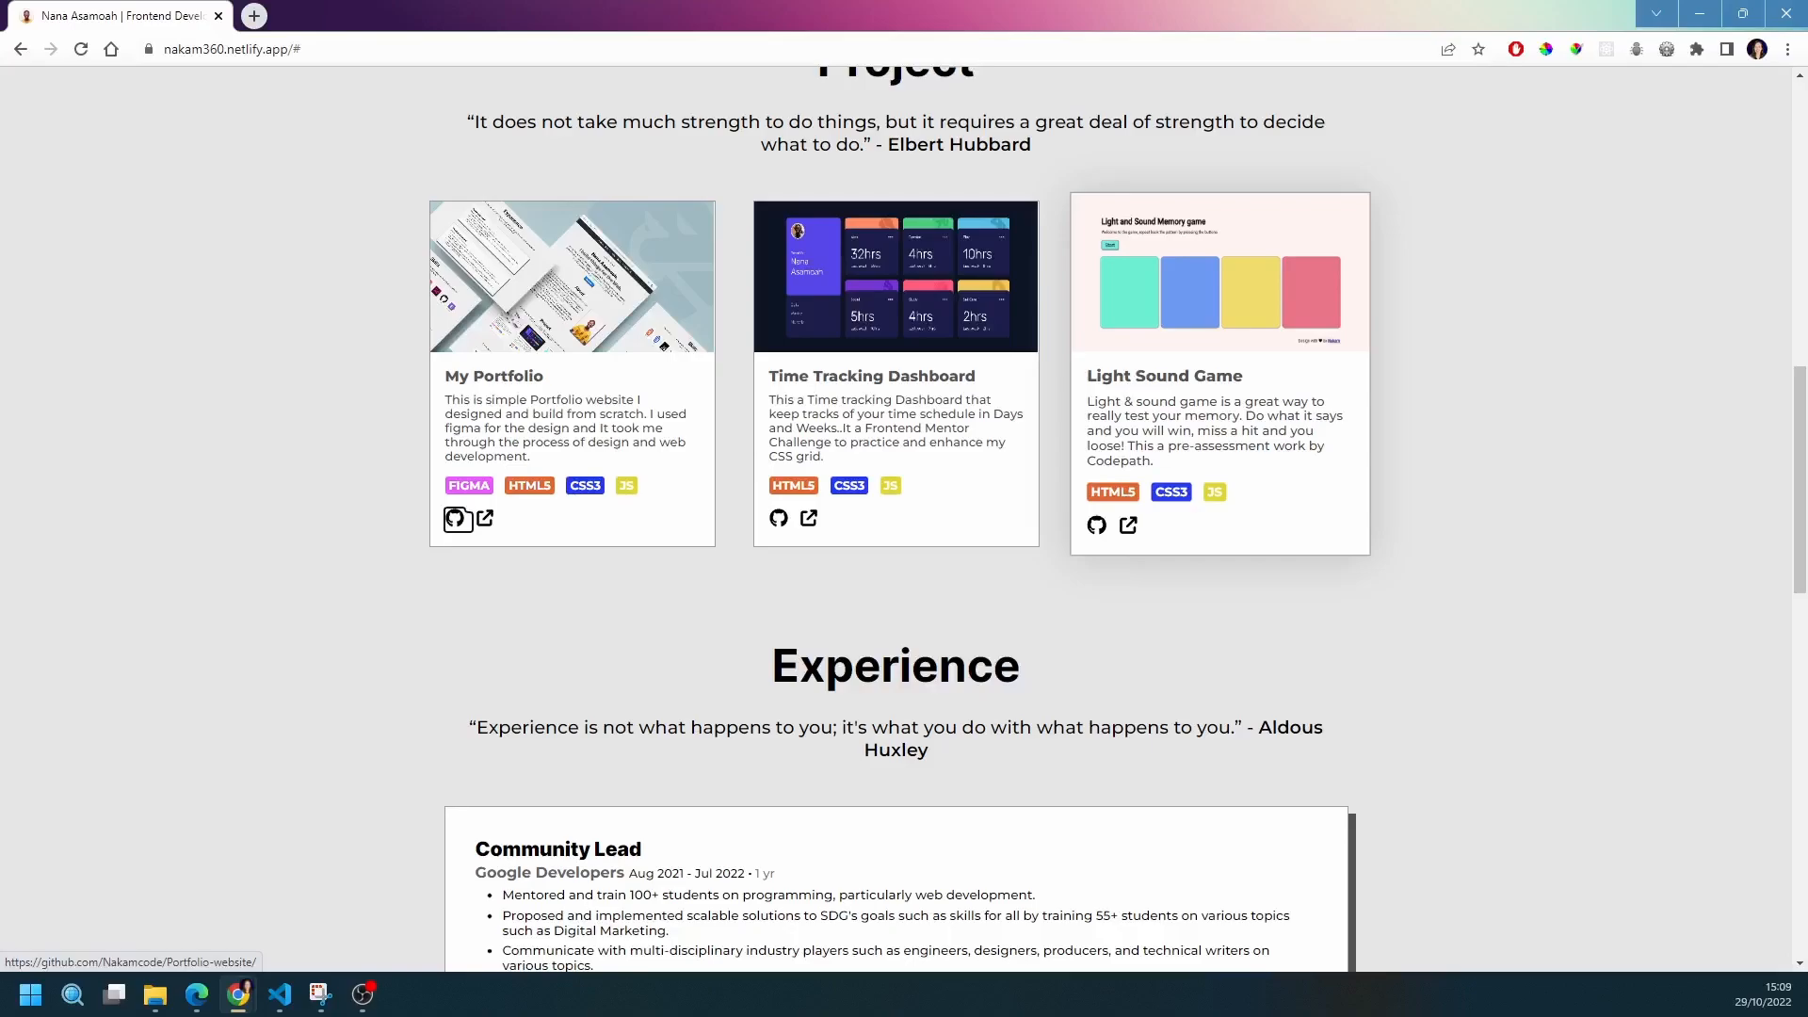
pyautogui.moveTo(477, 522)
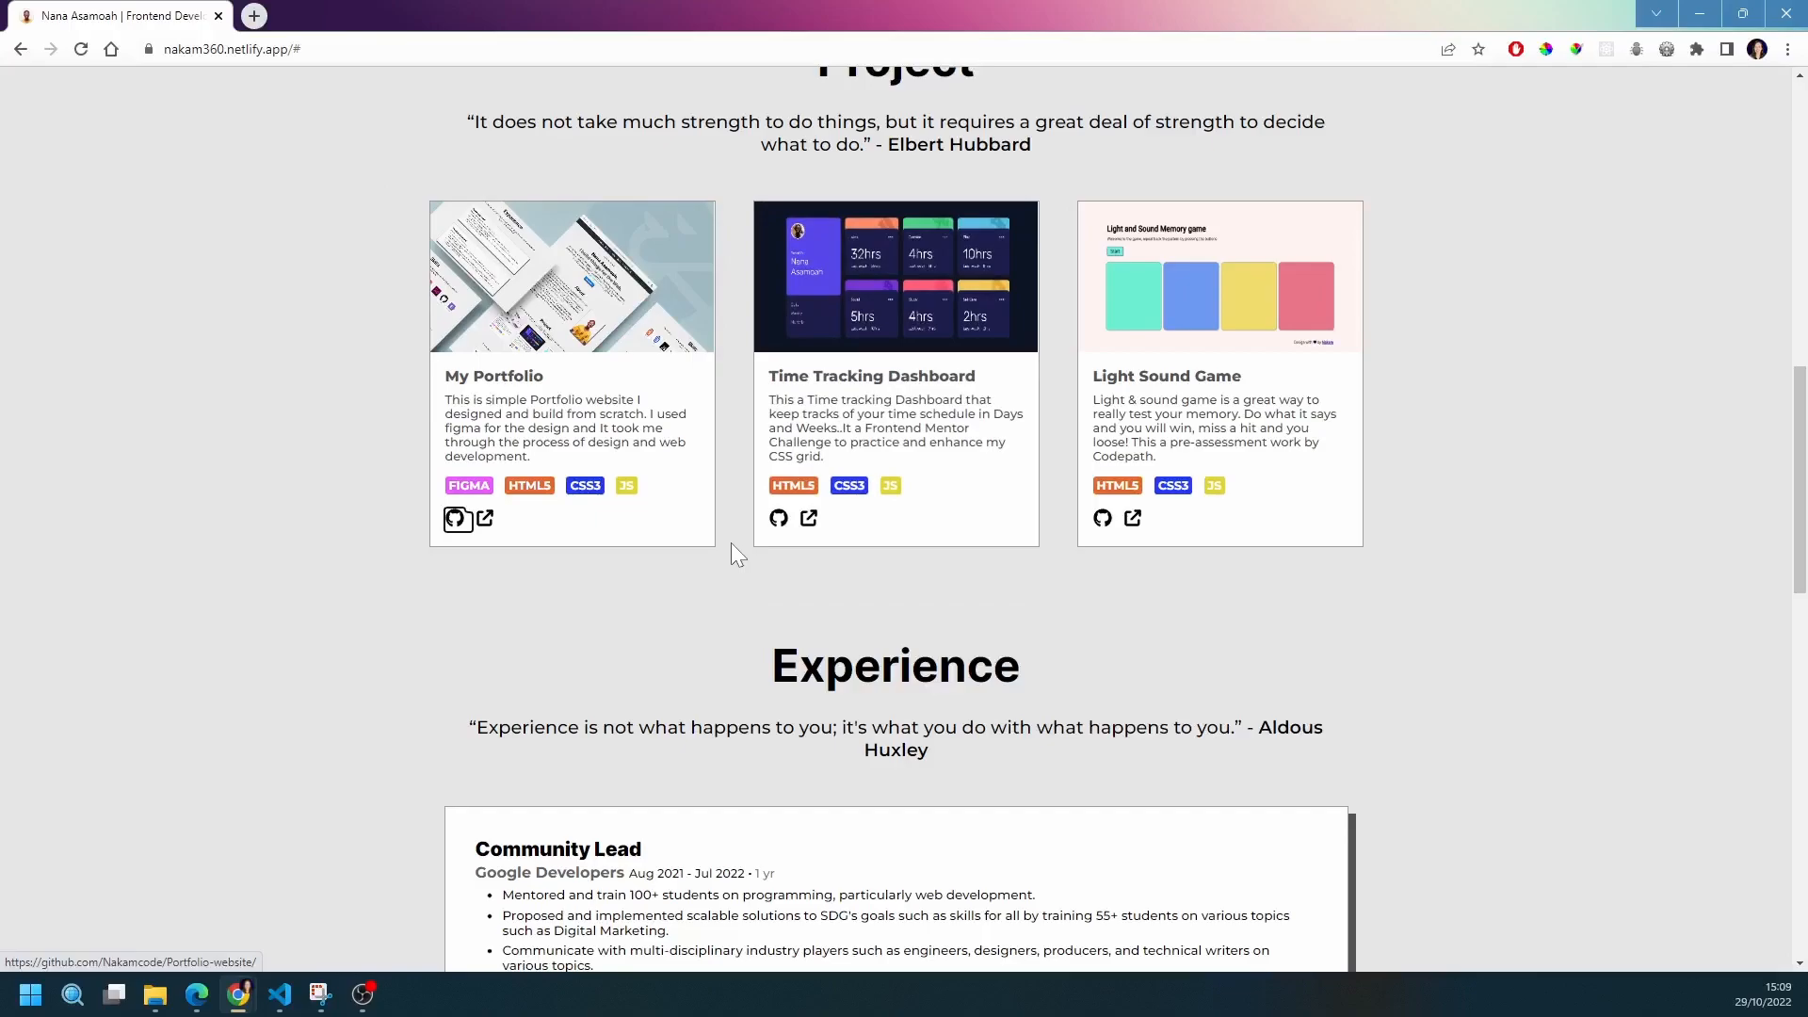
pyautogui.moveTo(483, 528)
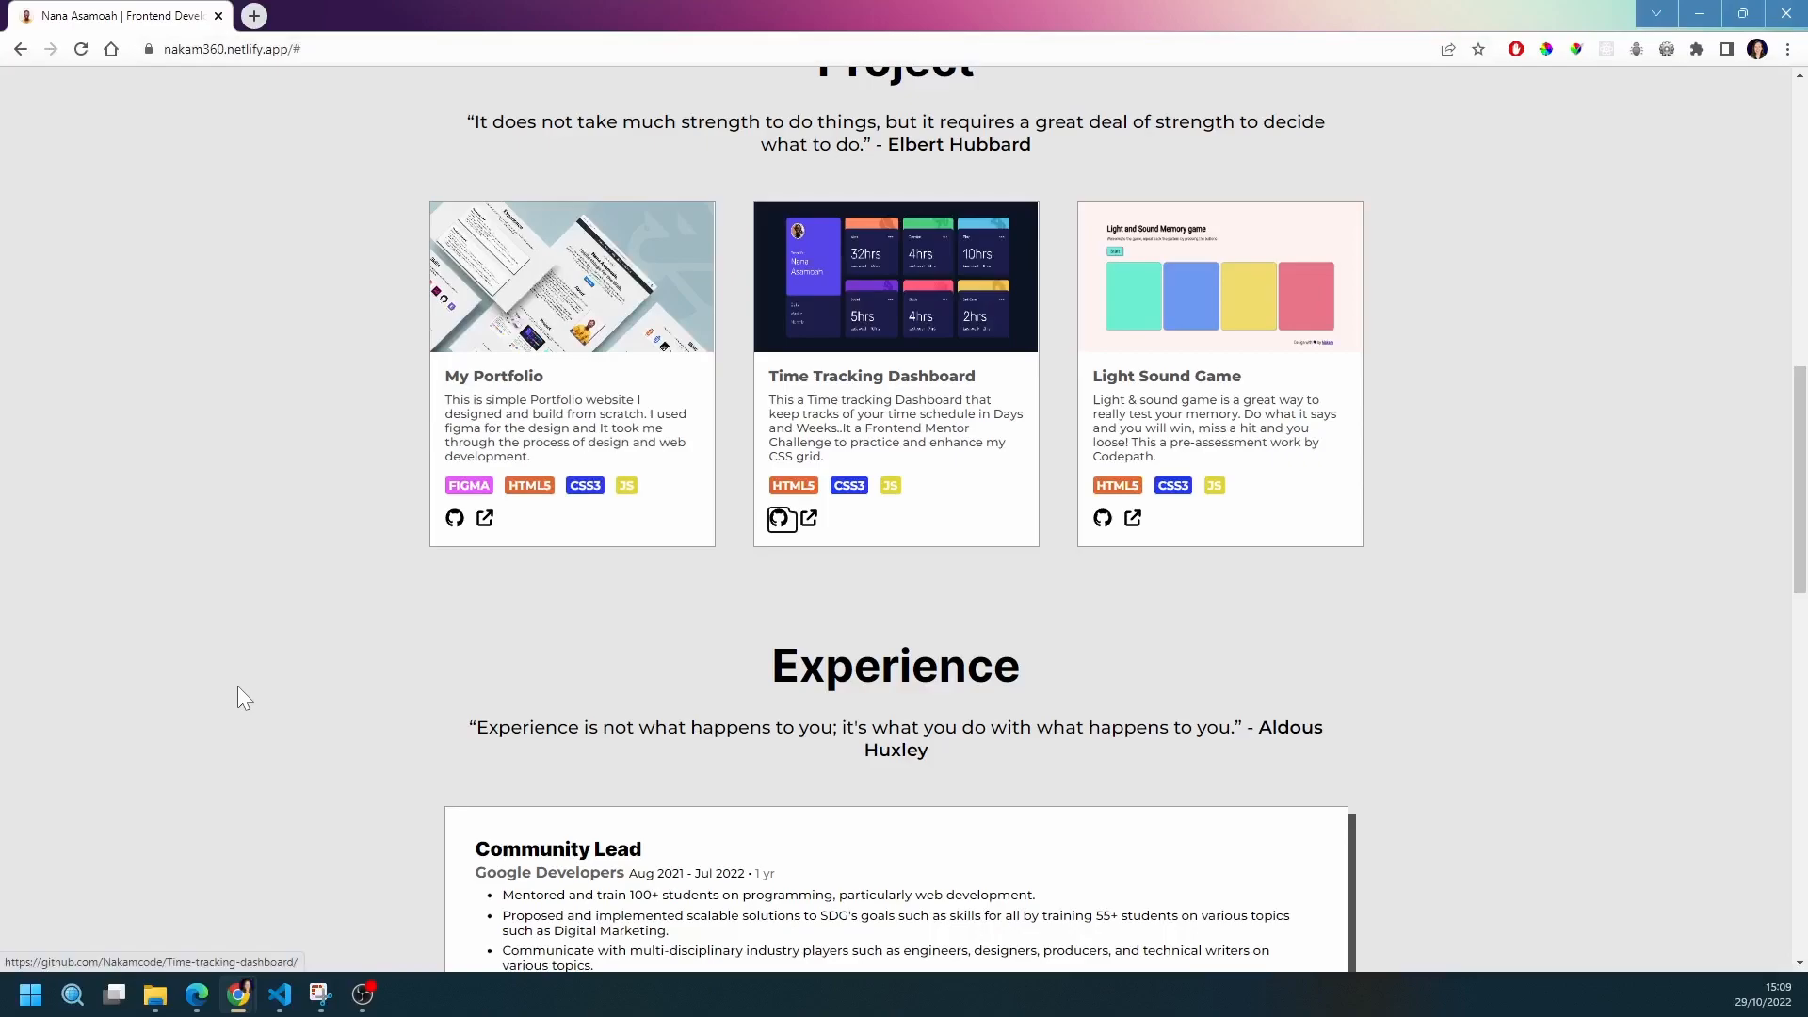
pyautogui.moveTo(1135, 519)
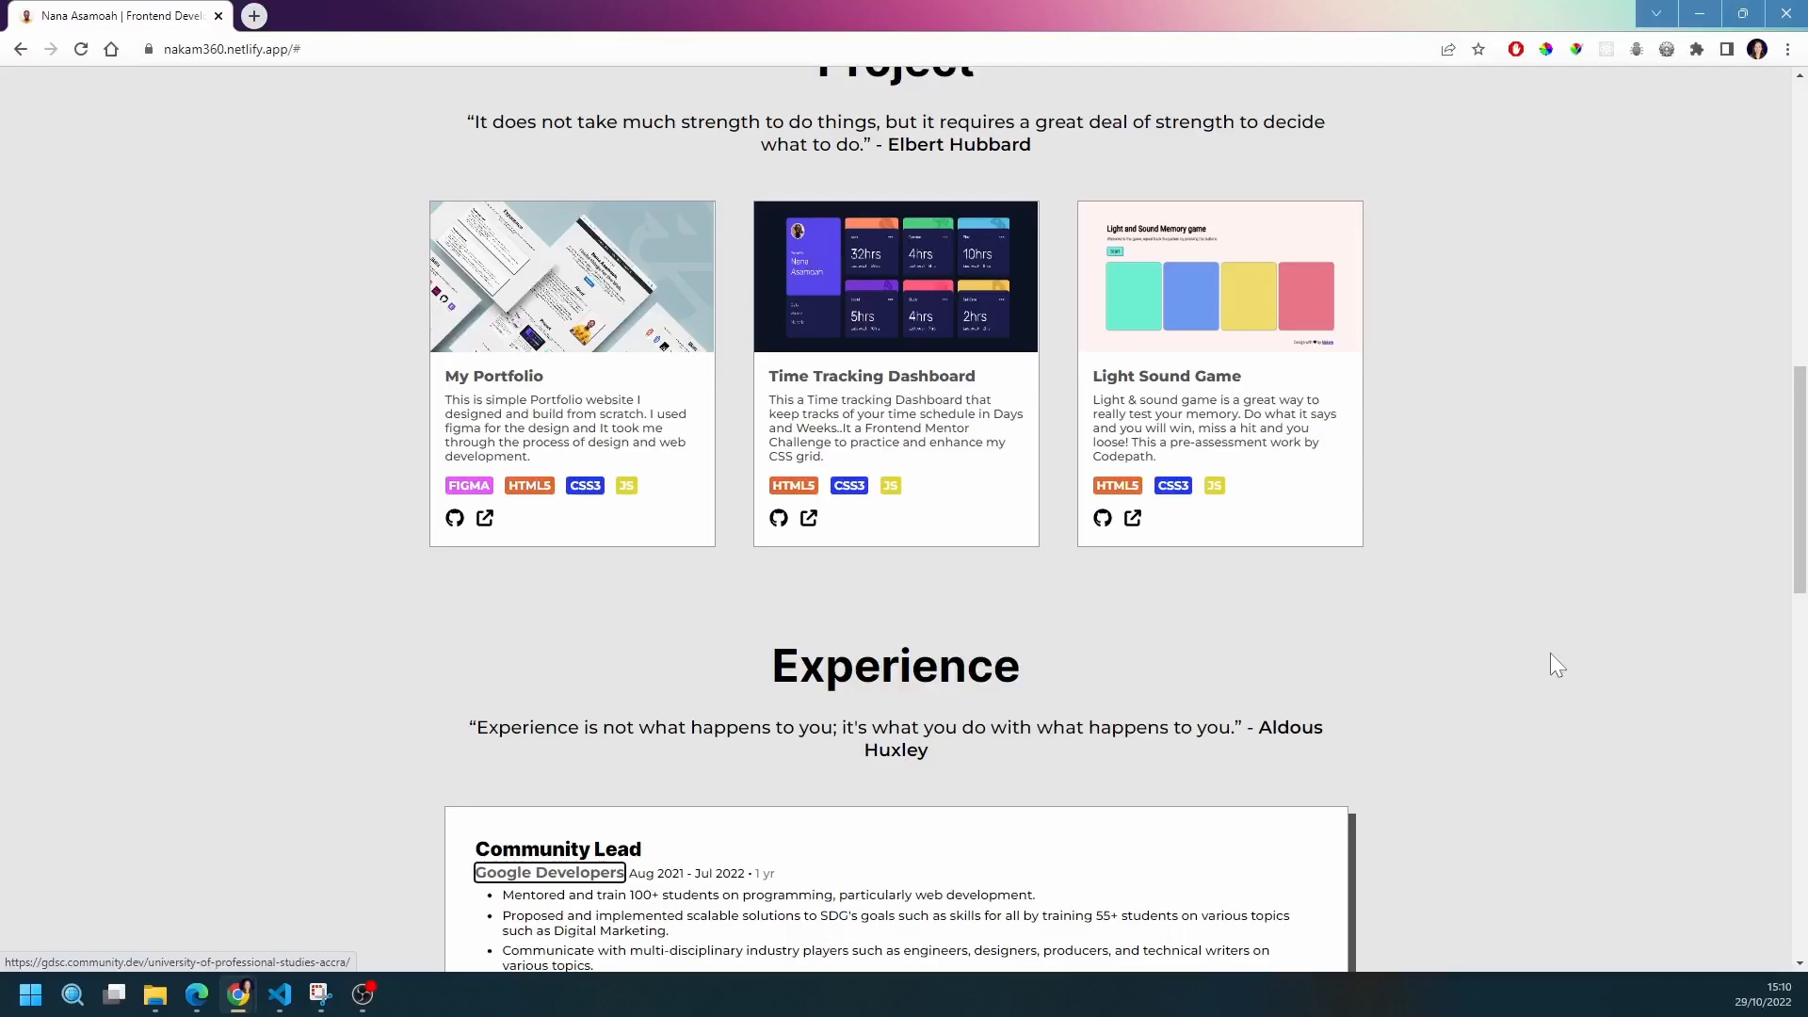
# Tab through the Experience, Skills and Get In Touch sections past Say Hello
pyautogui.scroll(-3)
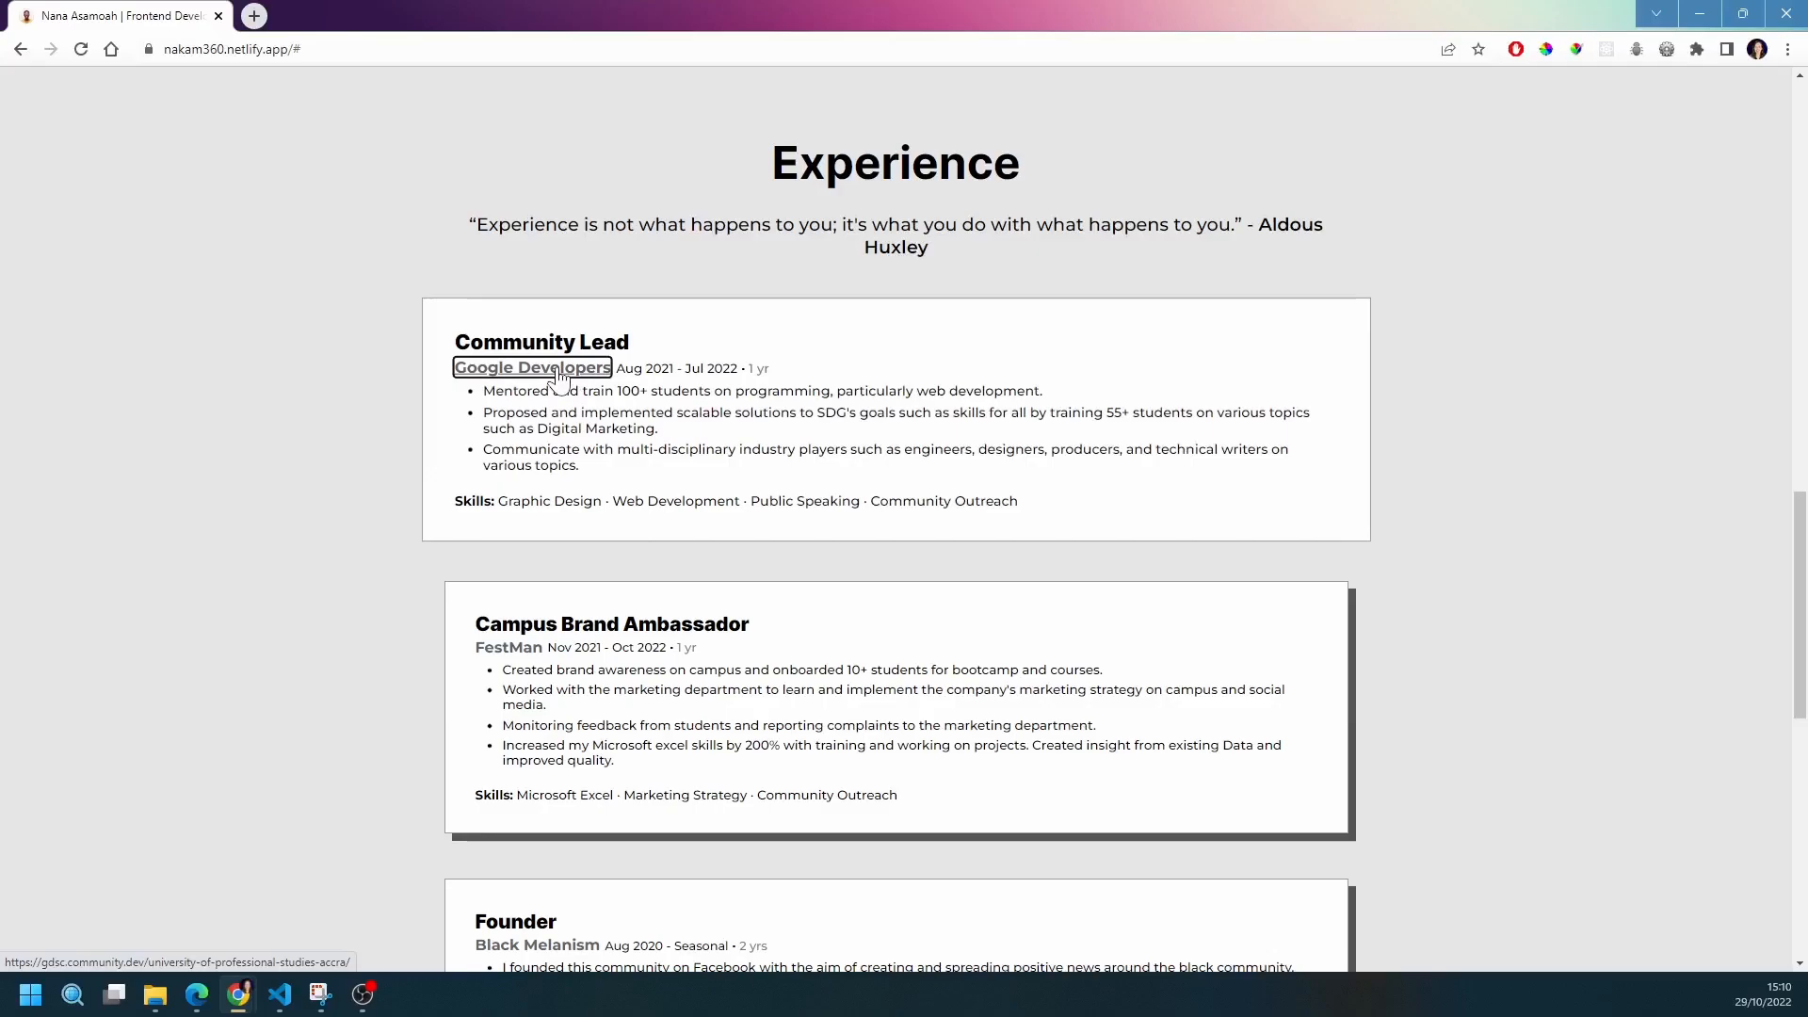
pyautogui.moveTo(1550, 421)
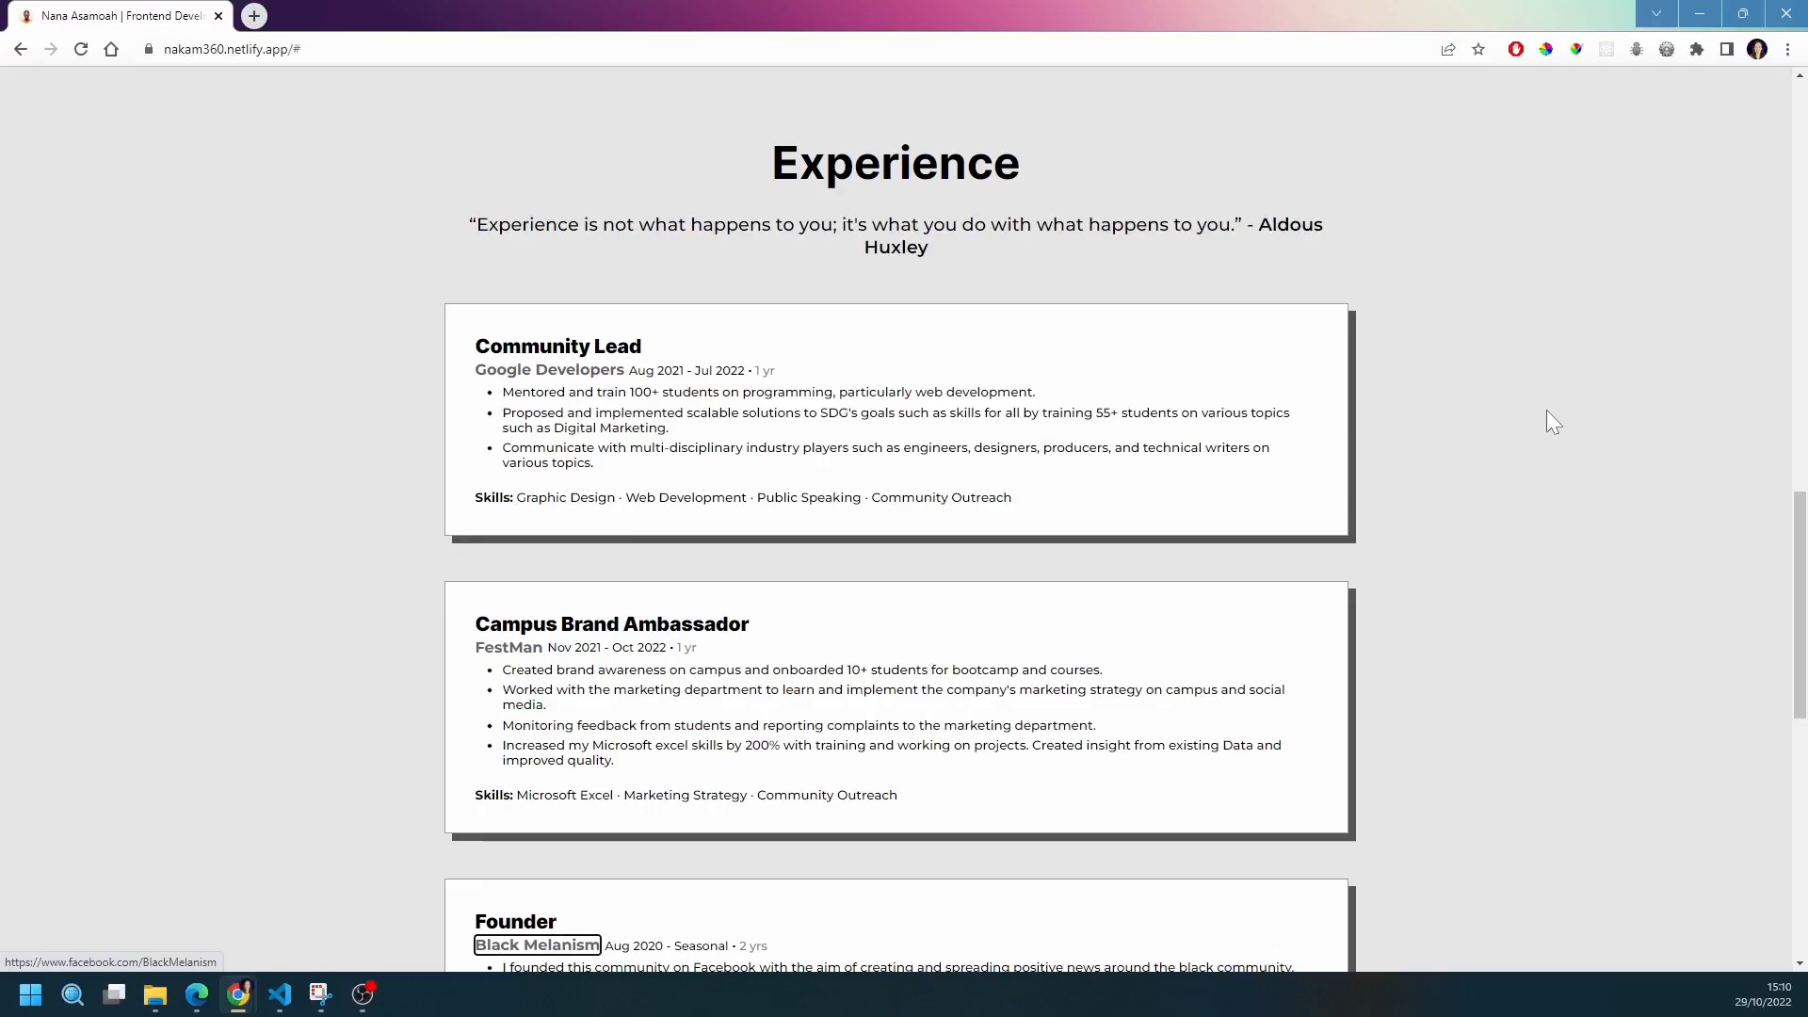
pyautogui.scroll(-3)
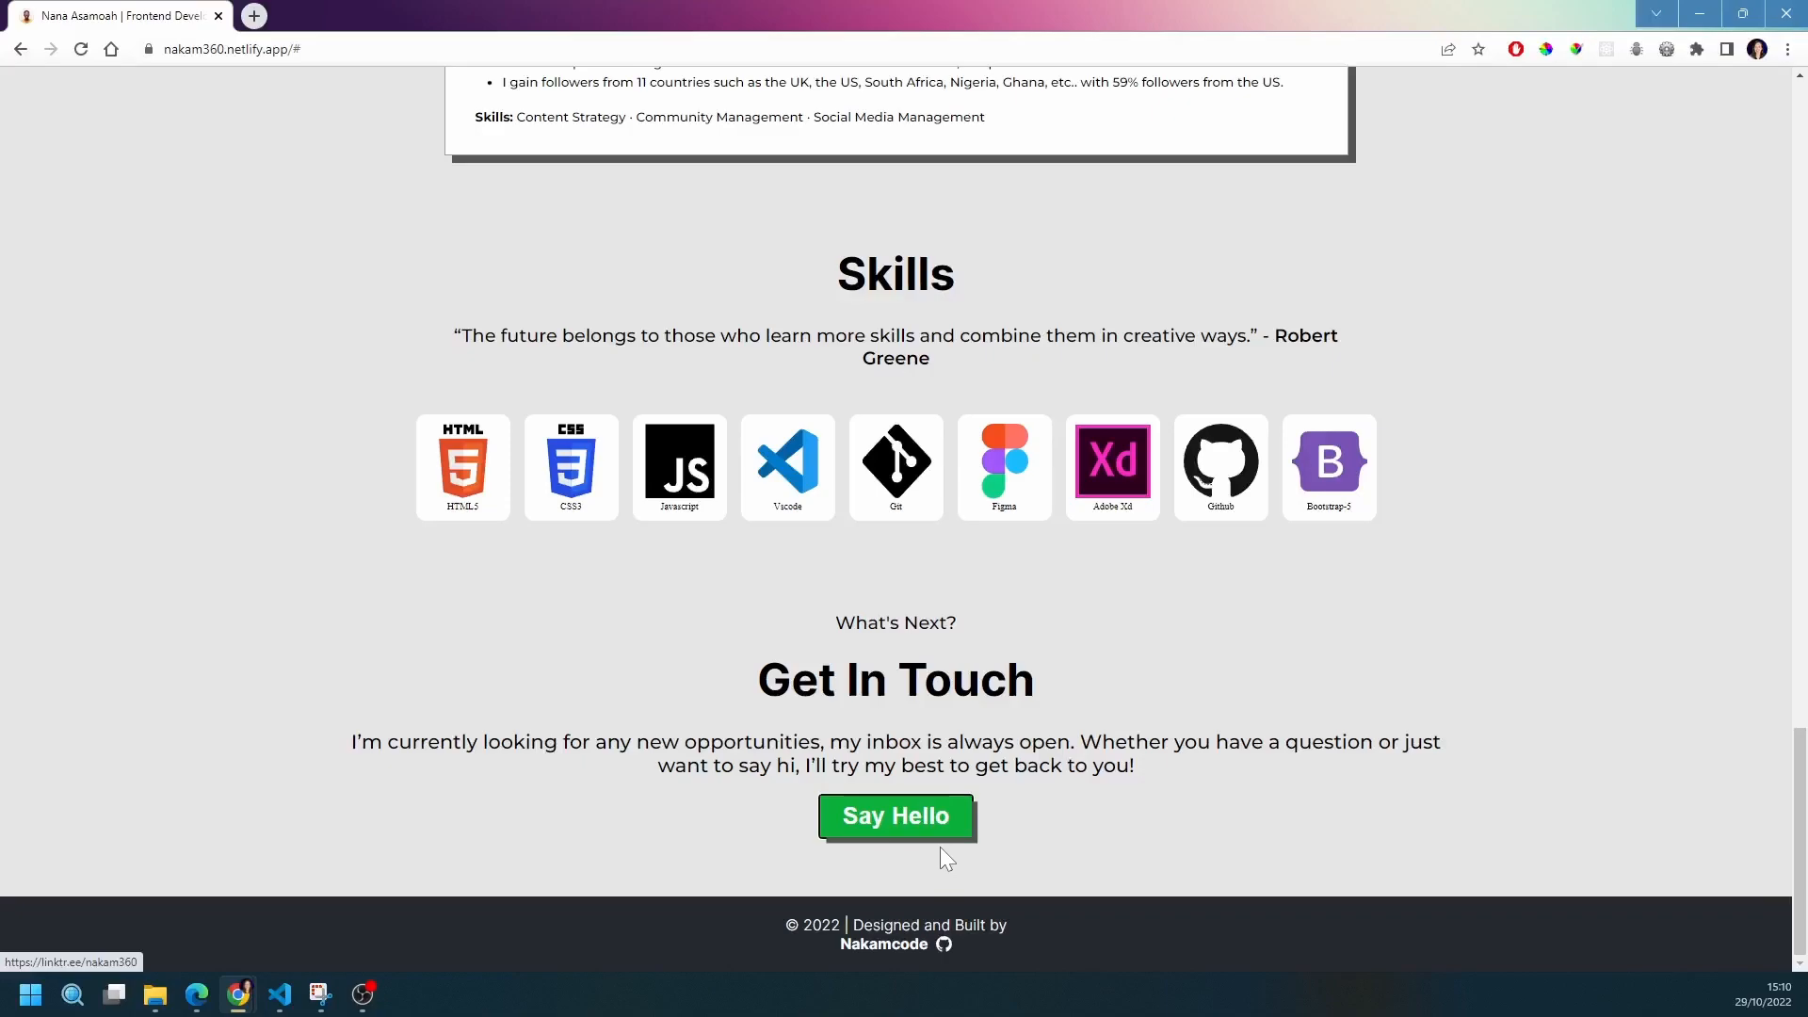
pyautogui.moveTo(949, 831)
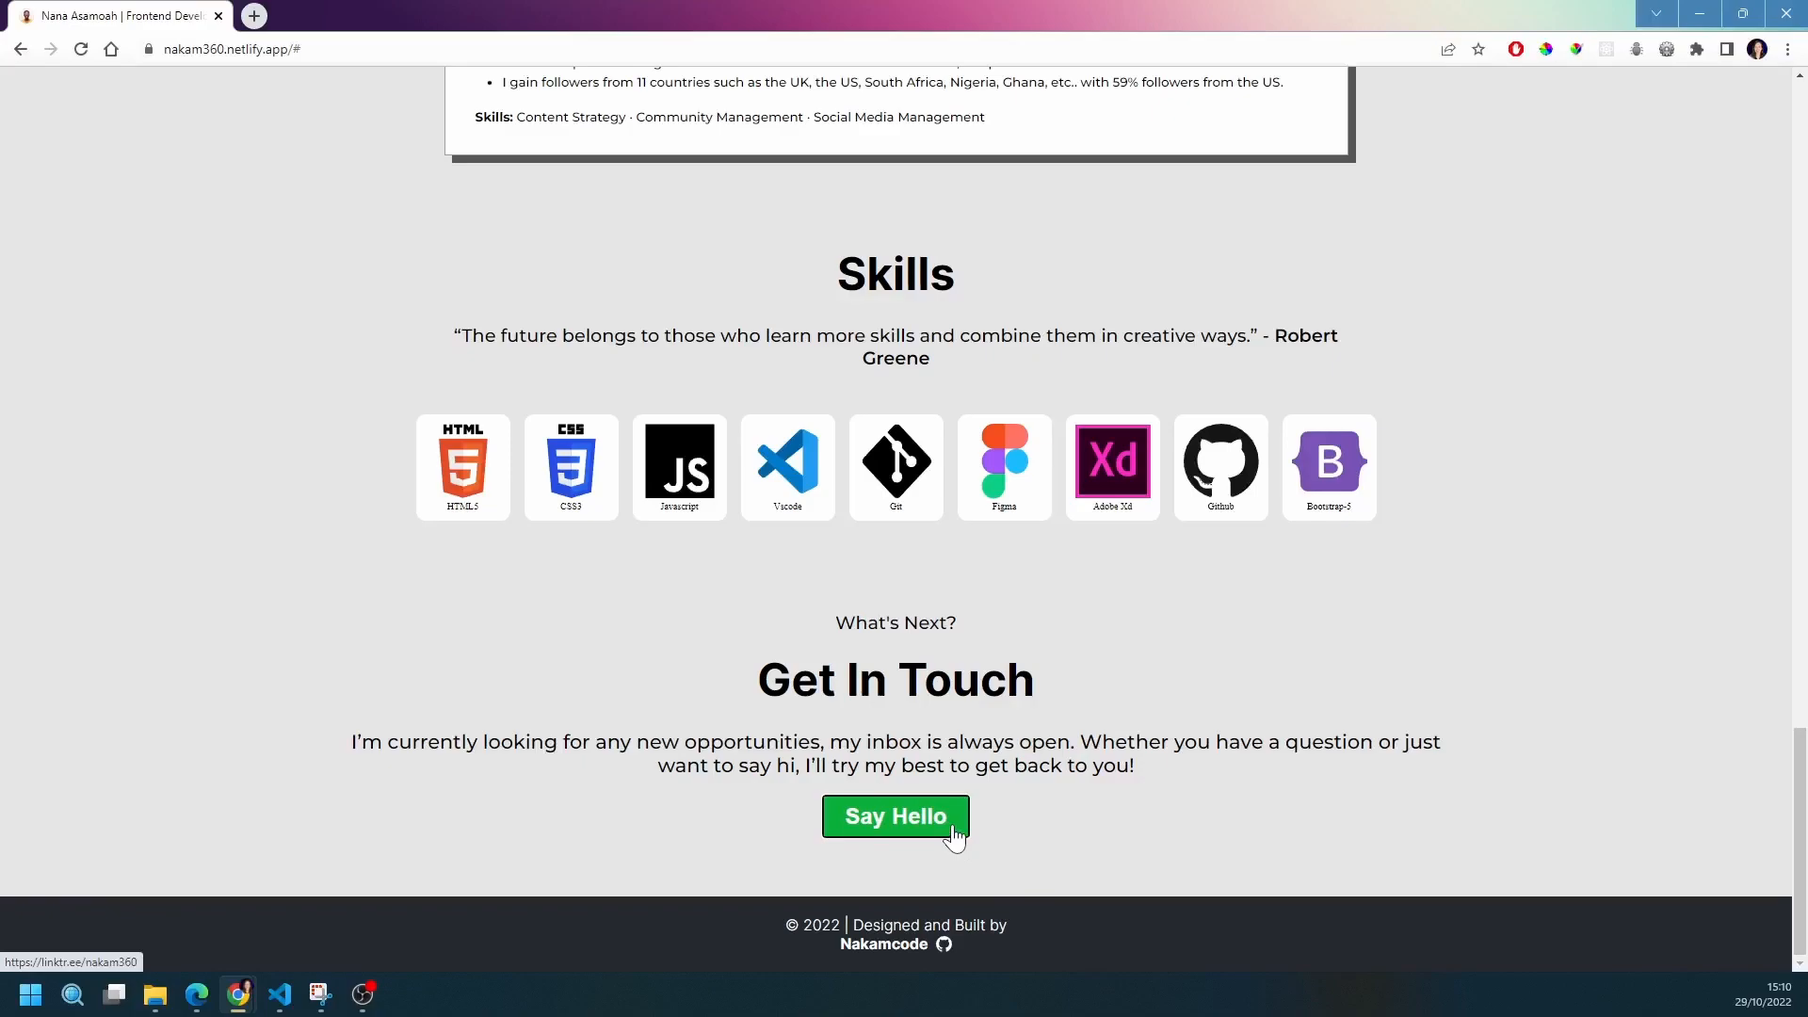
pyautogui.moveTo(1116, 820)
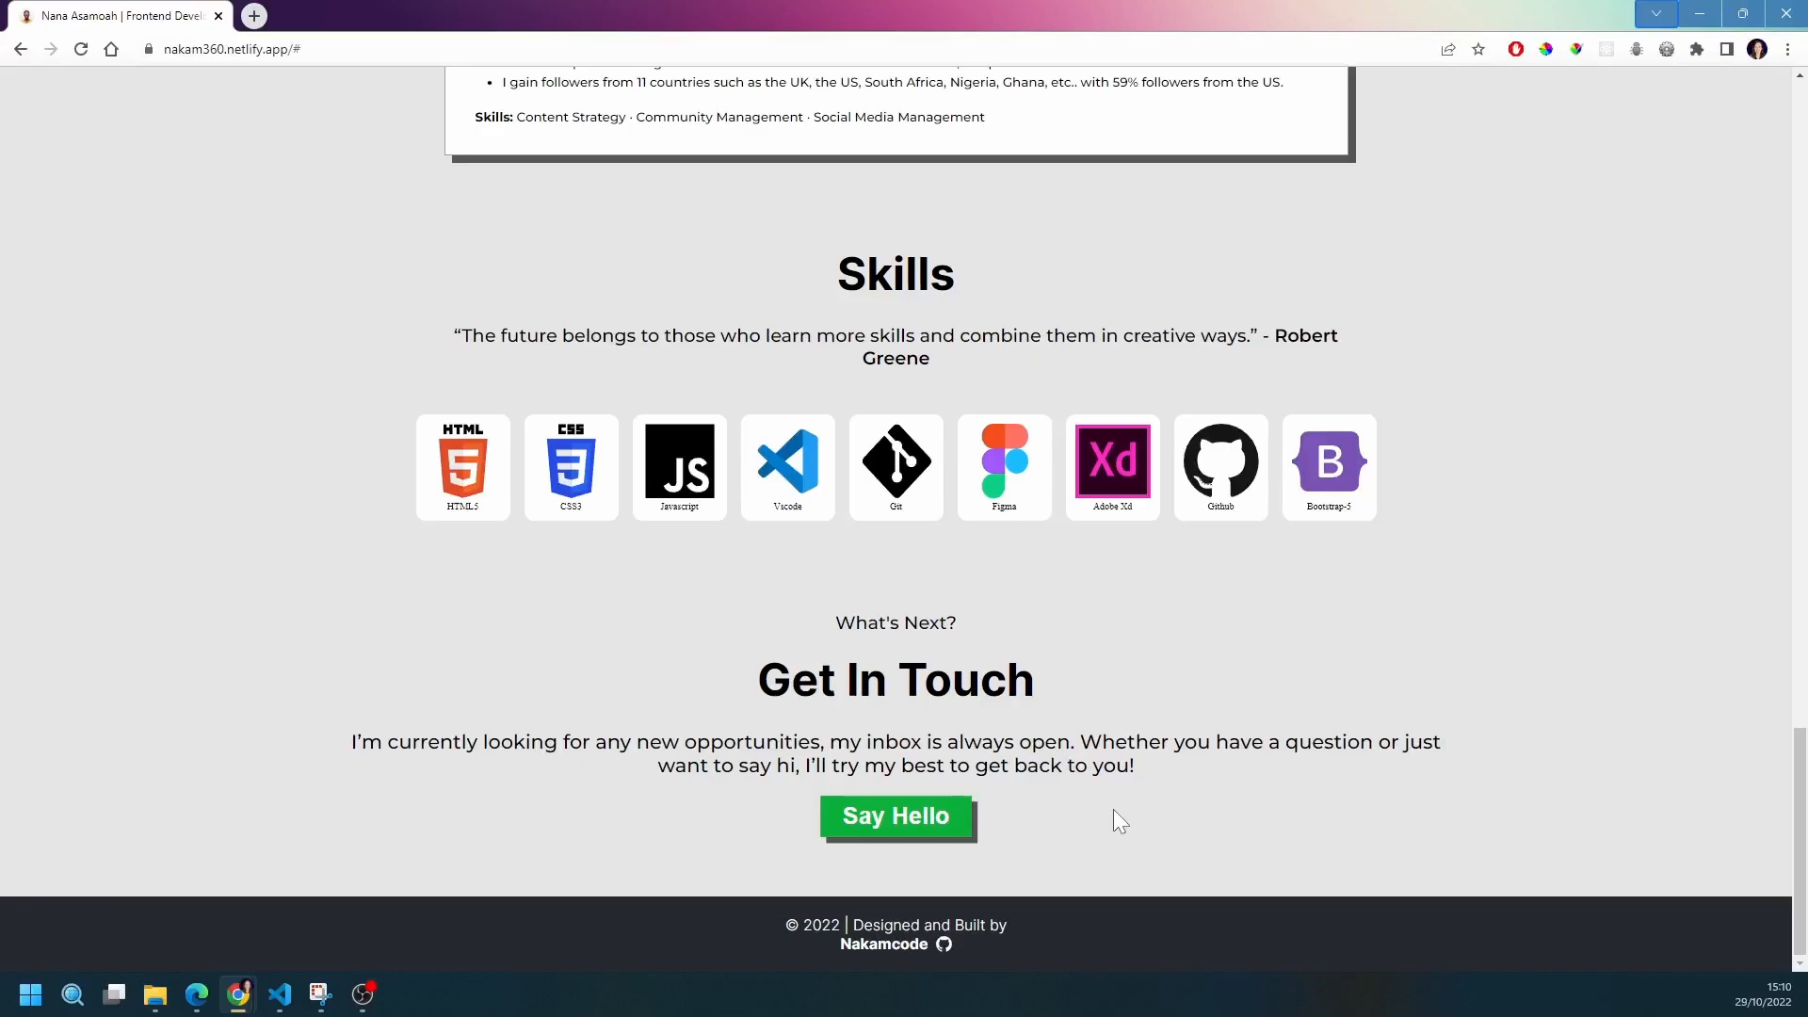
pyautogui.moveTo(1328, 467)
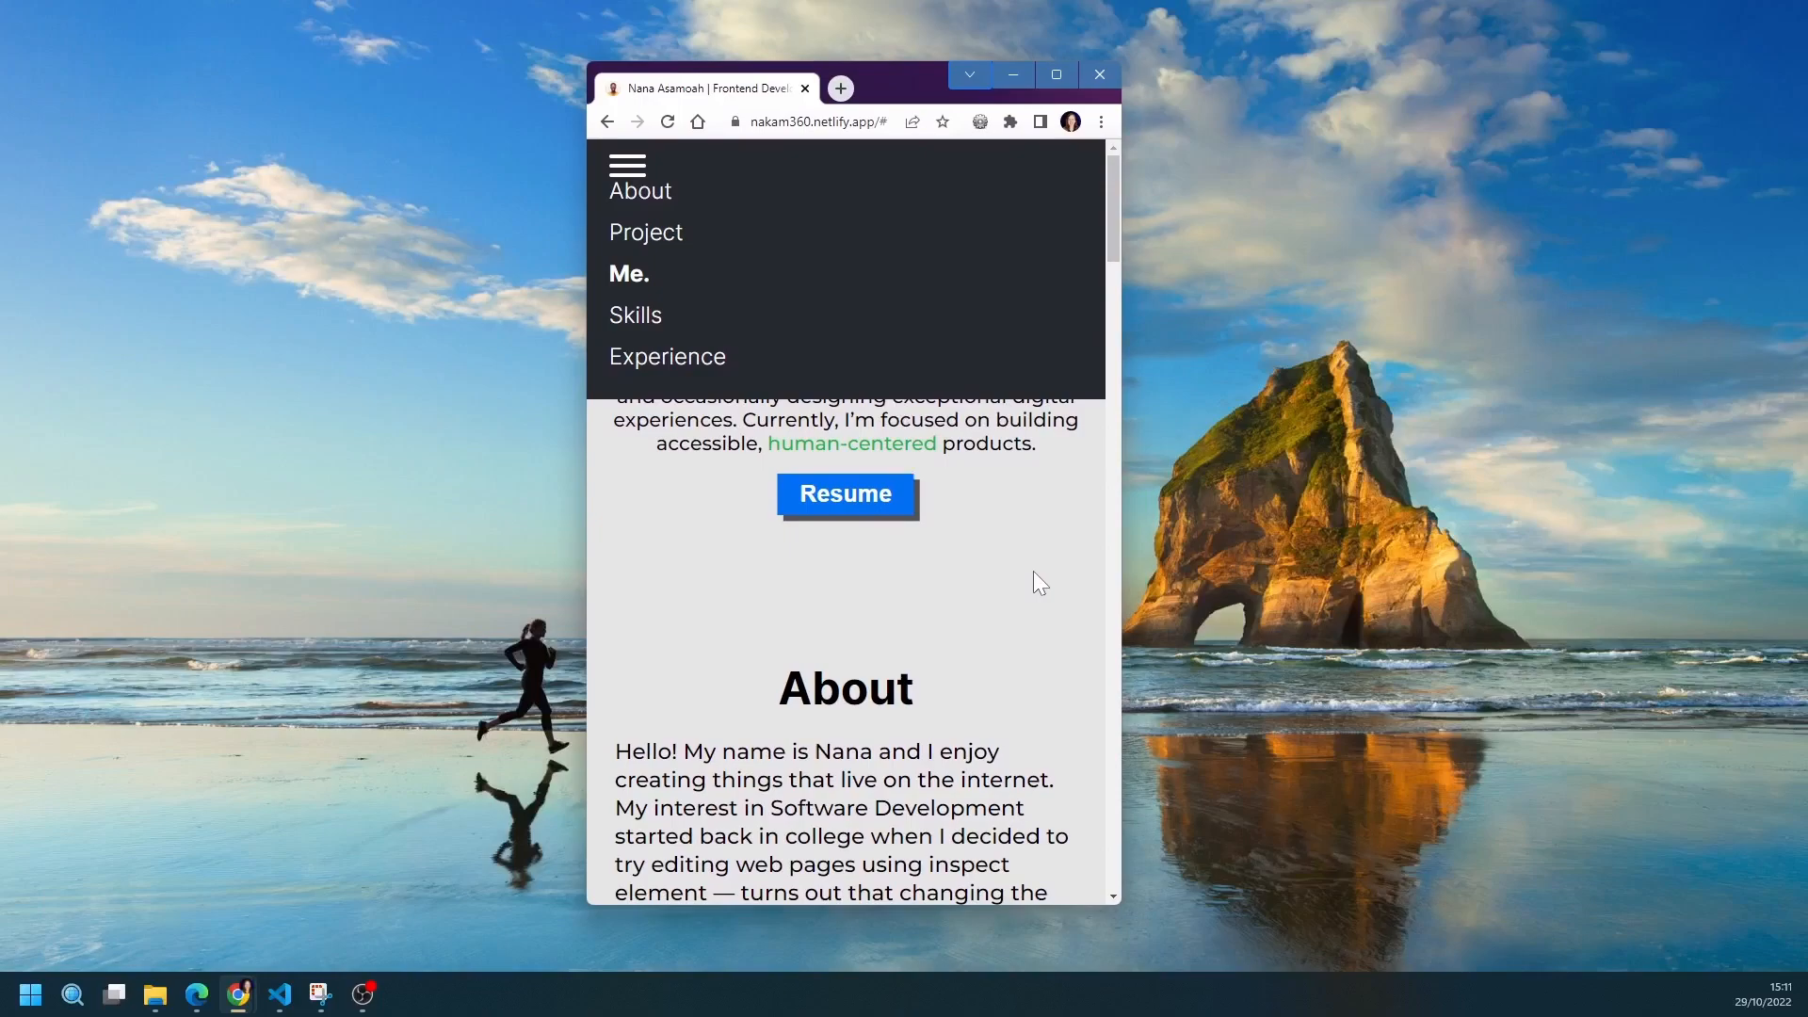
pyautogui.moveTo(635, 317)
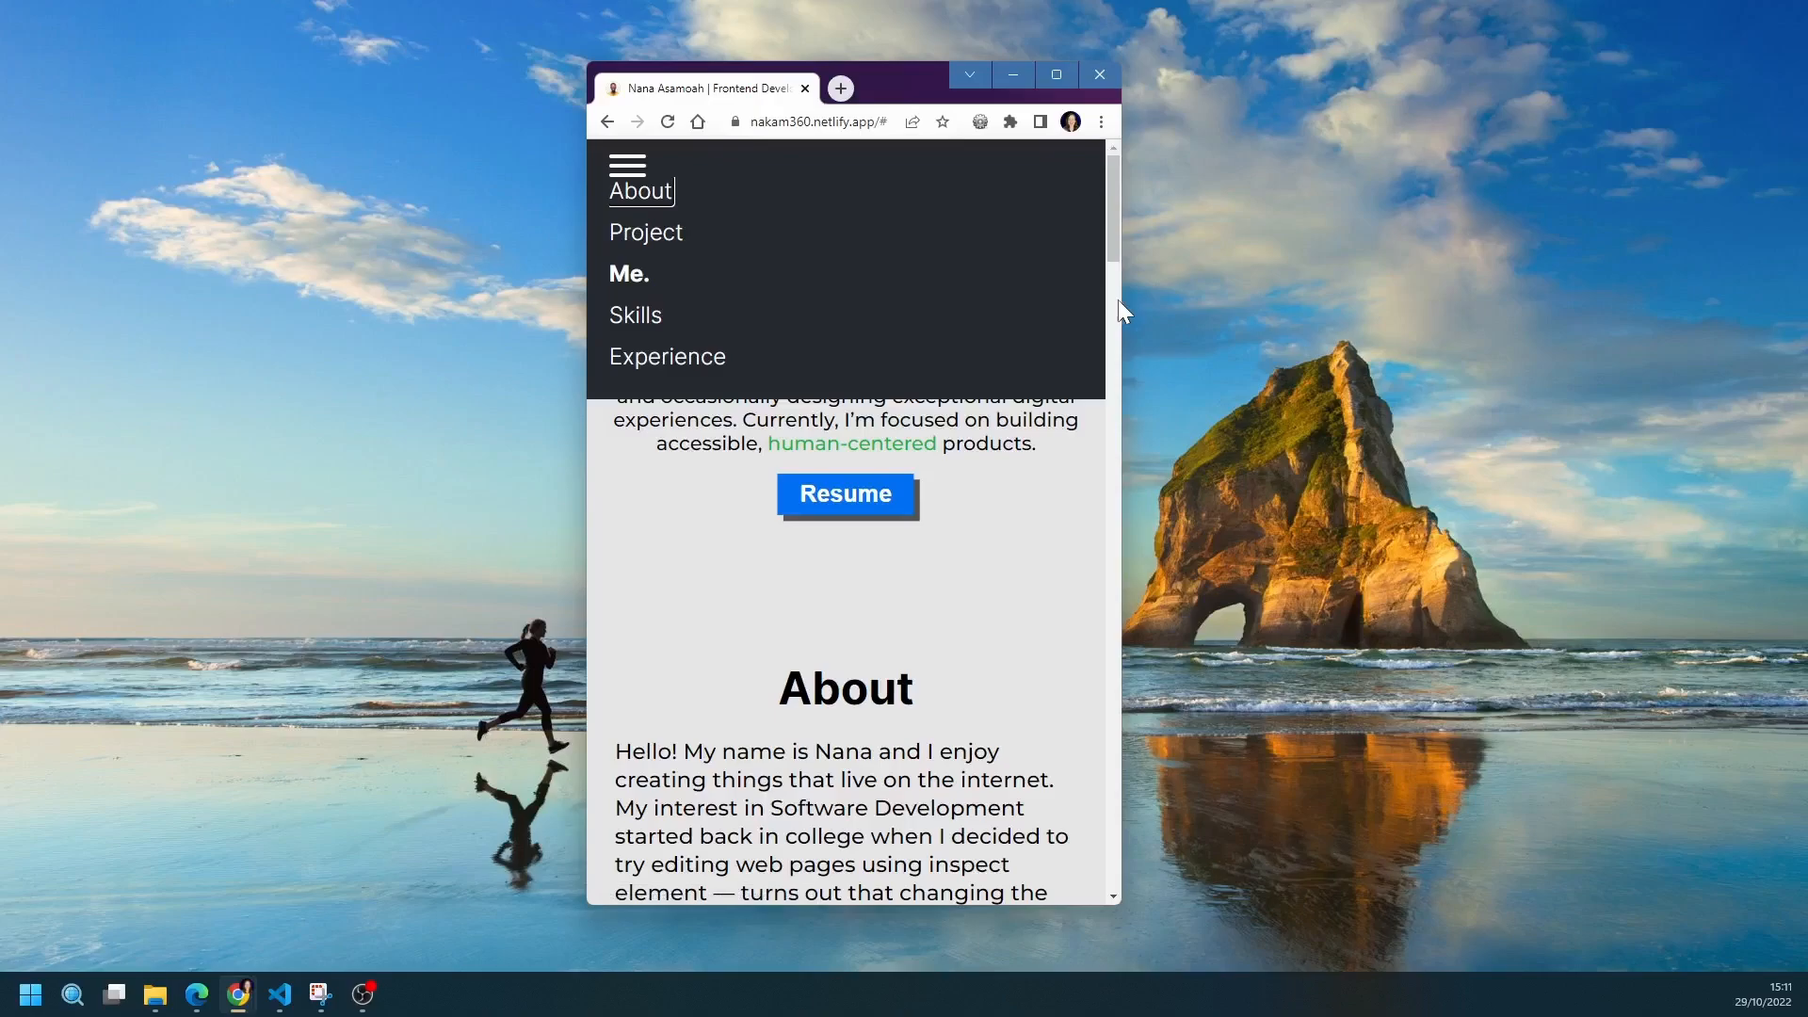
# Maximize the narrowed Chrome window back to full size showing the introduction
pyautogui.click(1052, 73)
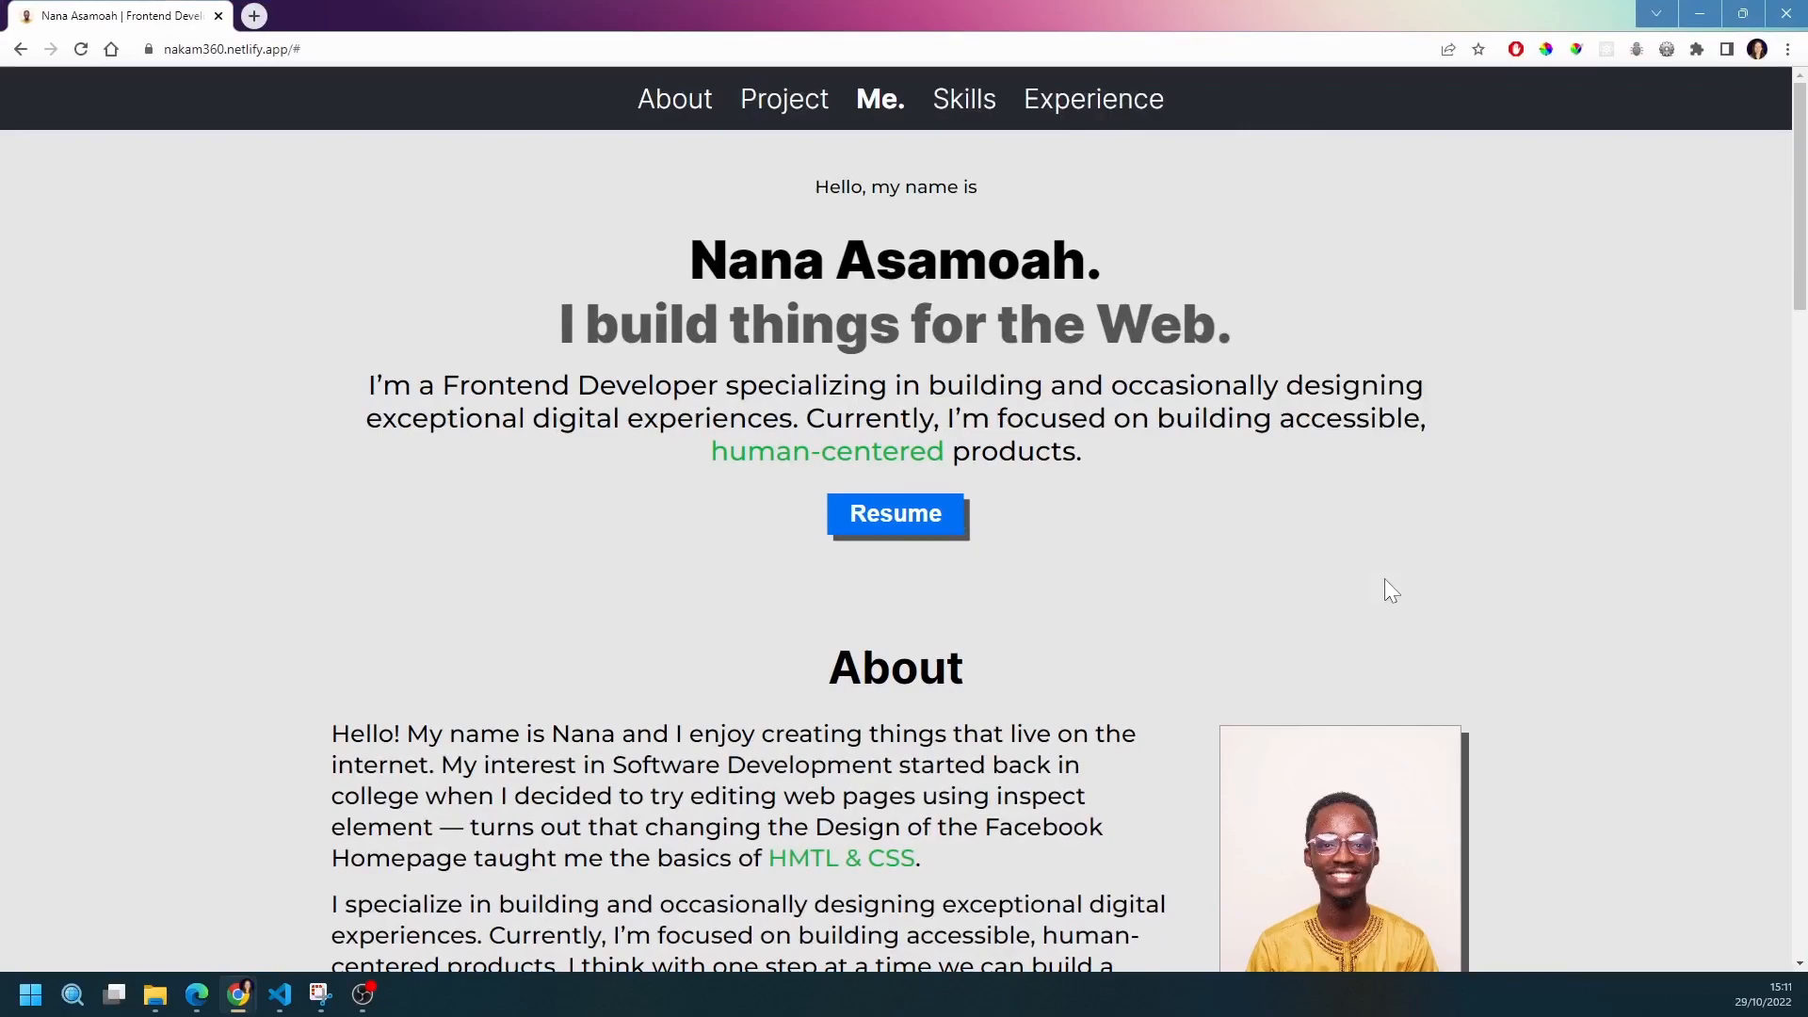
# Inspect div#hamburger and its three line divs at iPhone SE size, then close DevTools
pyautogui.press('F12')
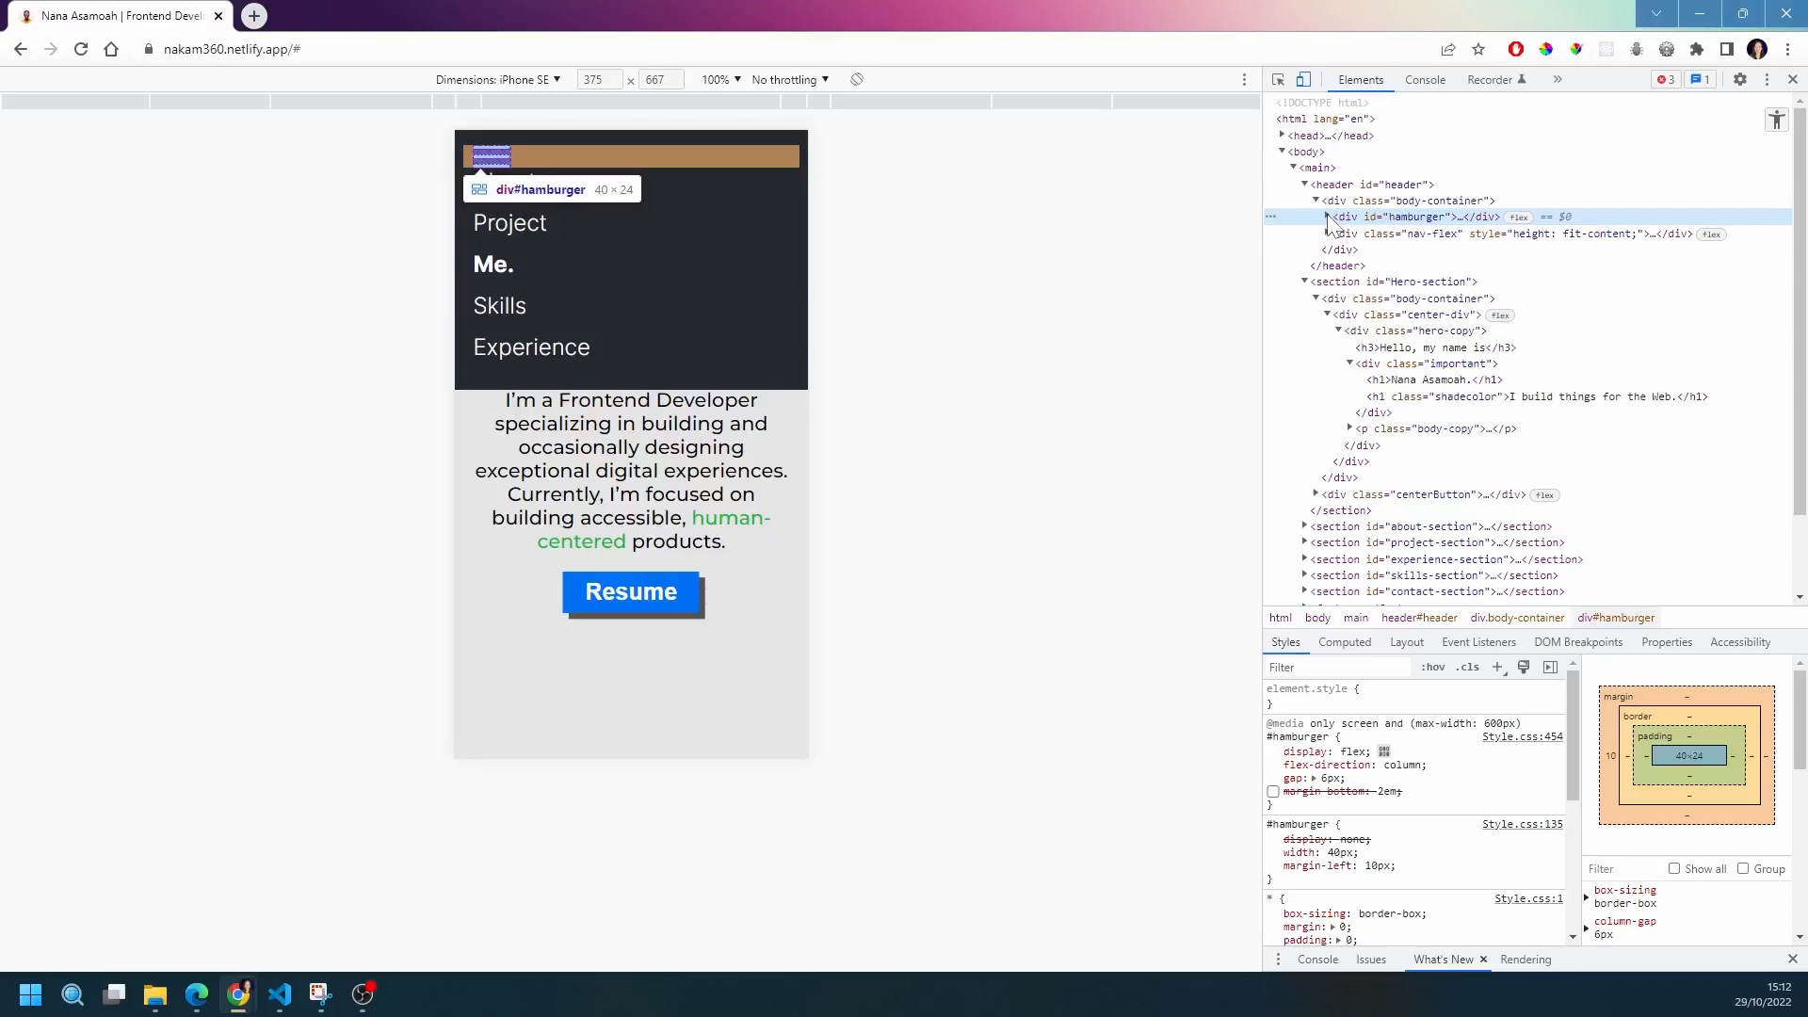
pyautogui.click(1325, 216)
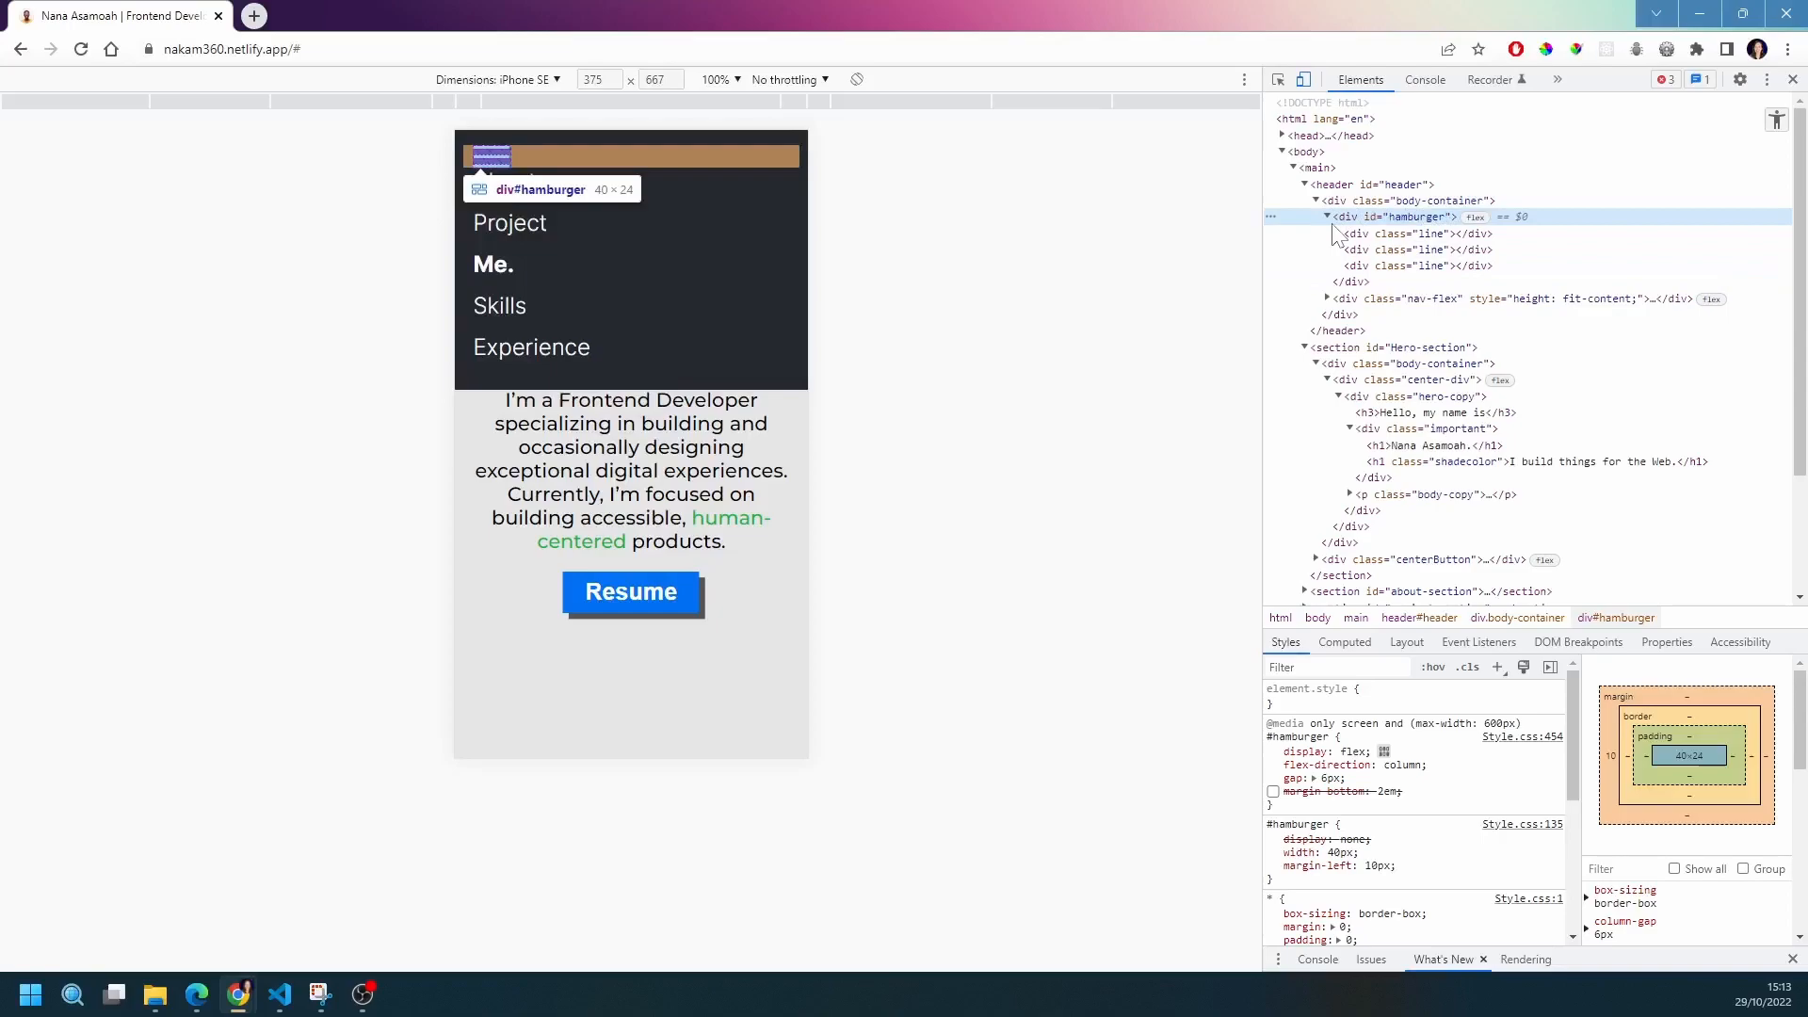
pyautogui.moveTo(1429, 265)
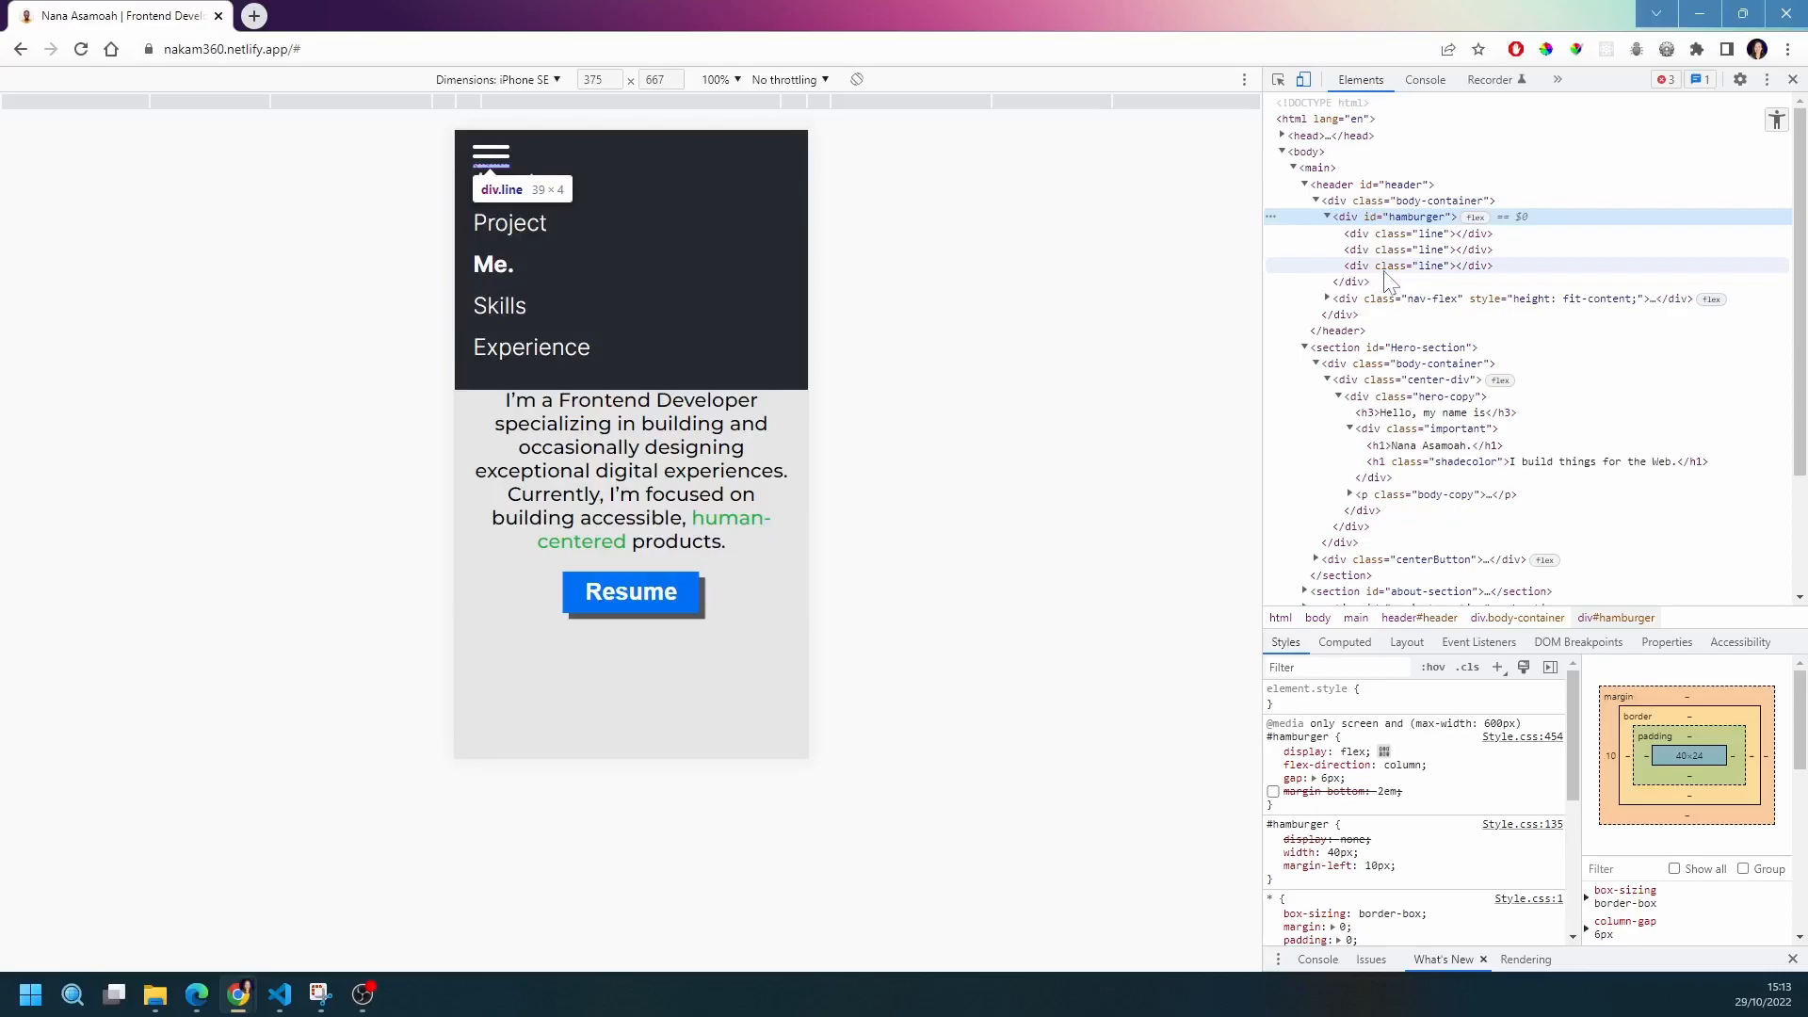
pyautogui.click(488, 155)
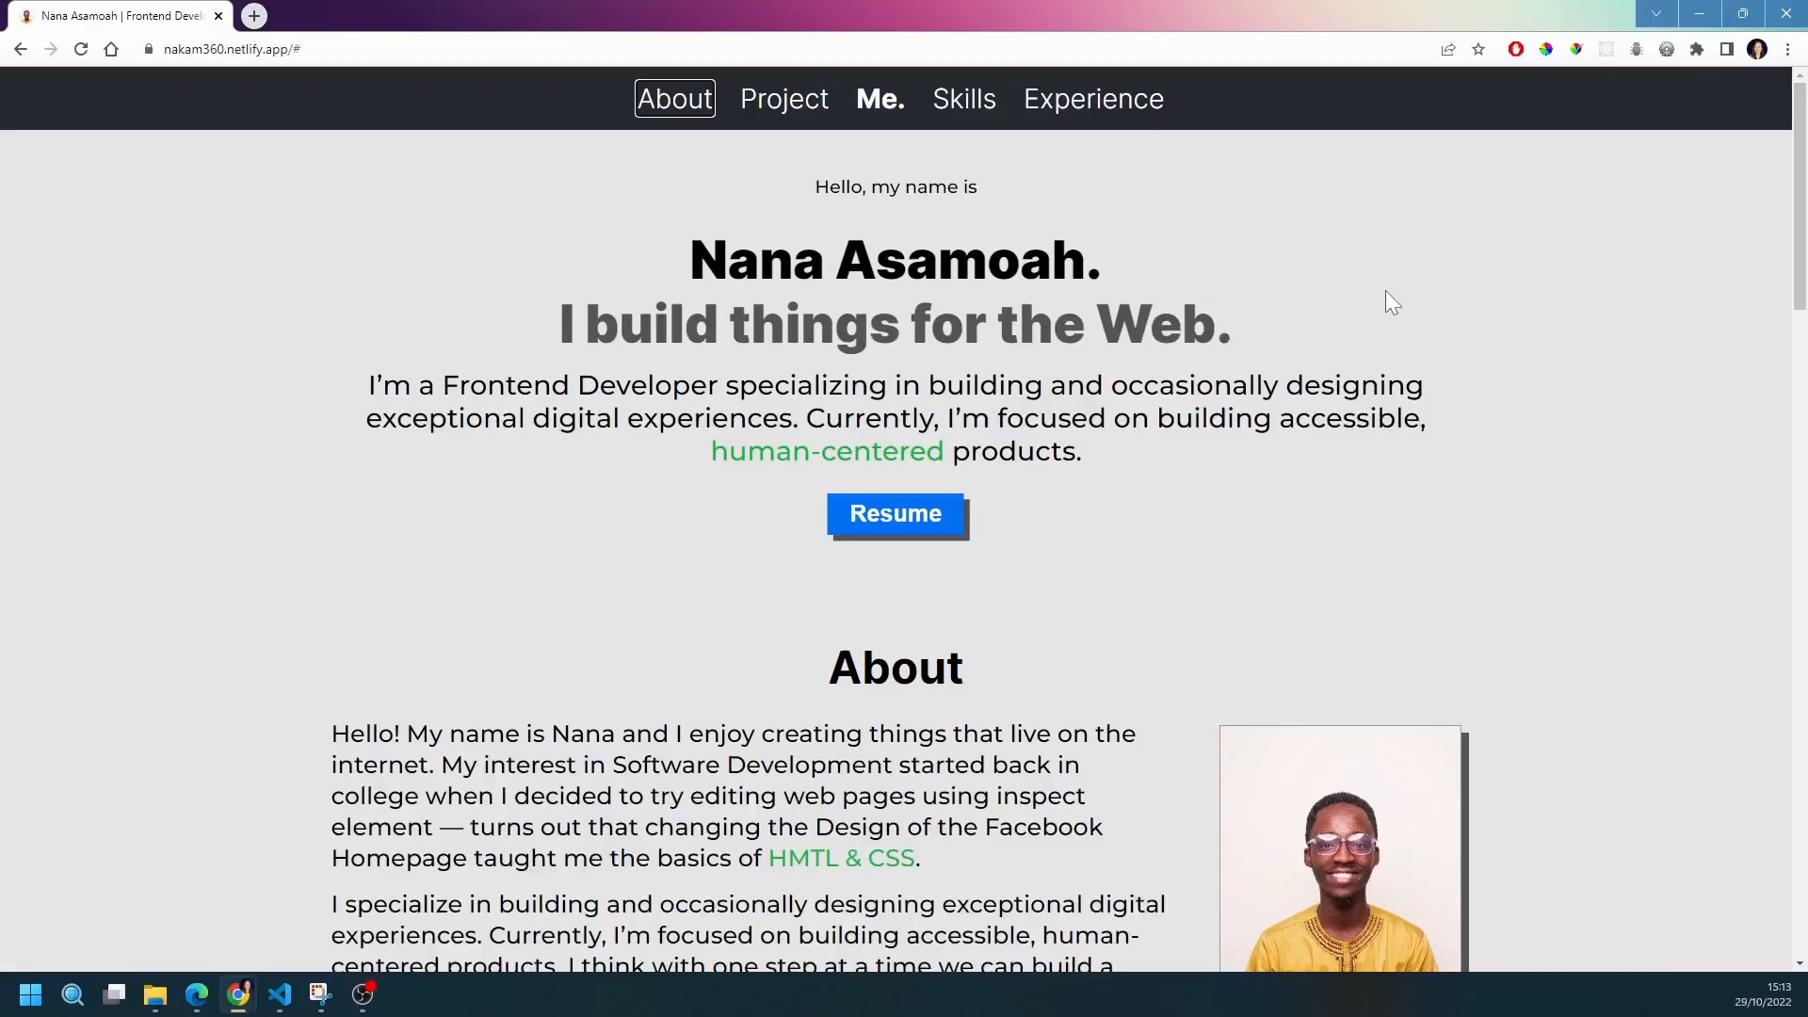
# Zoom the portfolio page in heavily using the zoom controls in Chrome's main menu
pyautogui.click(1788, 48)
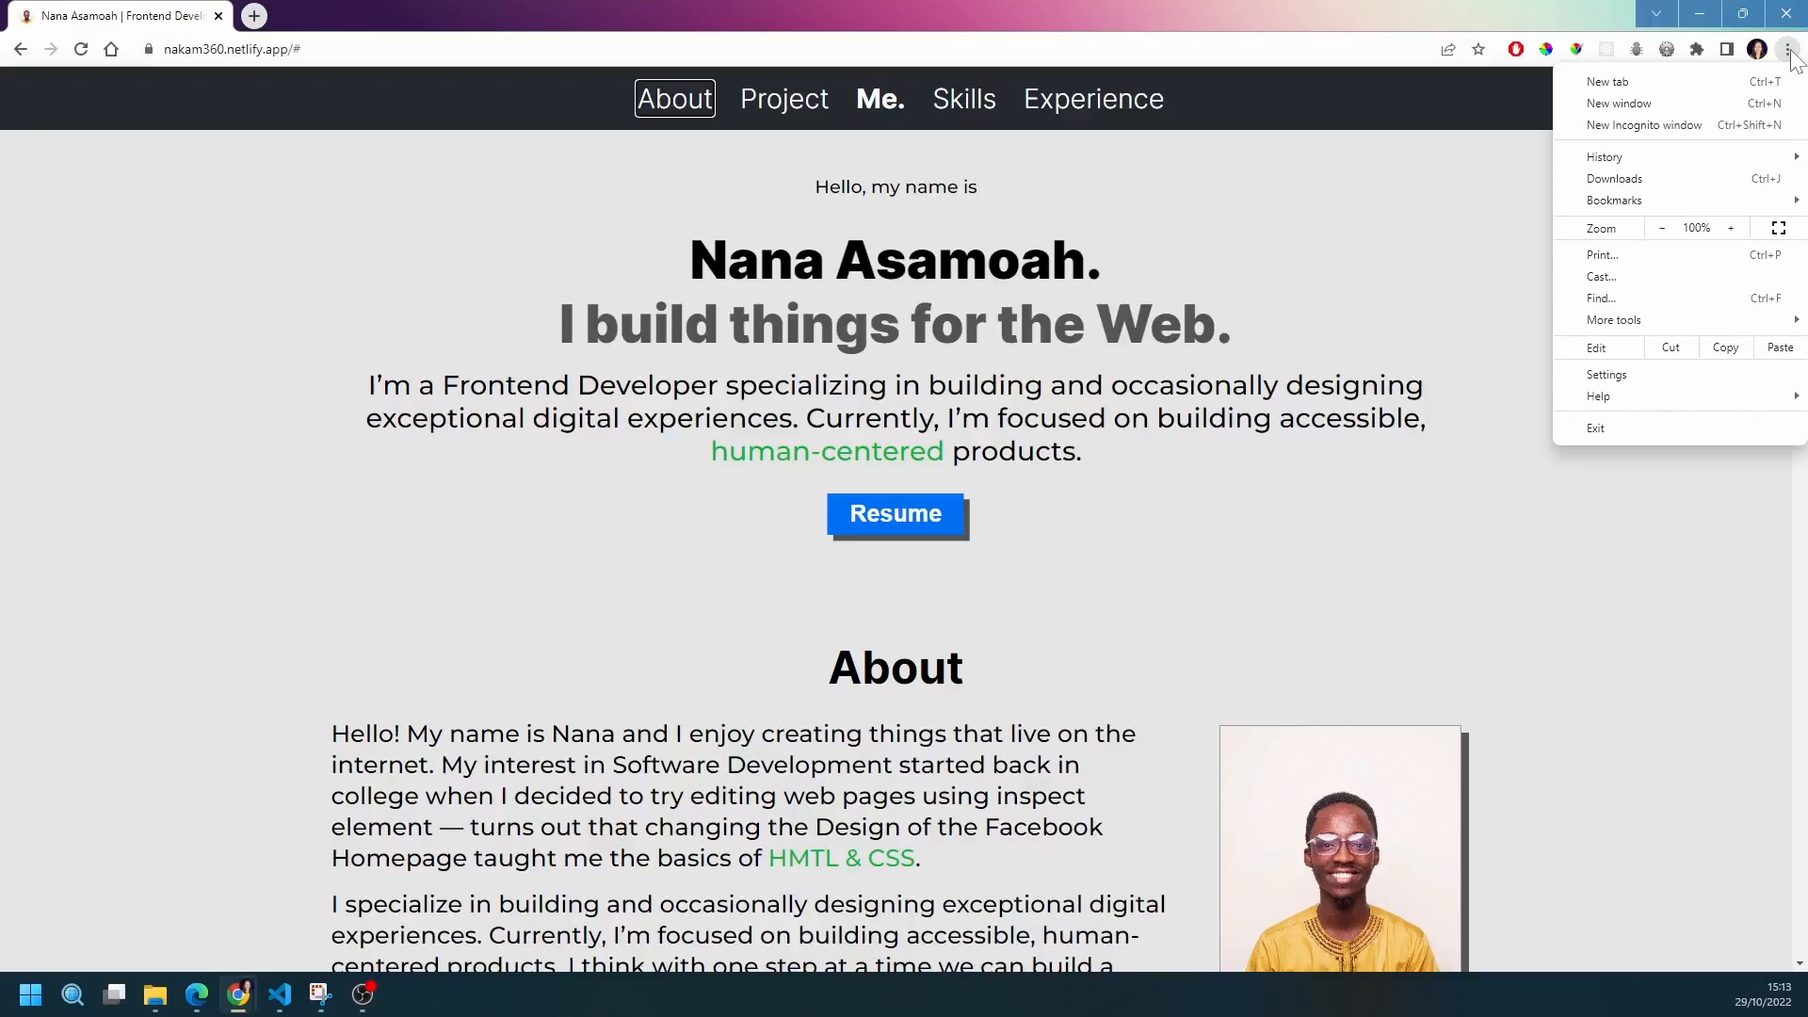
pyautogui.click(1730, 227)
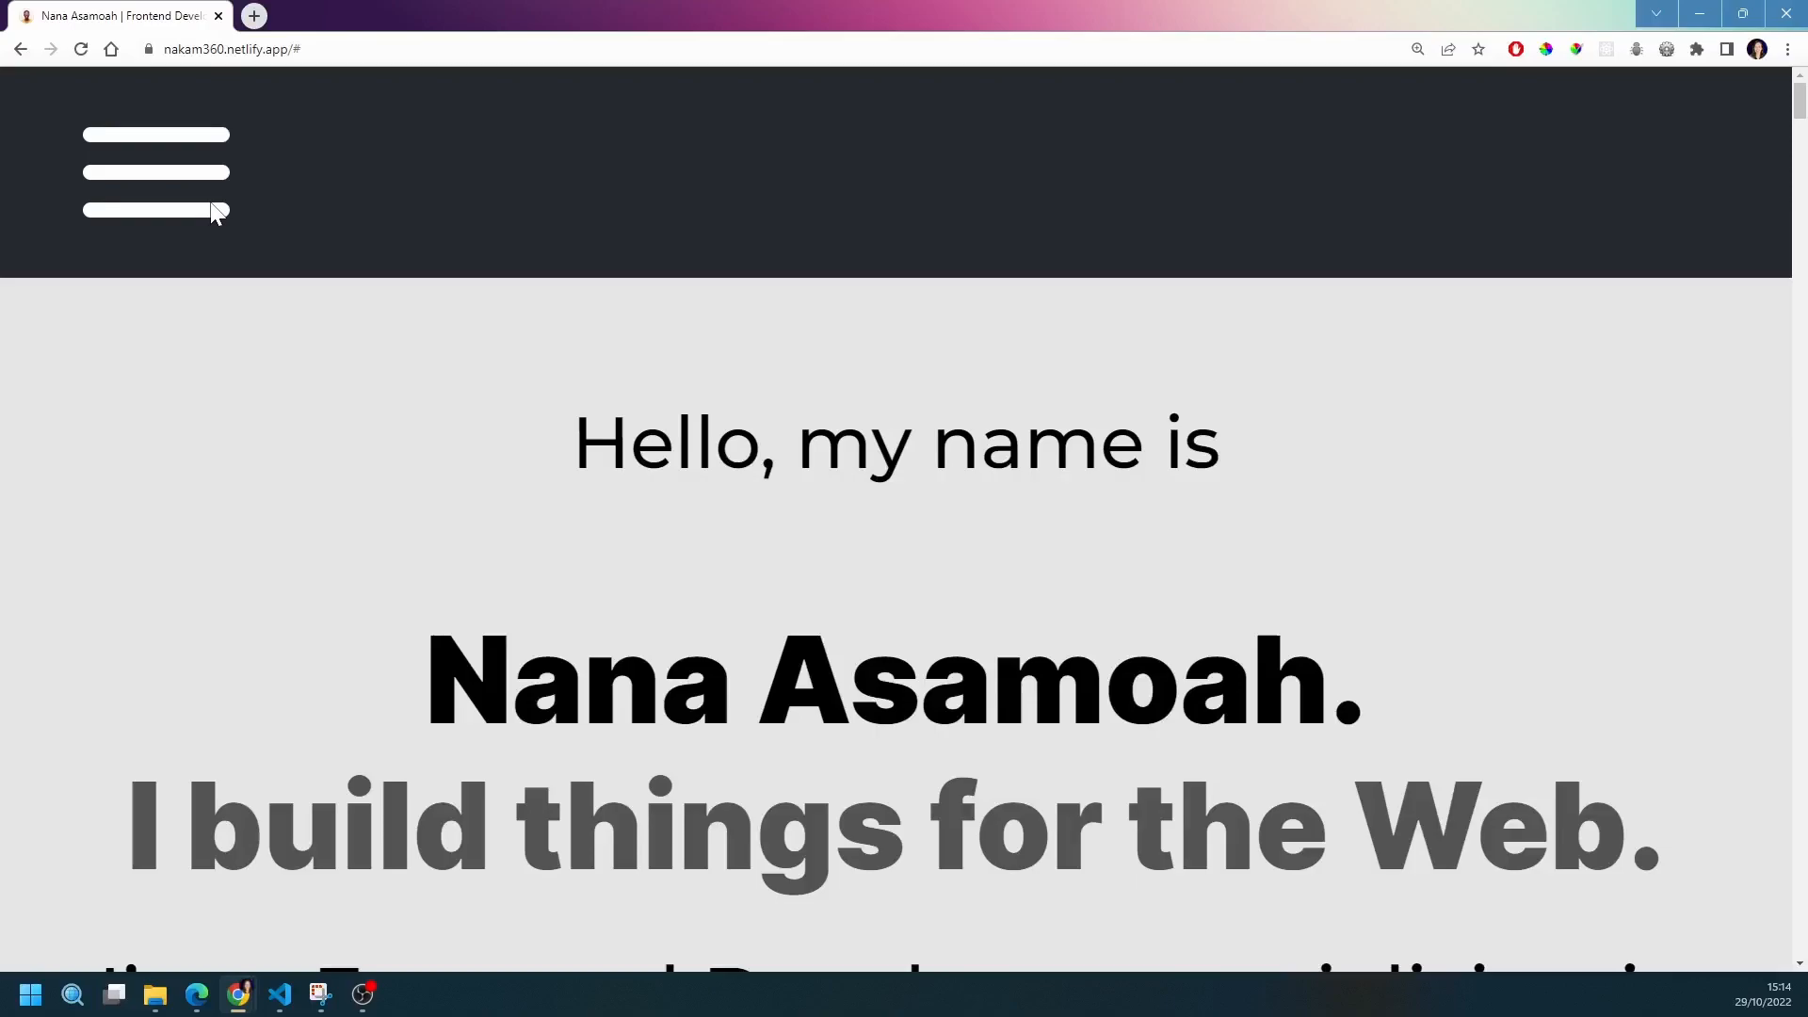
# Scroll the magnified page through About, Project and Skills to check single-column reflow
pyautogui.scroll(-3)
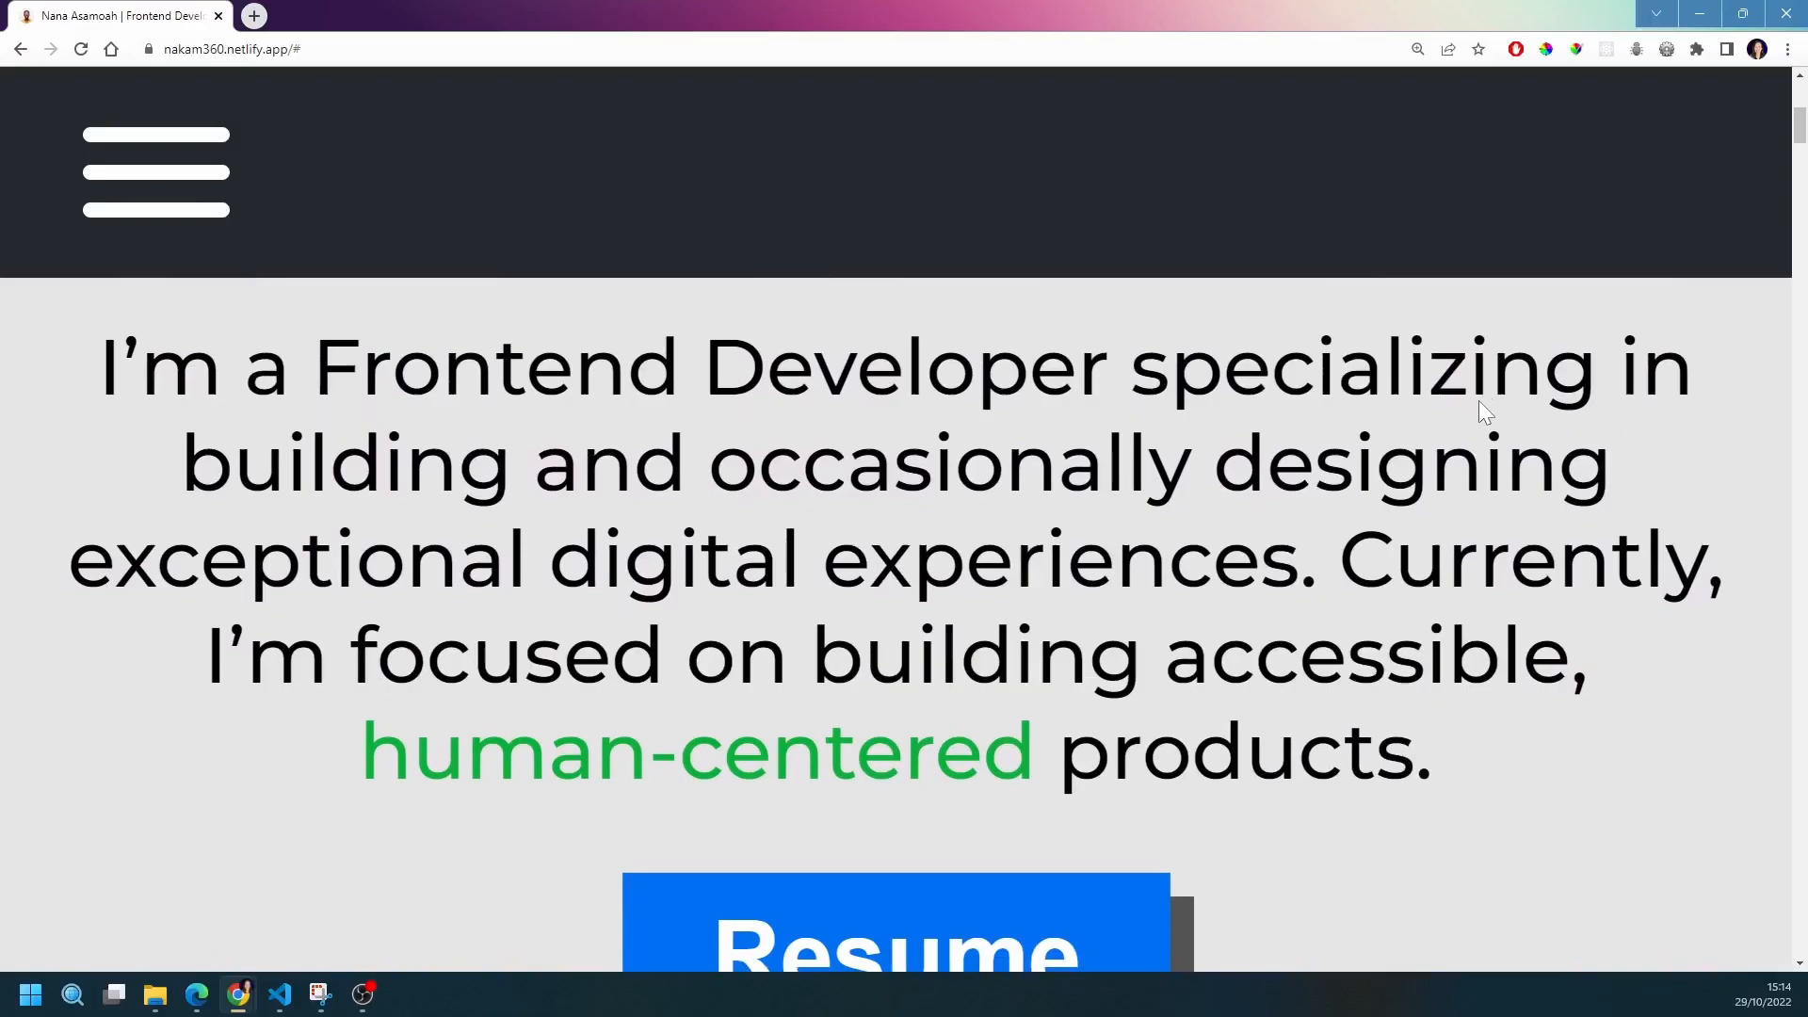
pyautogui.scroll(-3)
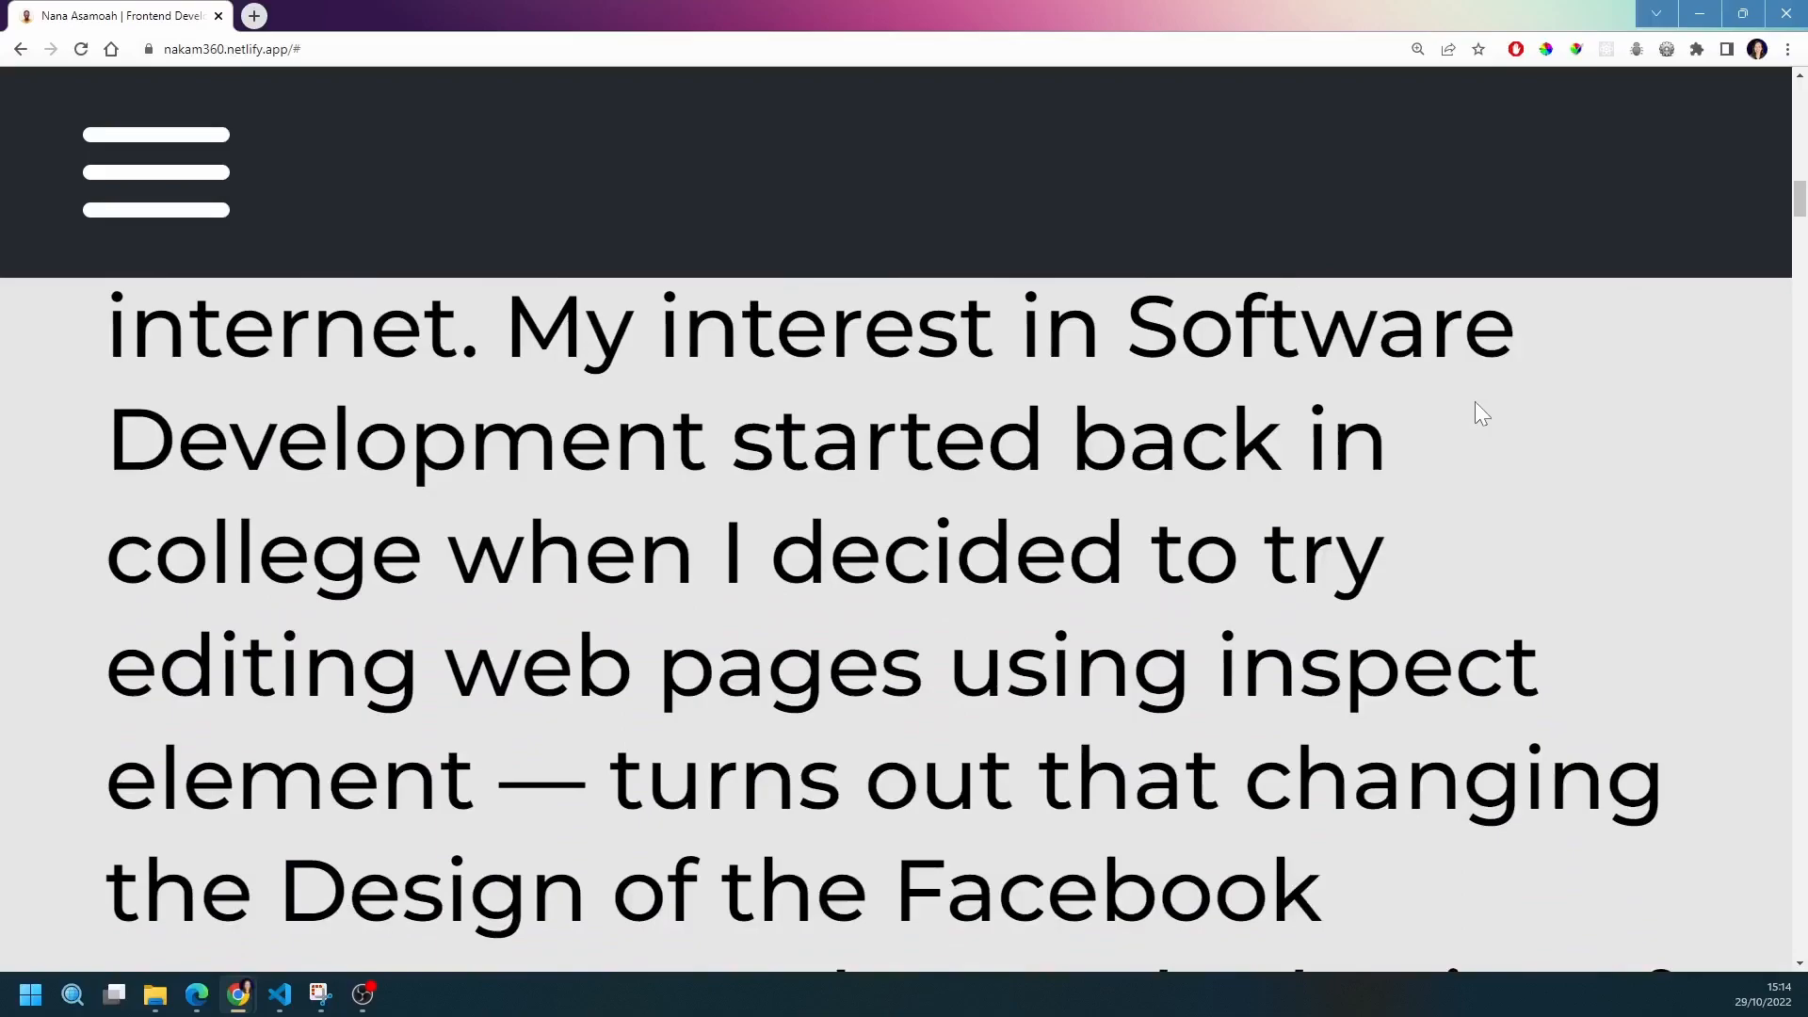
pyautogui.scroll(3)
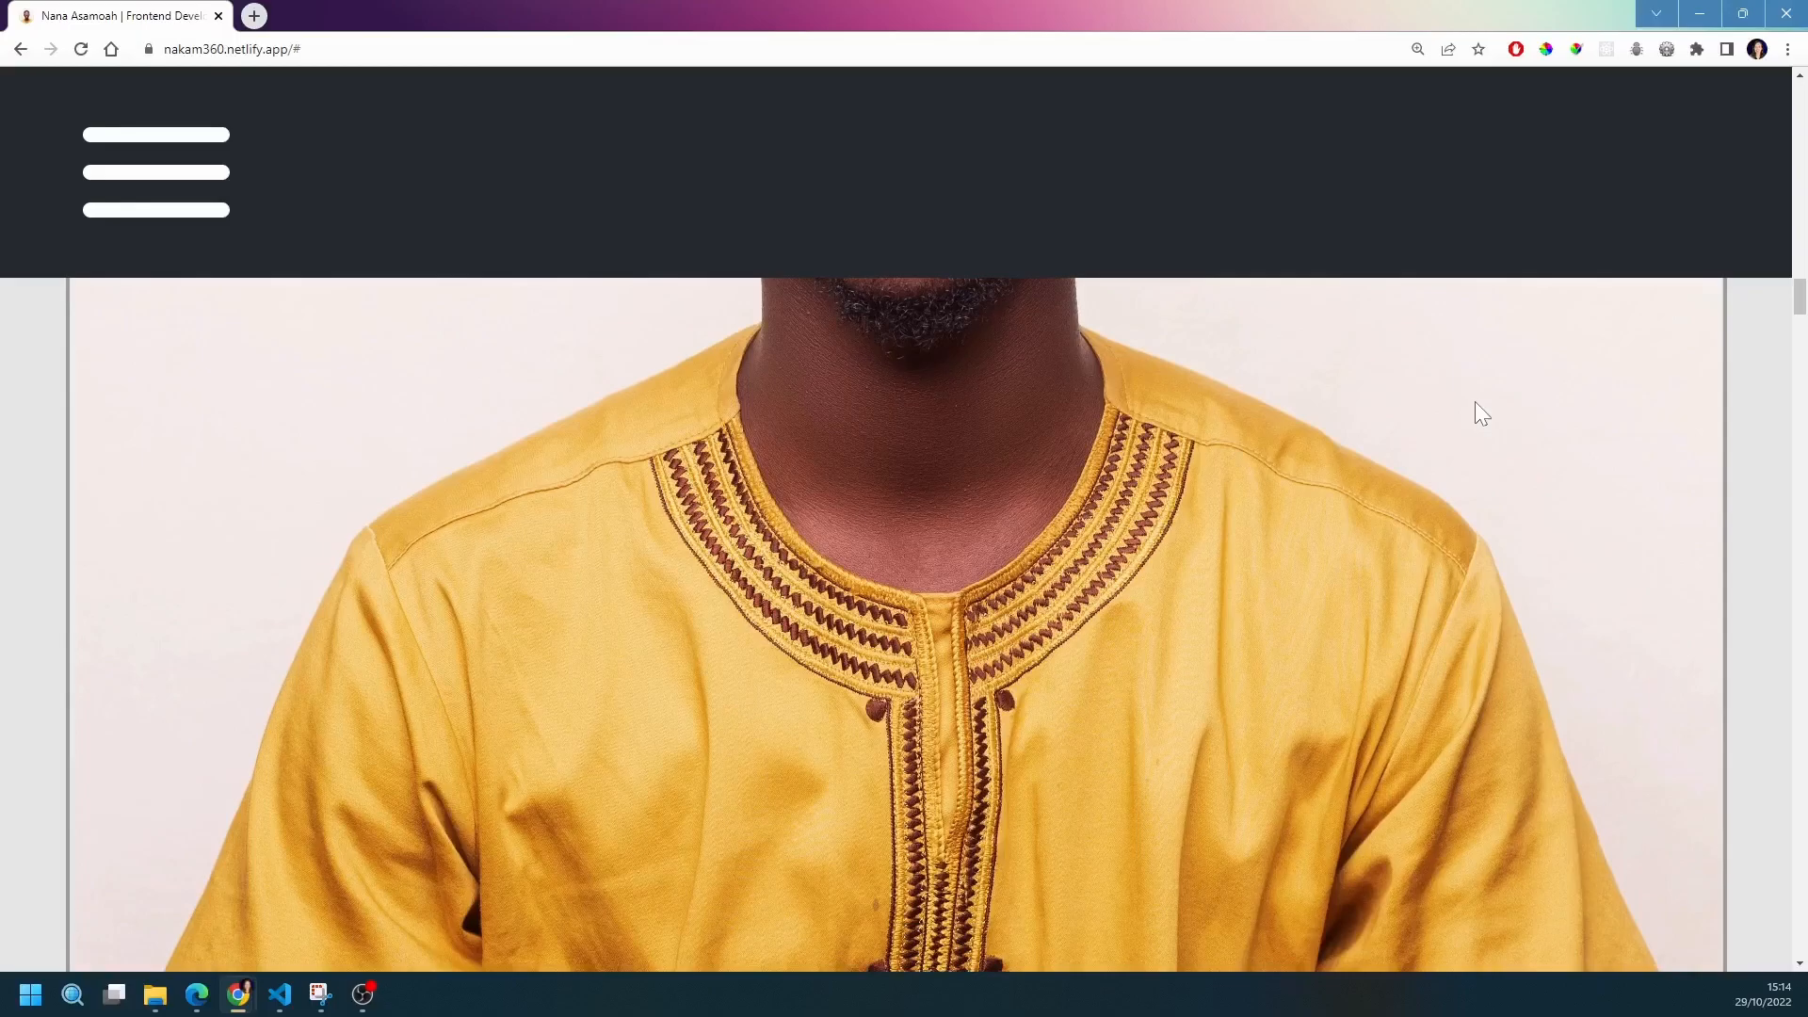
pyautogui.scroll(3)
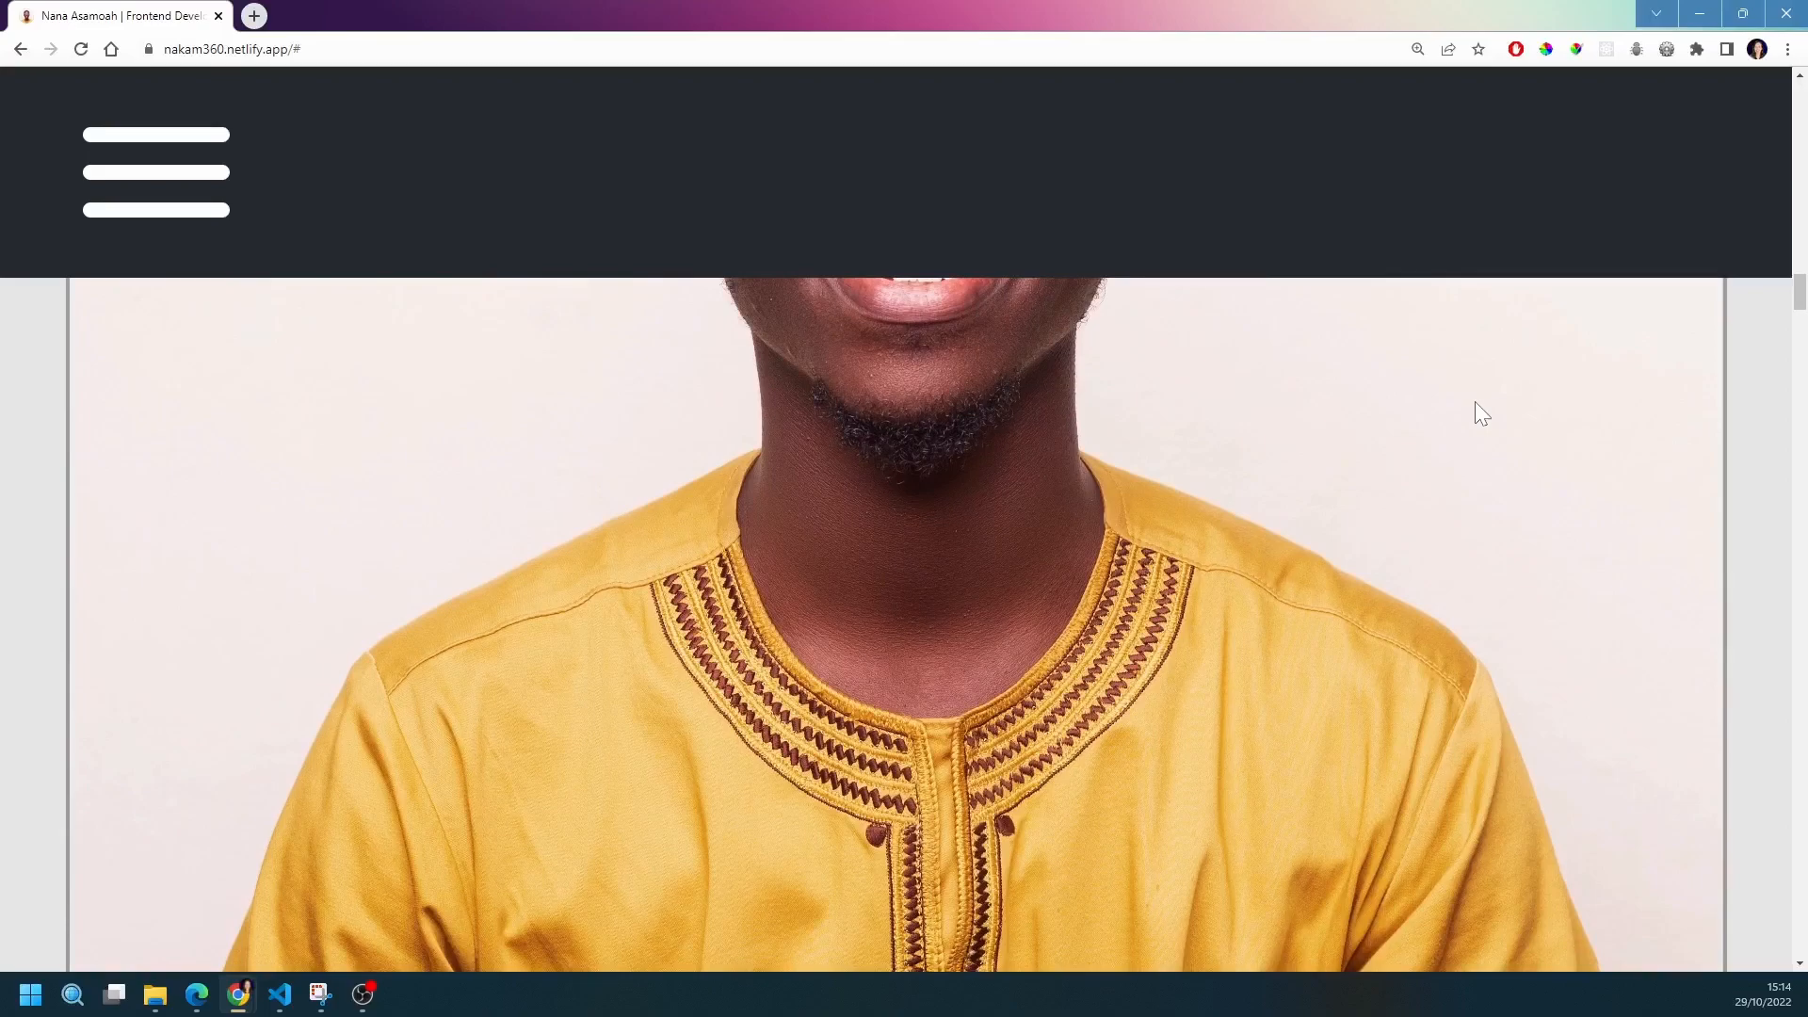
pyautogui.scroll(-3)
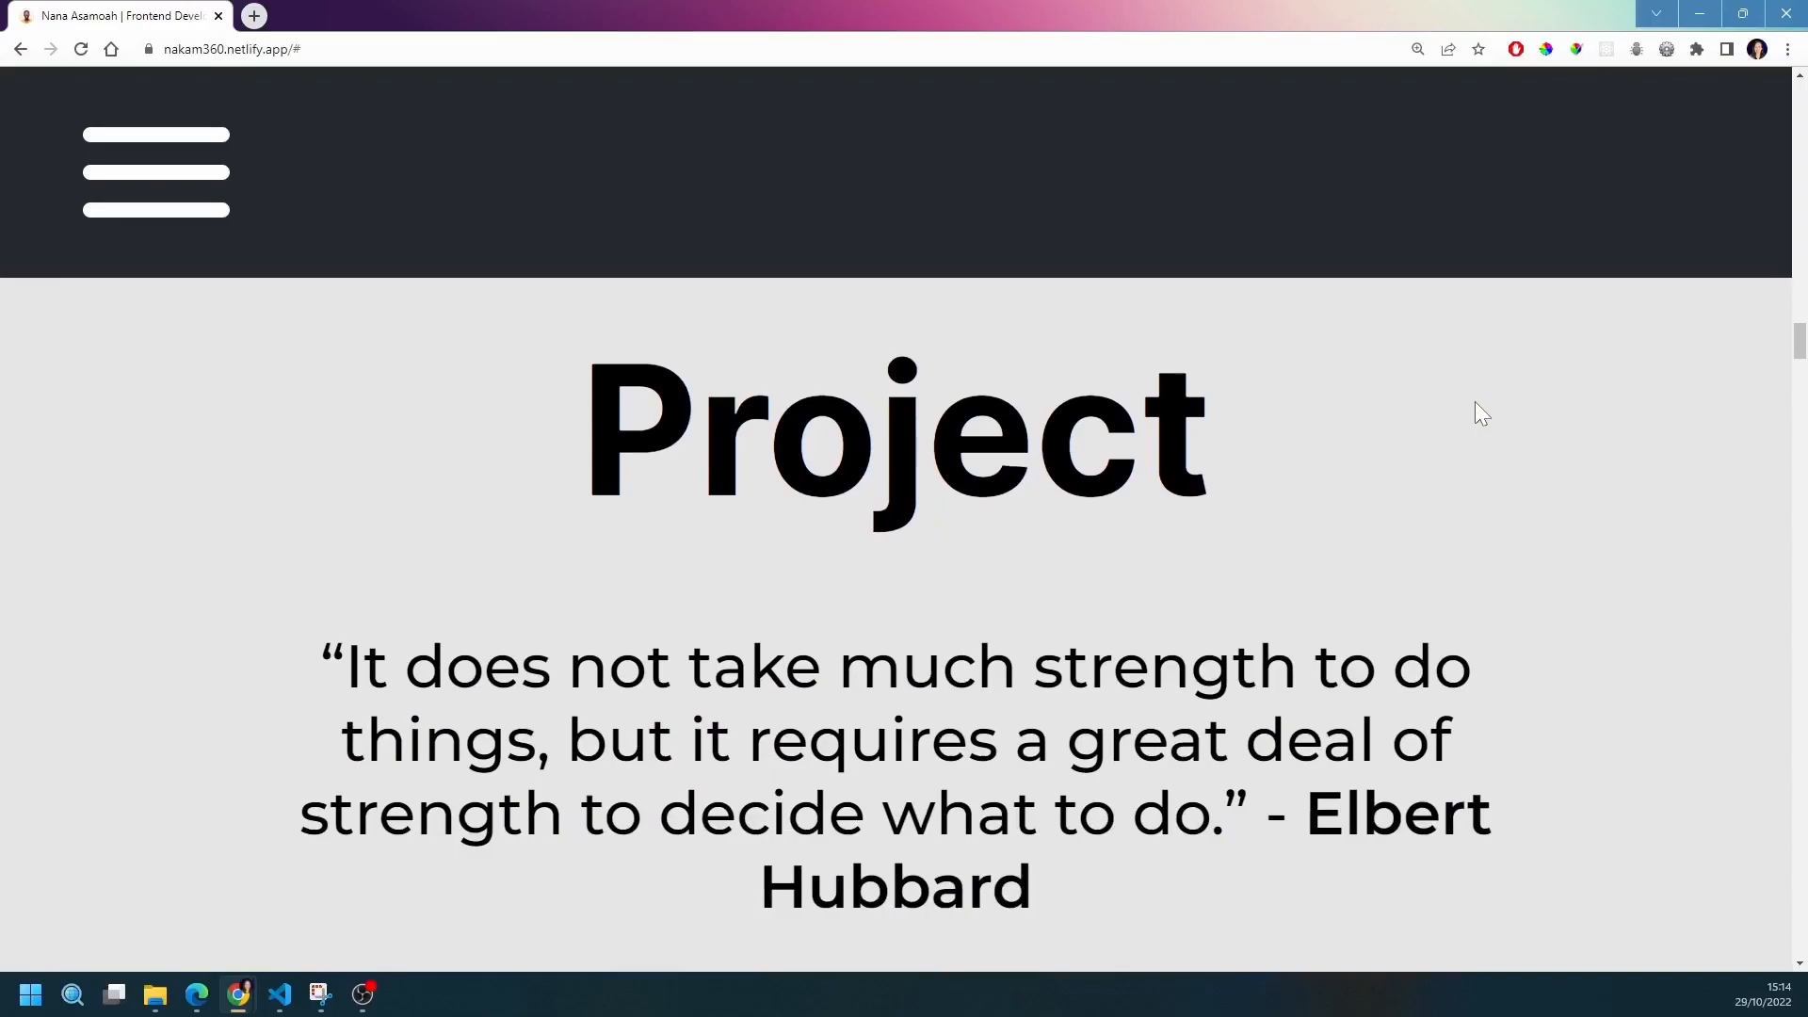
pyautogui.scroll(-3)
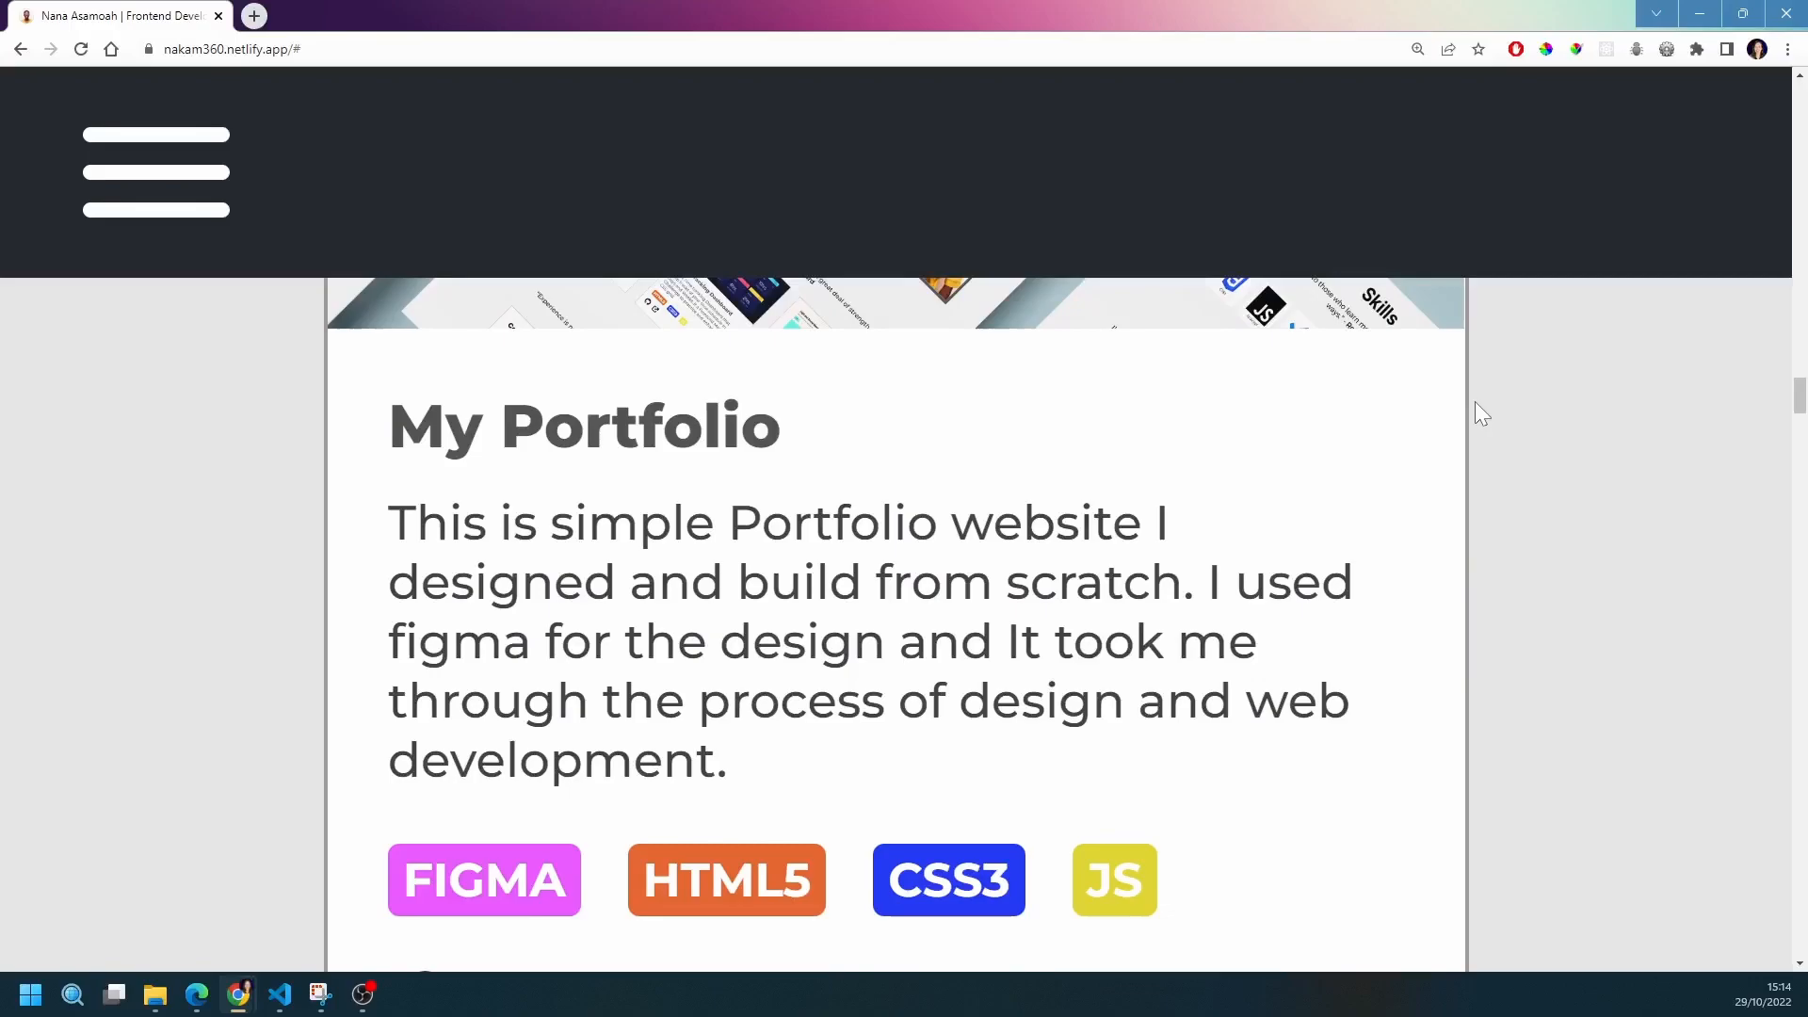
pyautogui.scroll(-3)
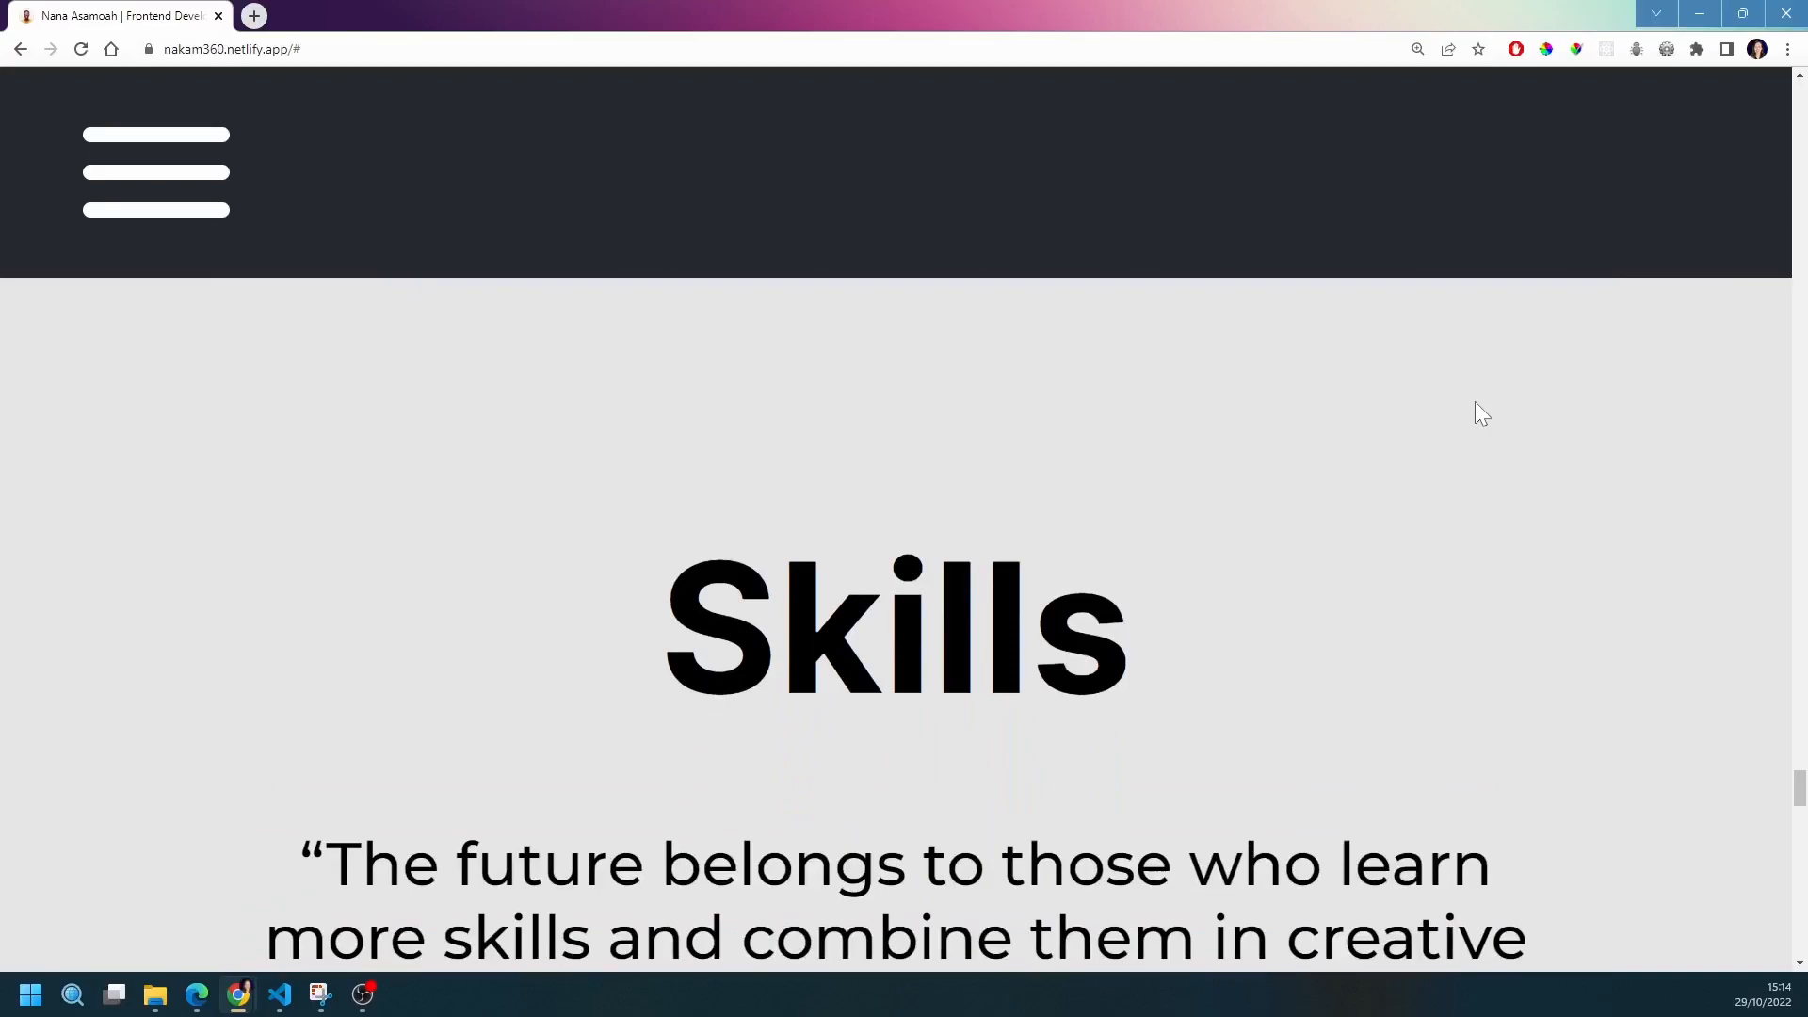
pyautogui.click(1786, 48)
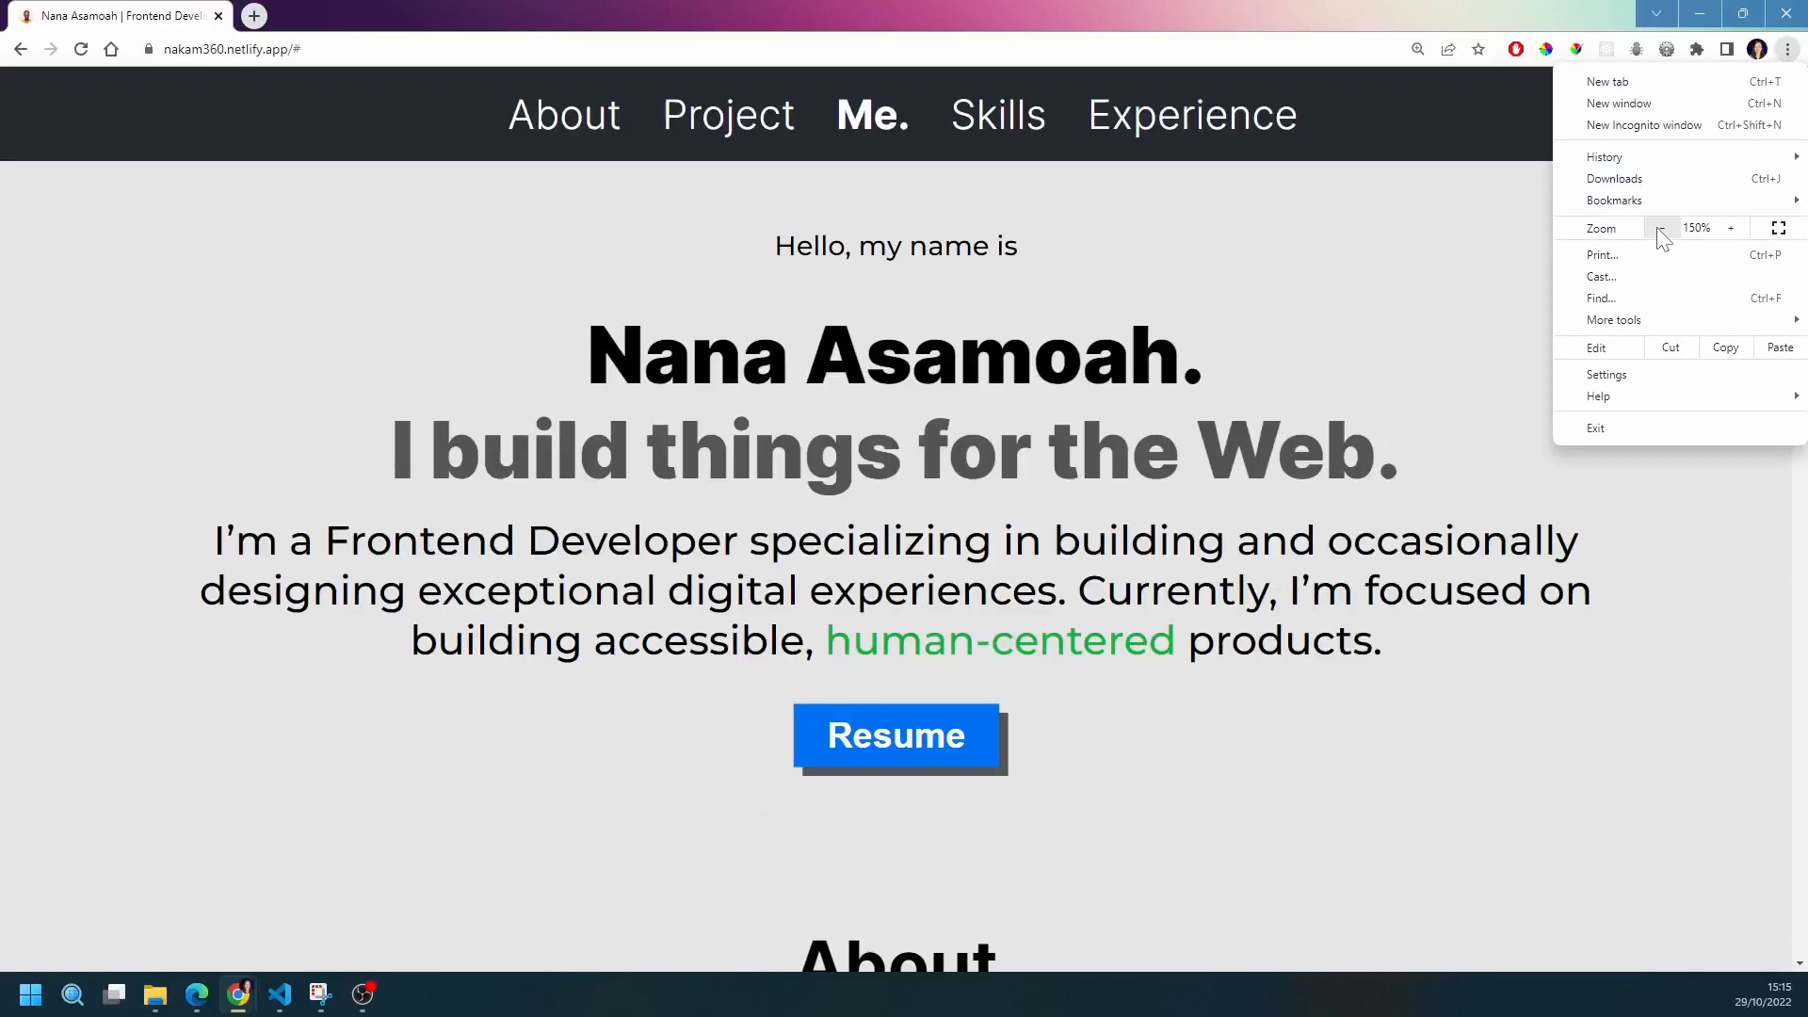
# Reduce the page zoom with the Zoom minus control back toward 100%
pyautogui.click(1660, 227)
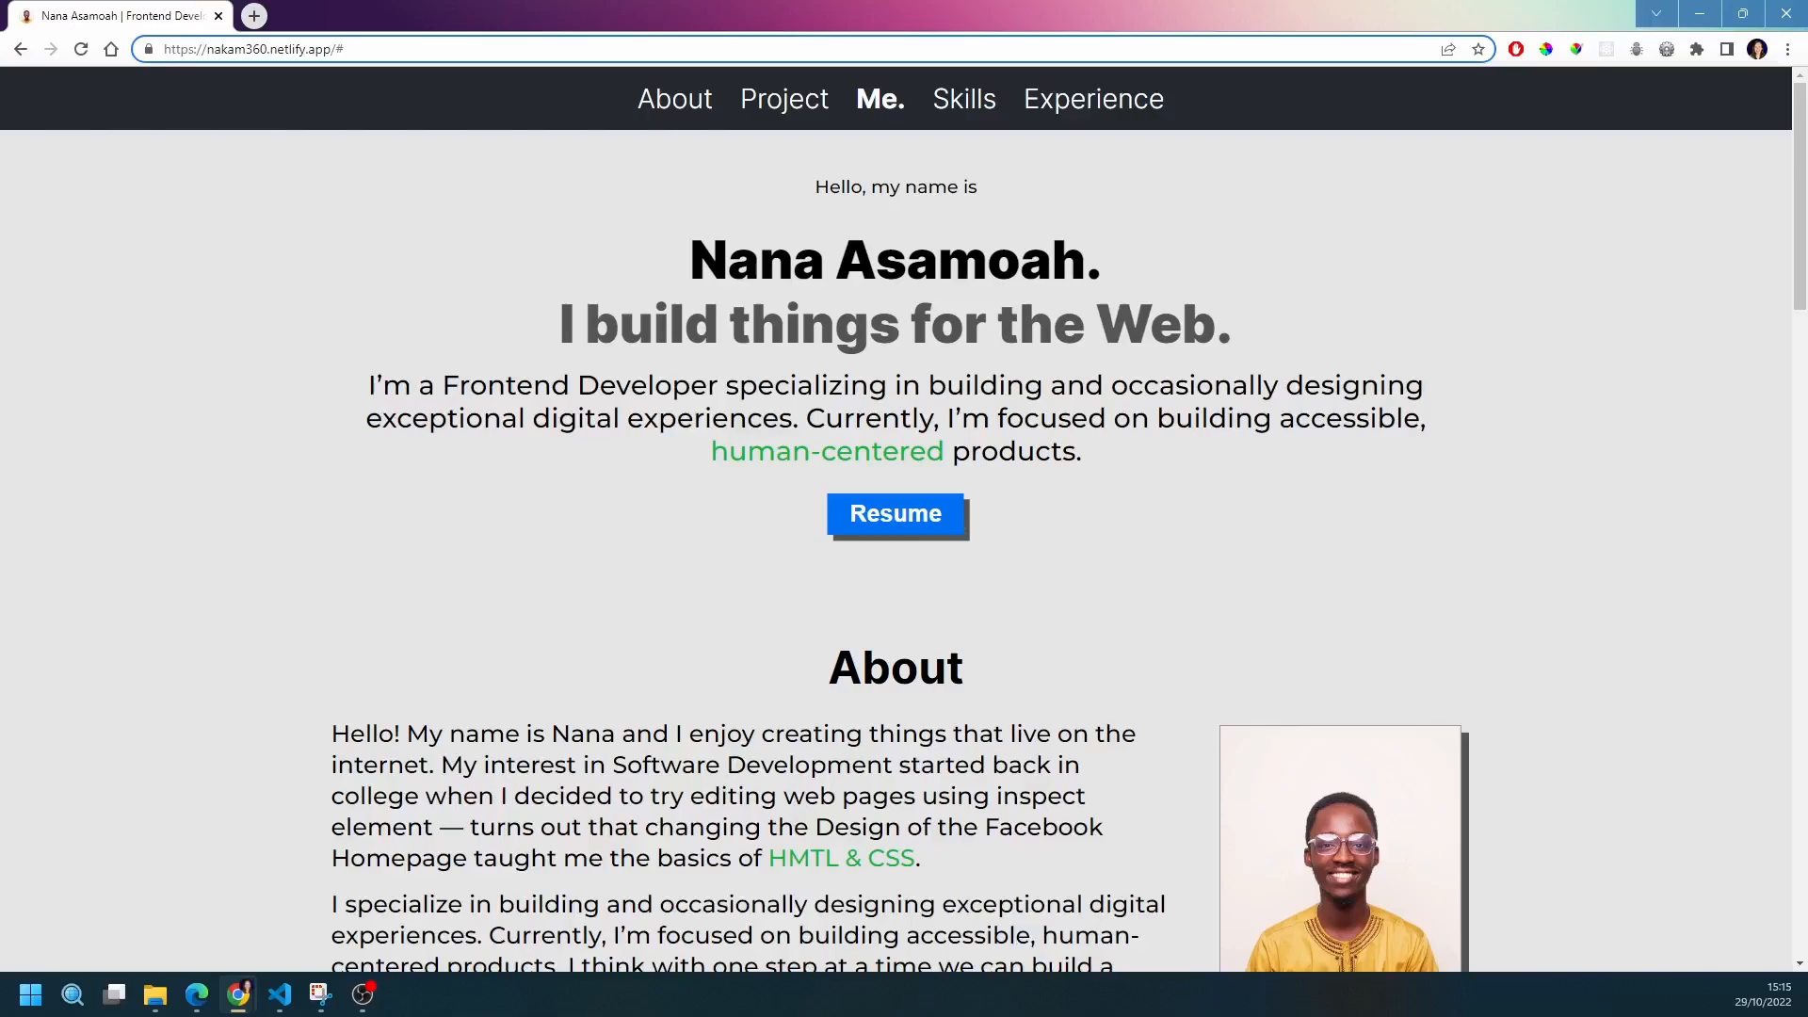
pyautogui.moveTo(674, 98)
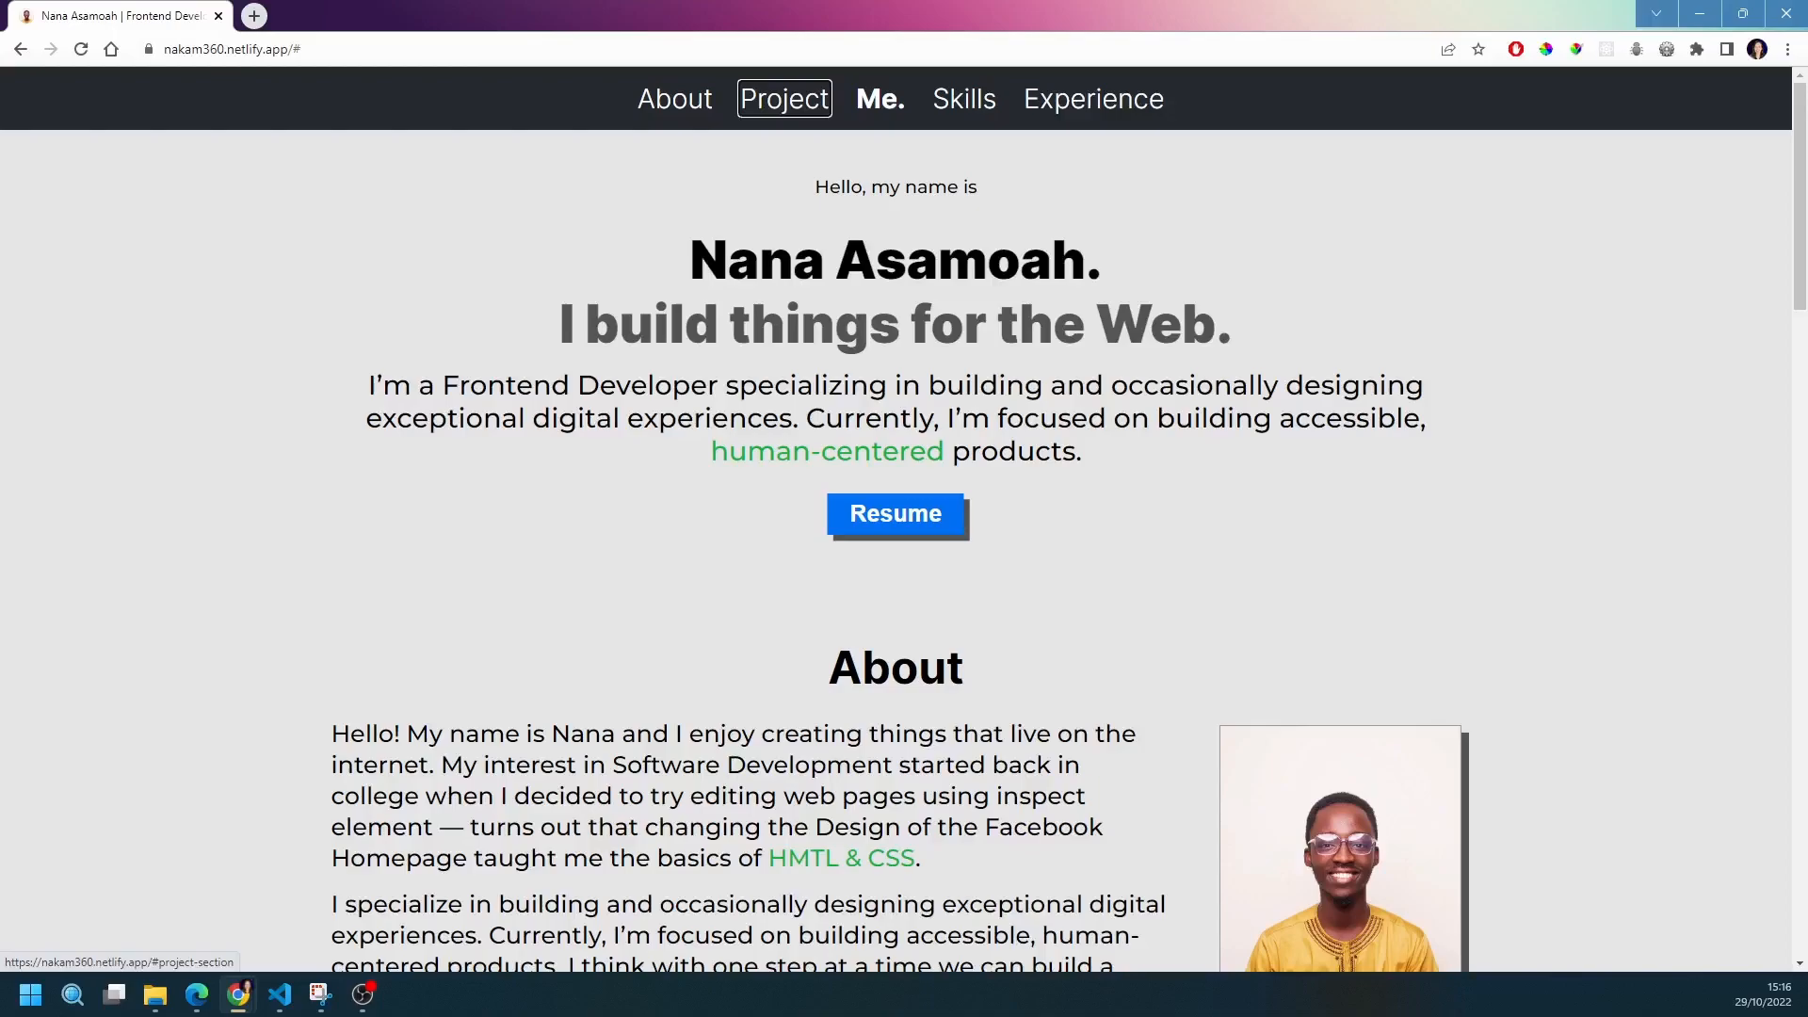
# Click near the top navigation and scroll down to follow keyboard focus into the Project cards
pyautogui.click(877, 98)
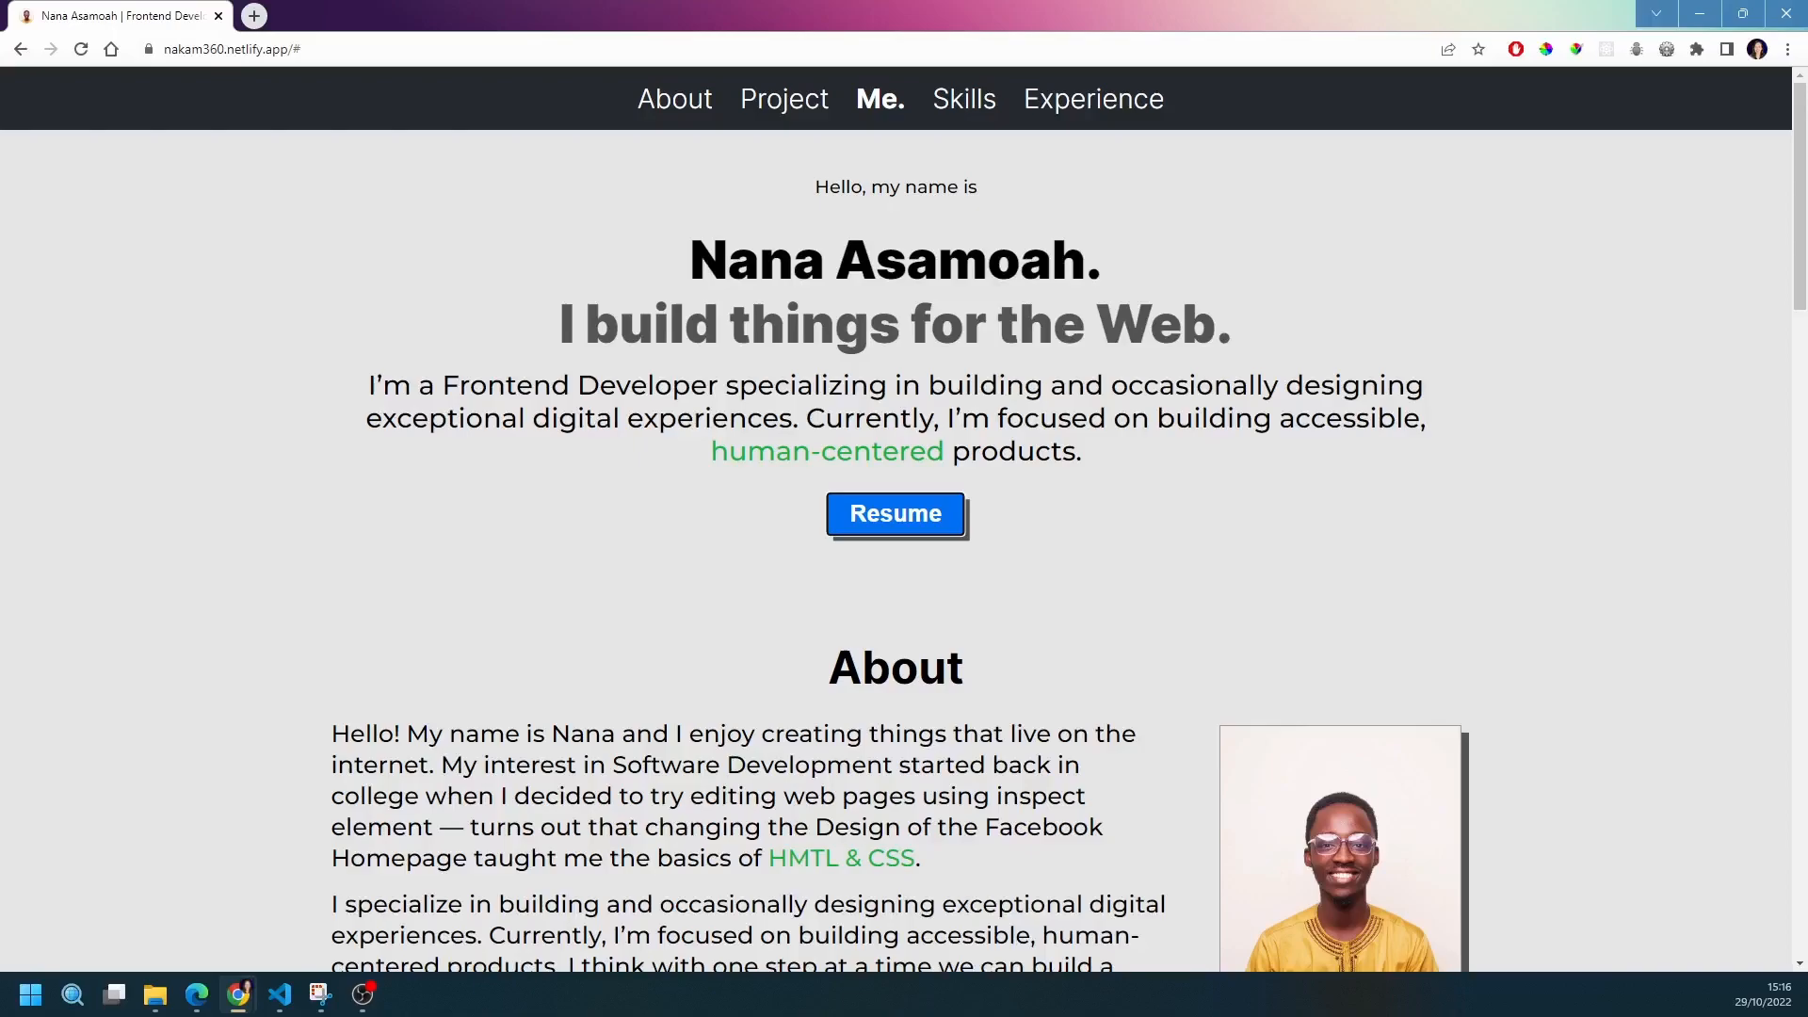
pyautogui.scroll(-3)
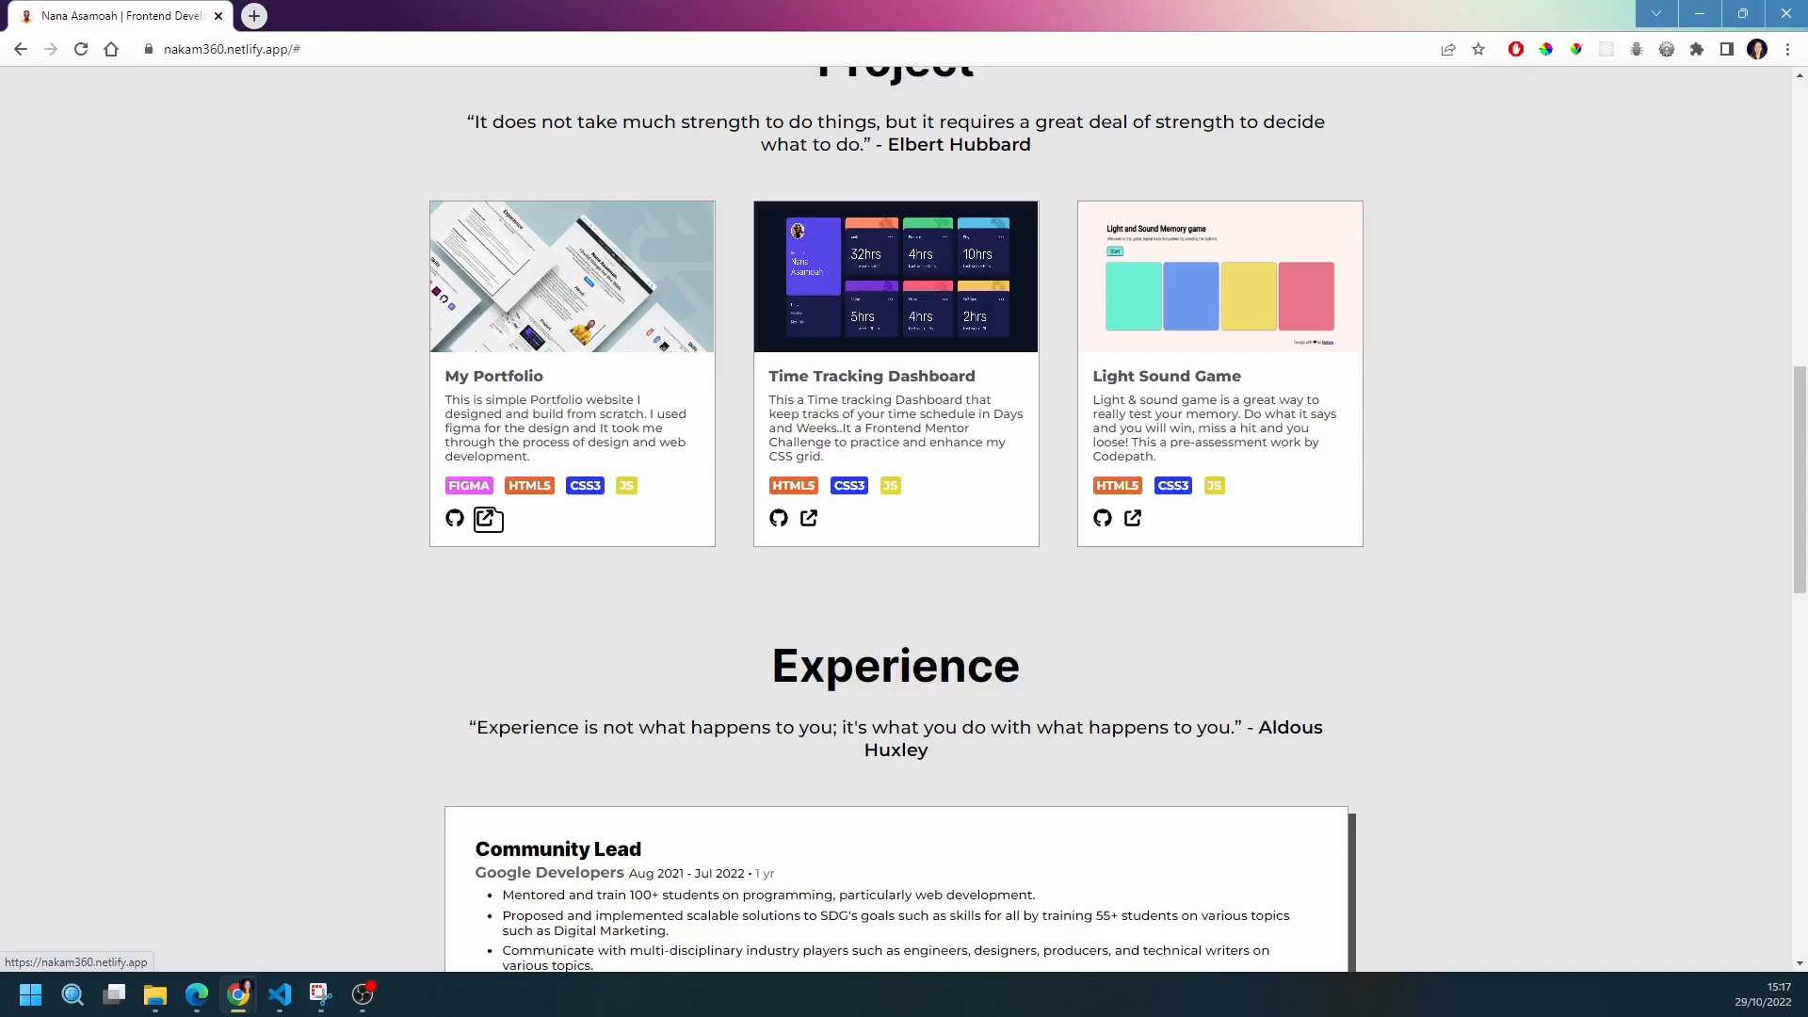
pyautogui.moveTo(810, 518)
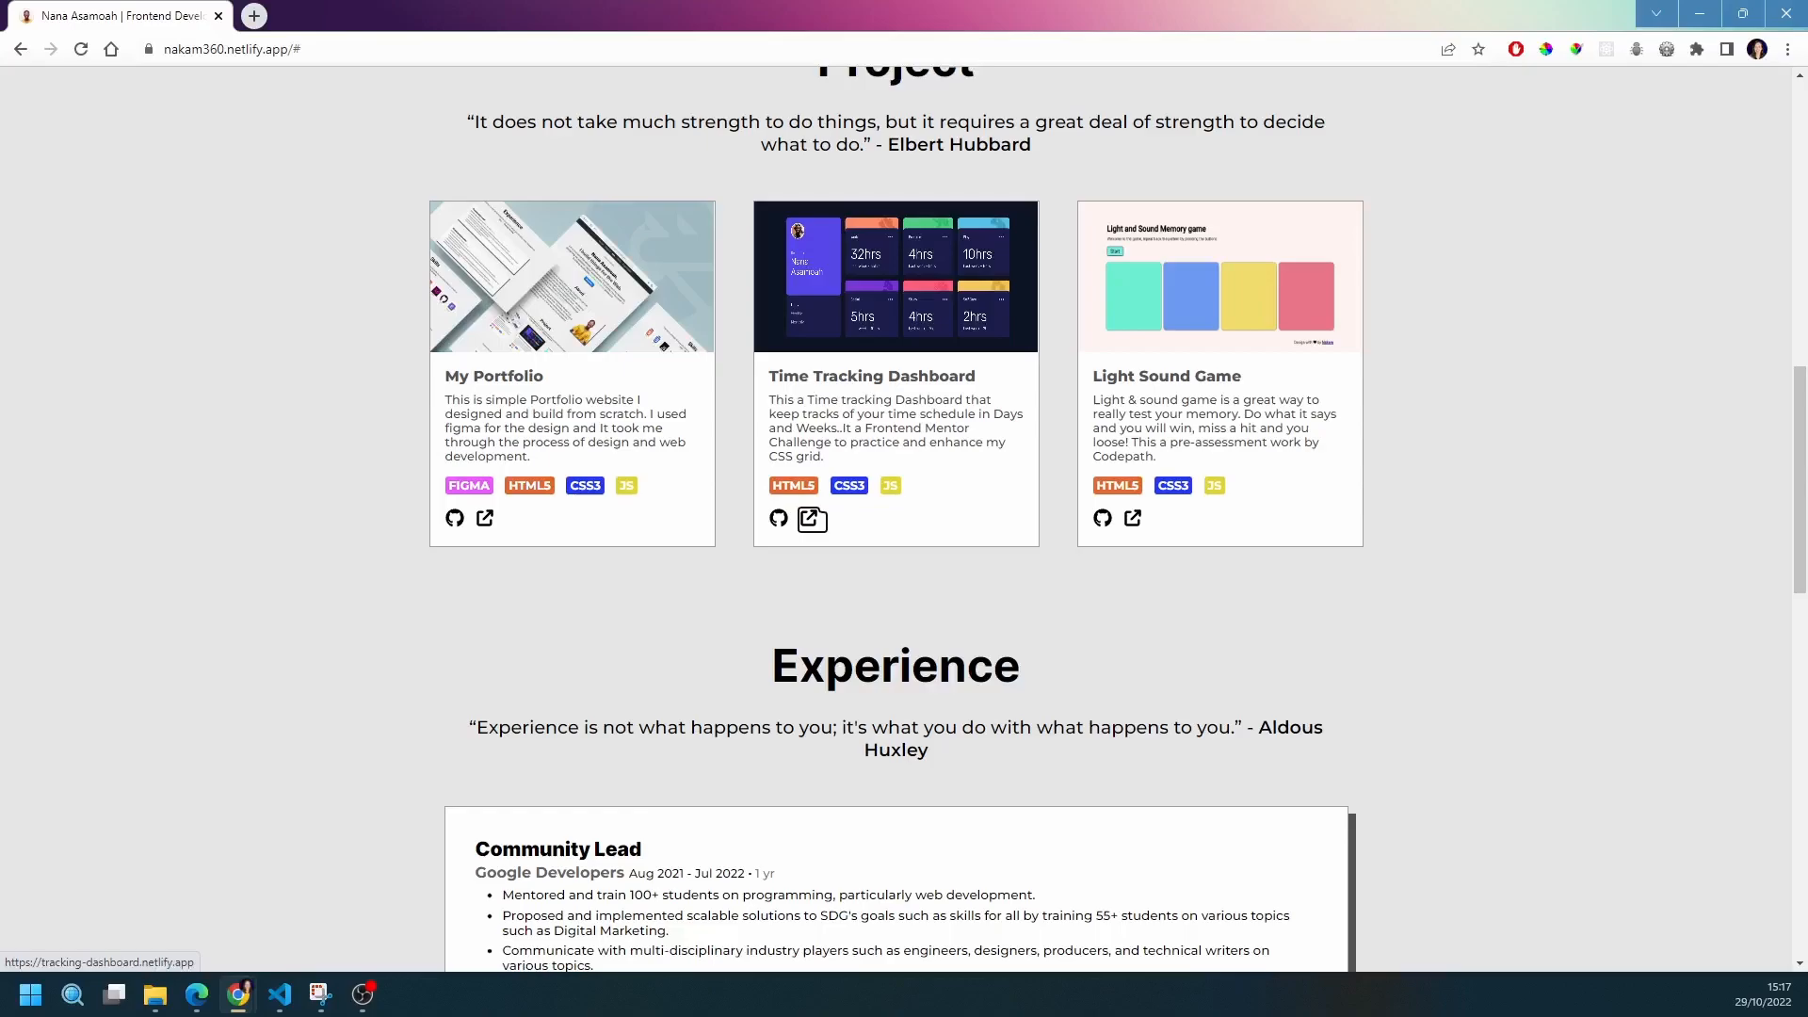
pyautogui.moveTo(1102, 519)
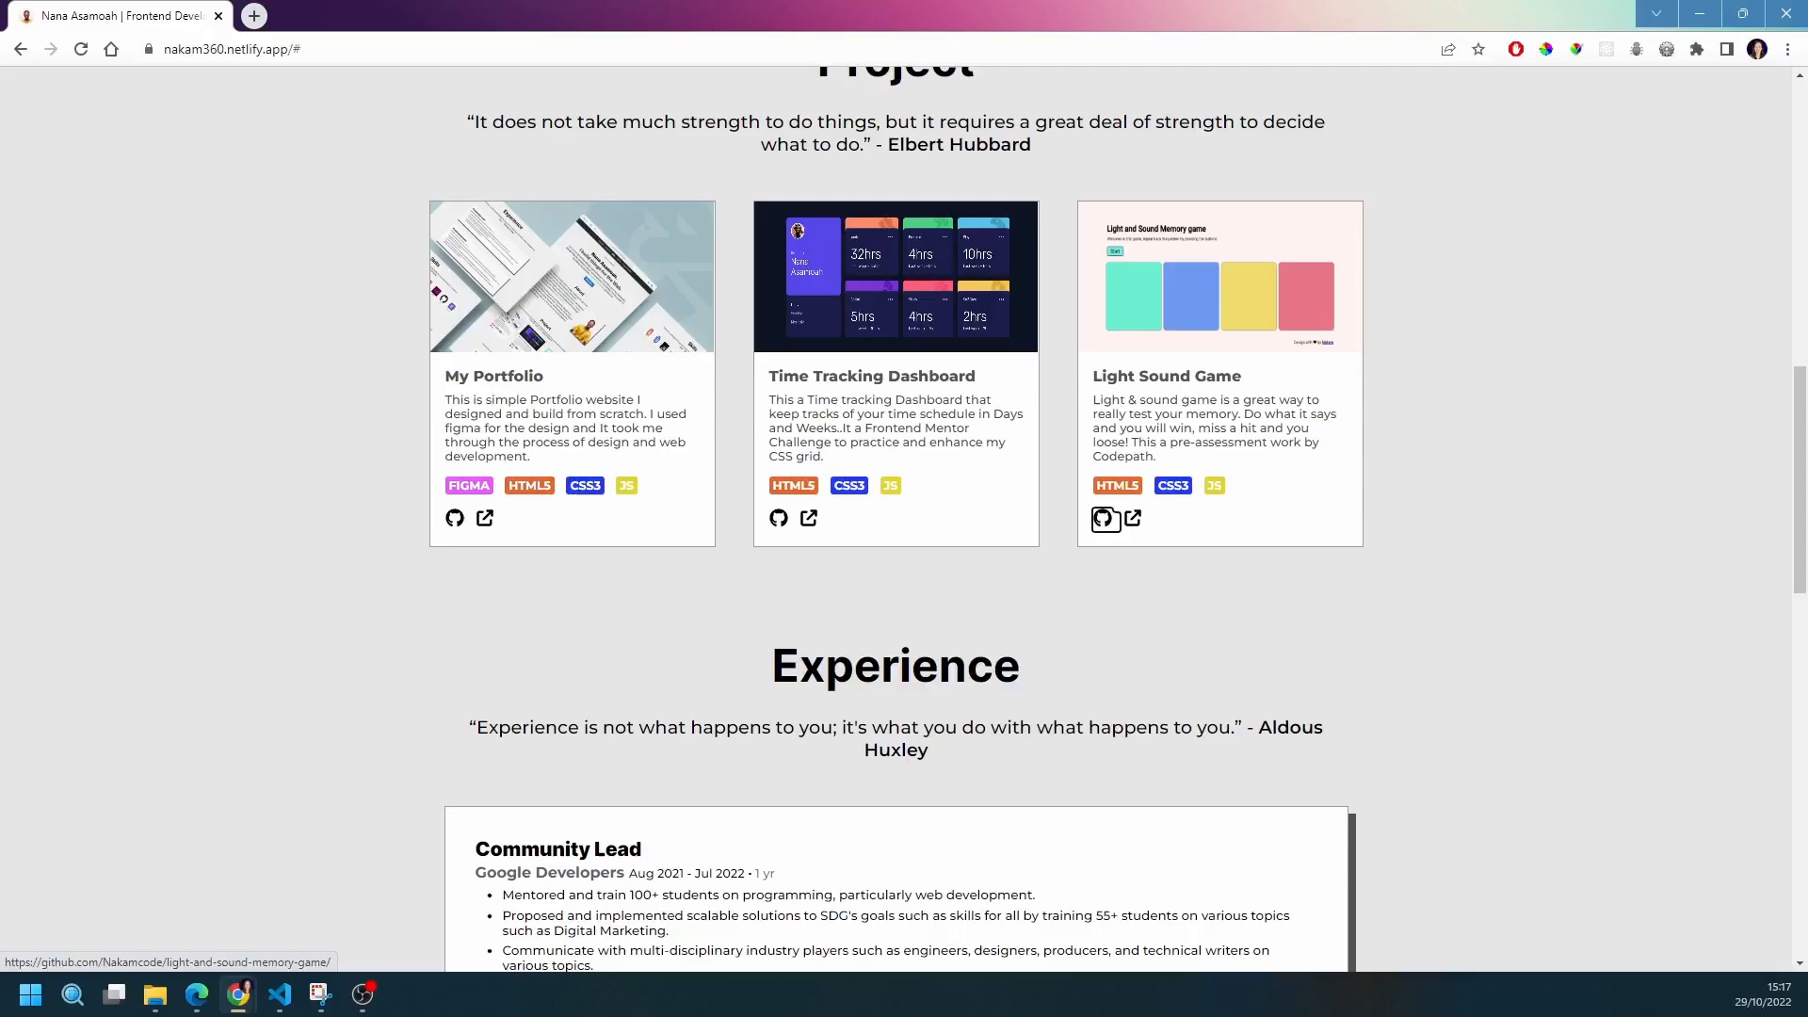
pyautogui.moveTo(1132, 519)
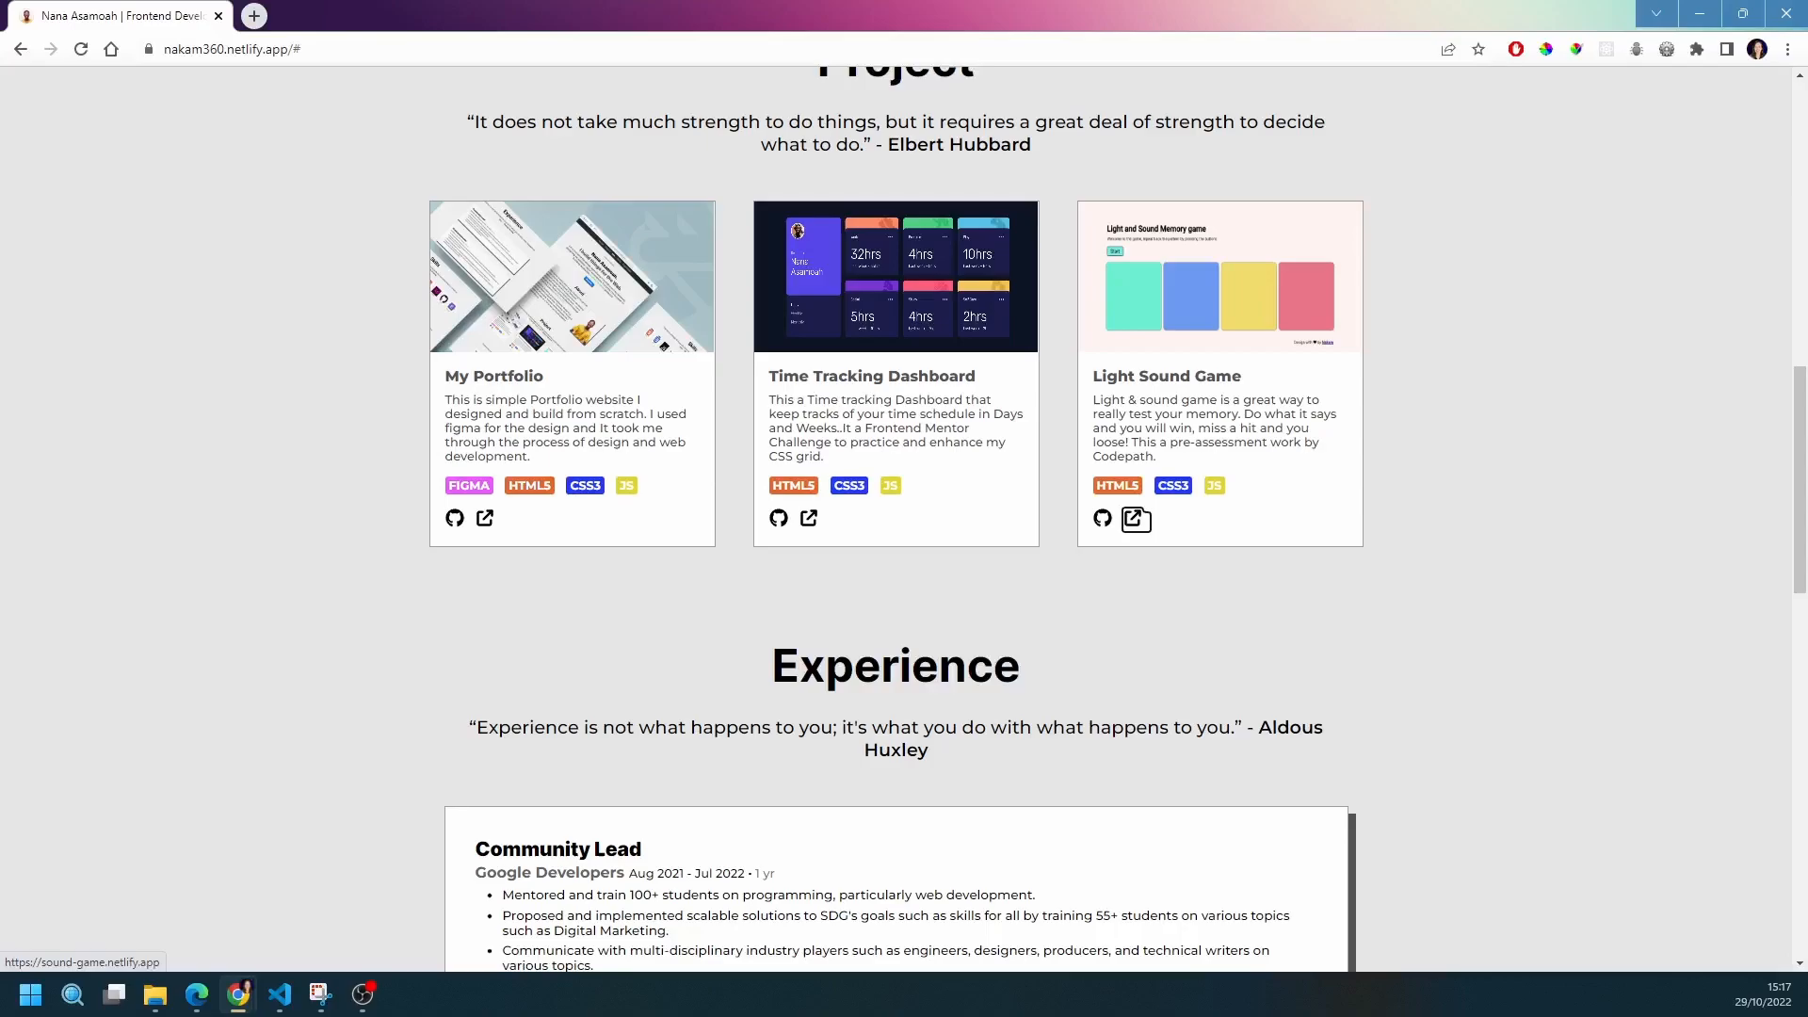
# Scroll down following focus through project and Experience links to the footer's Nakamcode link
pyautogui.scroll(-3)
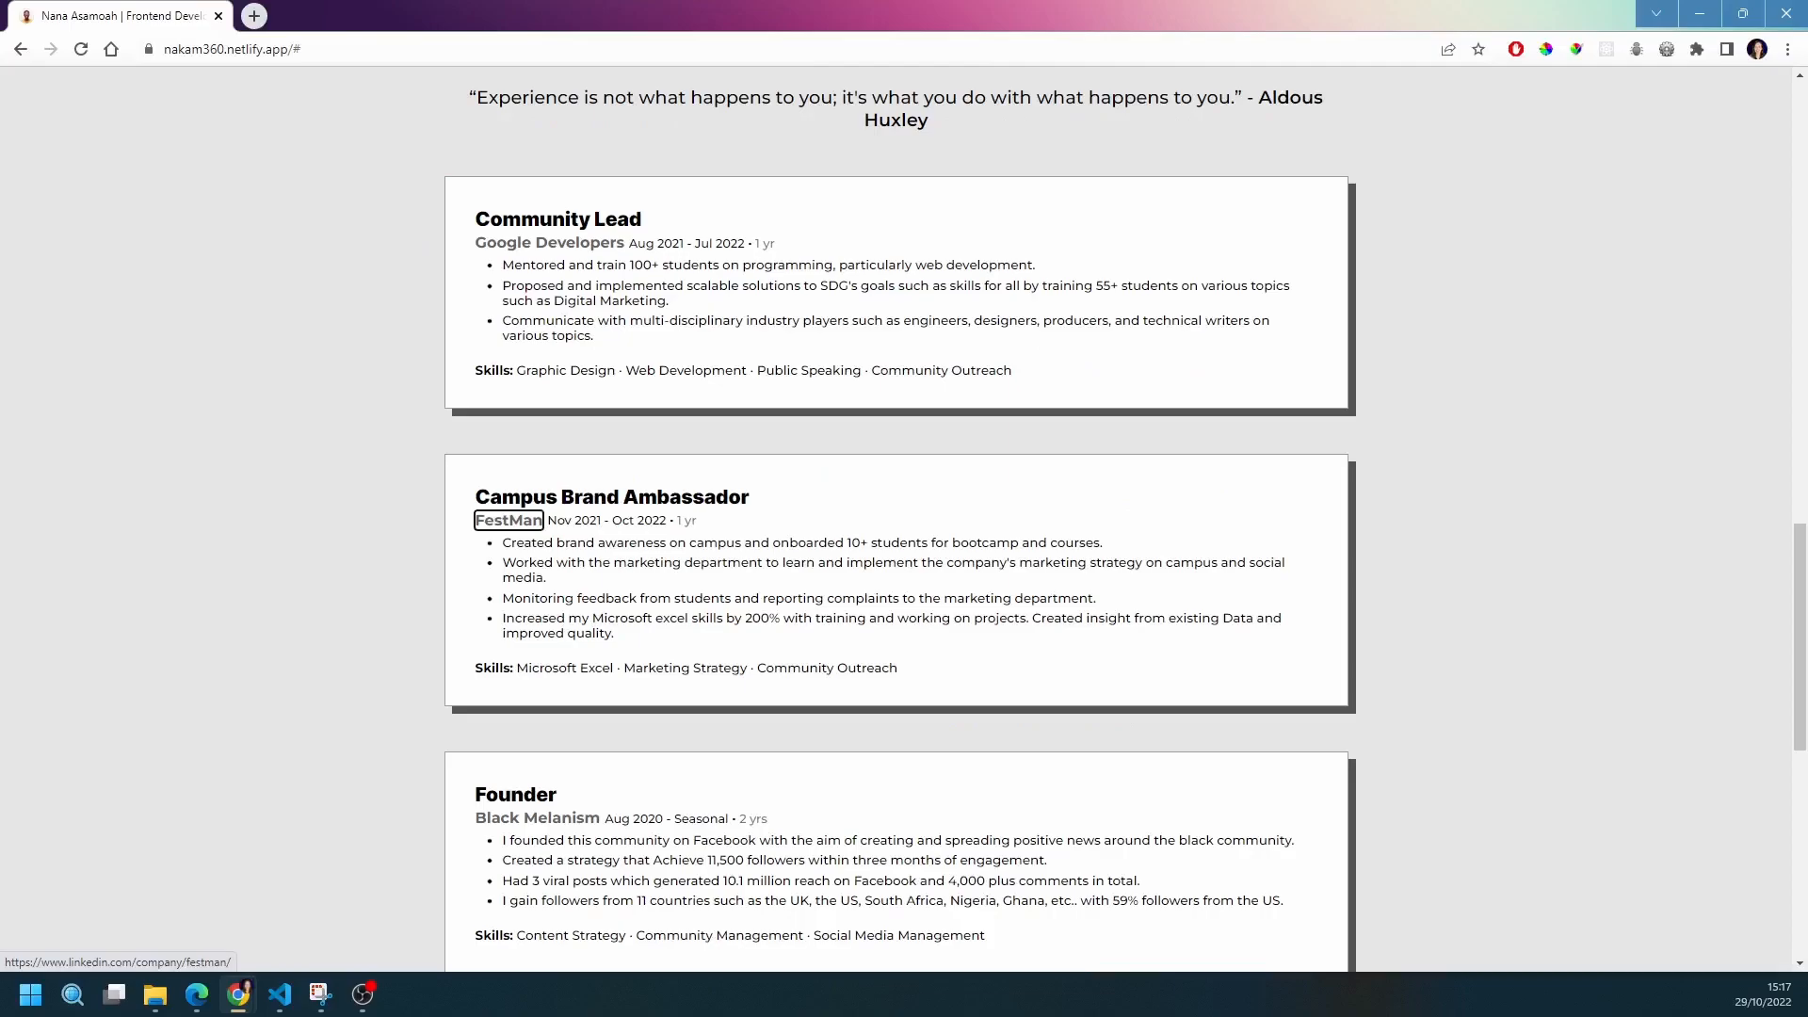
pyautogui.scroll(-3)
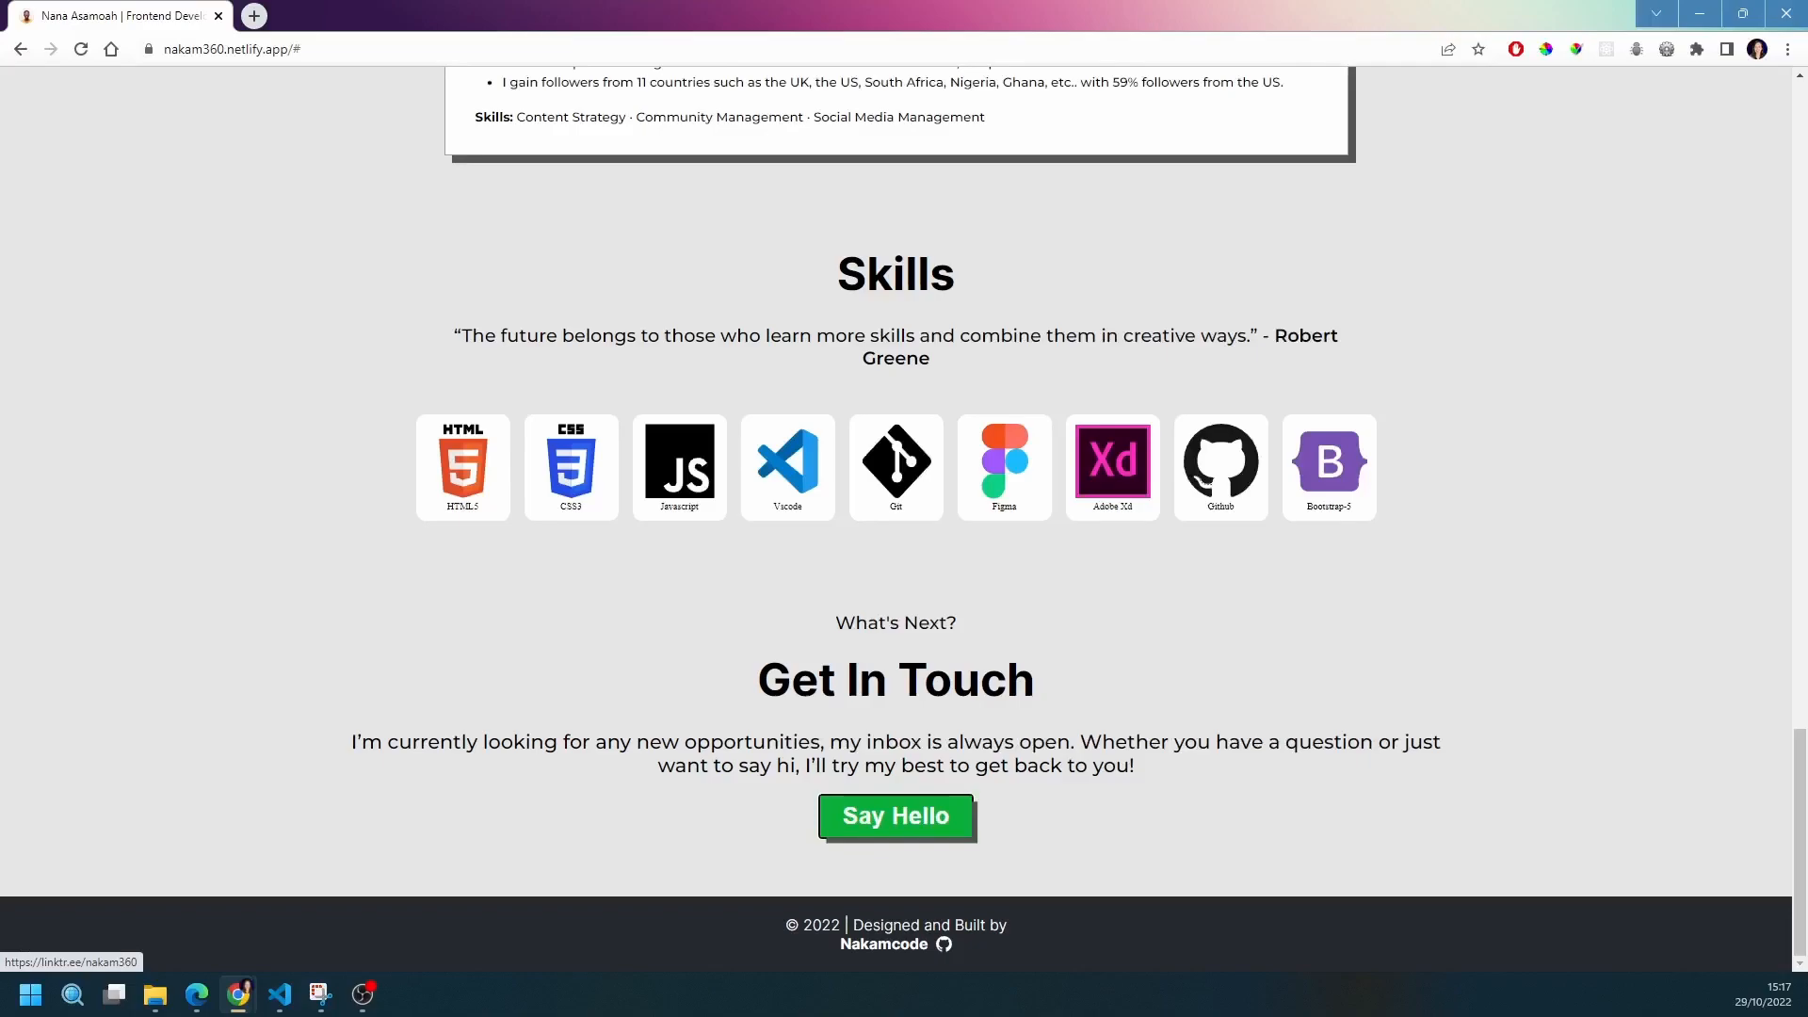
pyautogui.moveTo(894, 943)
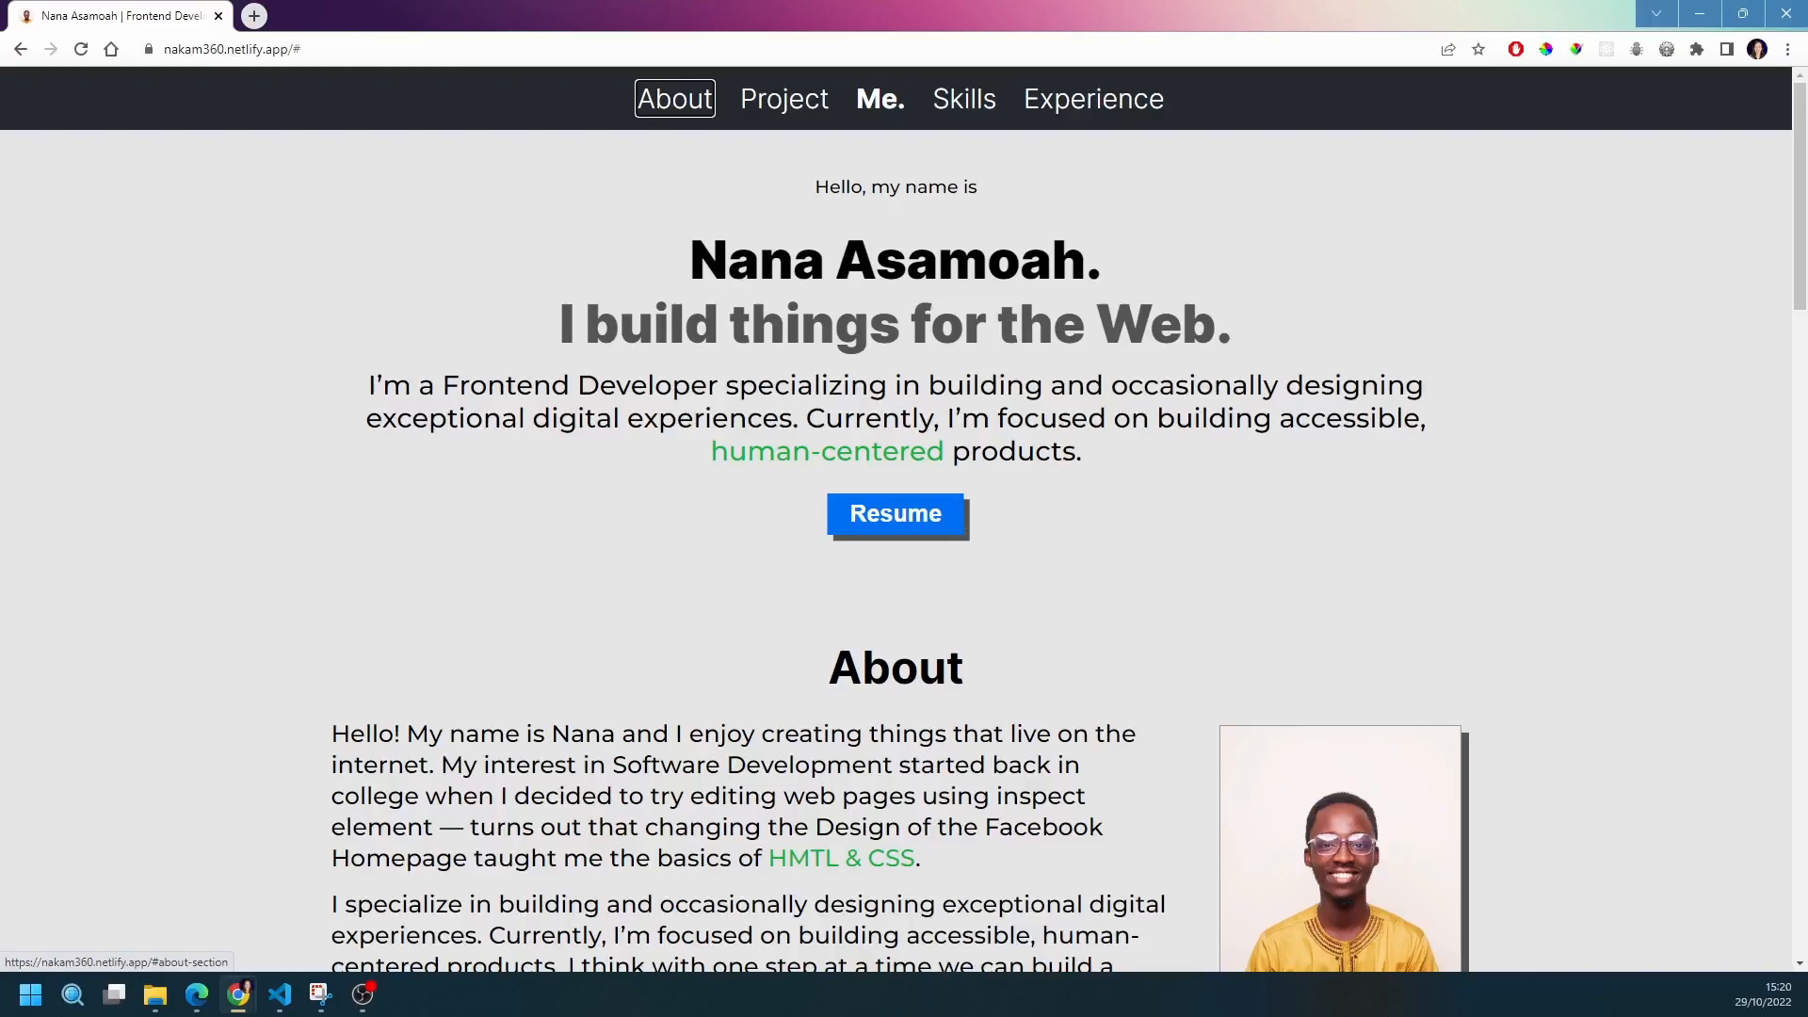
# Scroll down from the focused About link through Projects and Experience to Skills
pyautogui.scroll(-3)
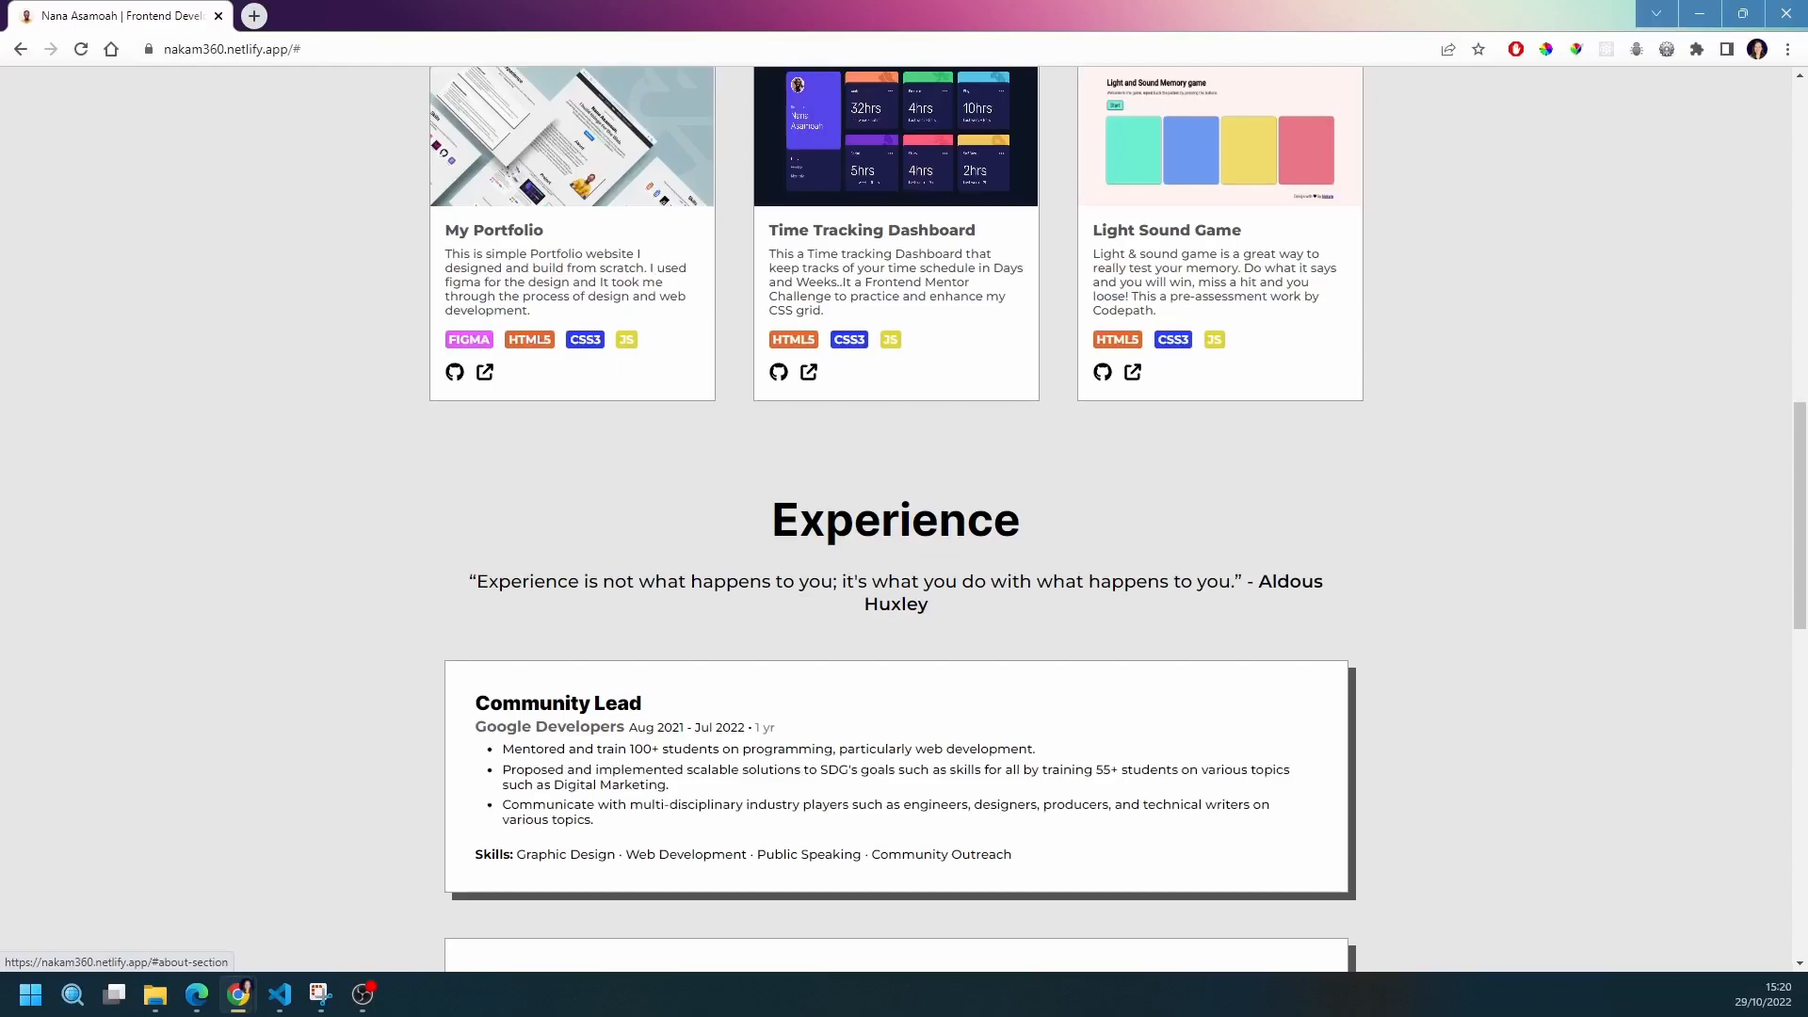
pyautogui.scroll(-3)
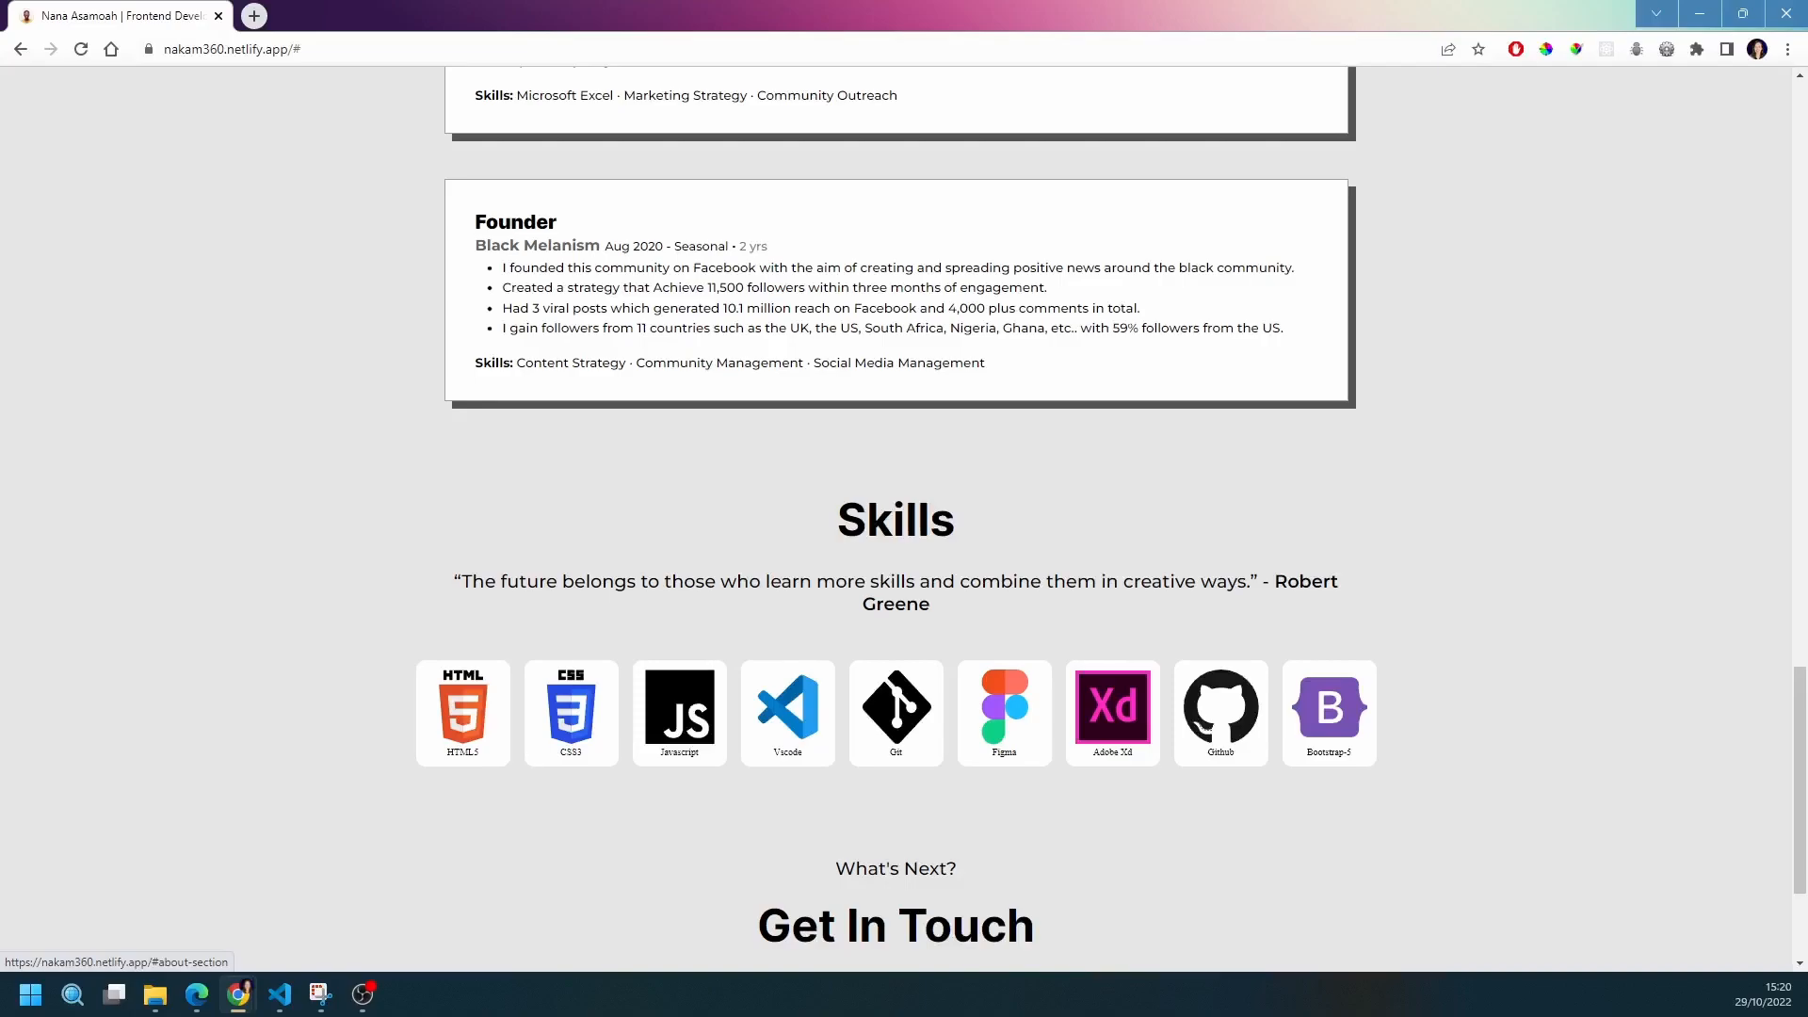